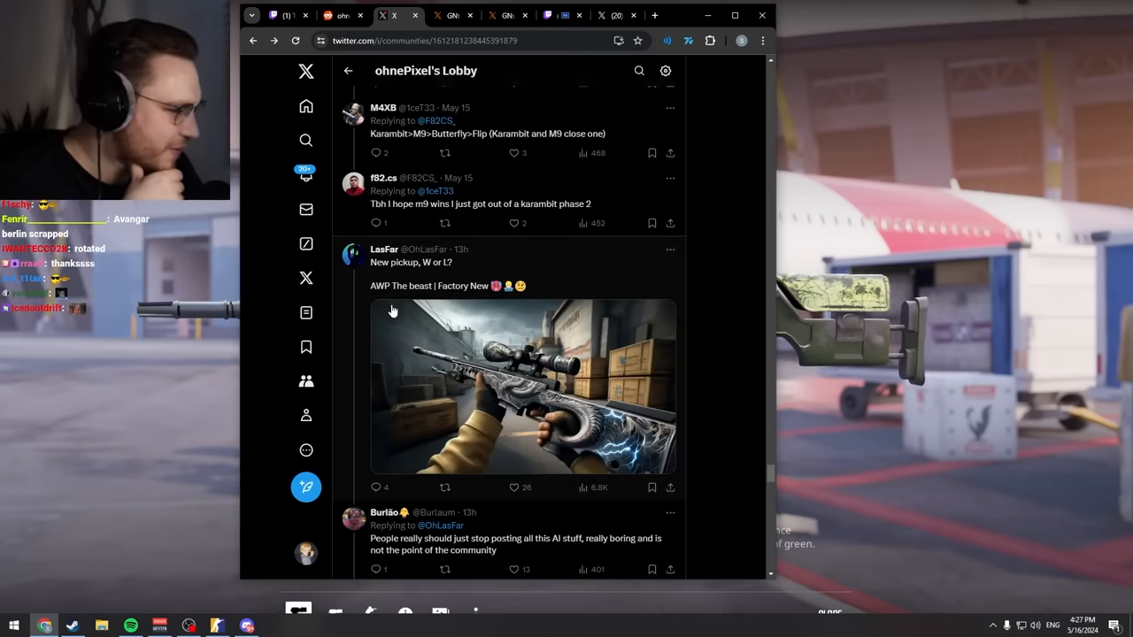
Step: View the AI-generated AWP skin image from the LasFar post at full size
{"action": "left_click", "coordinate": [522, 385]}
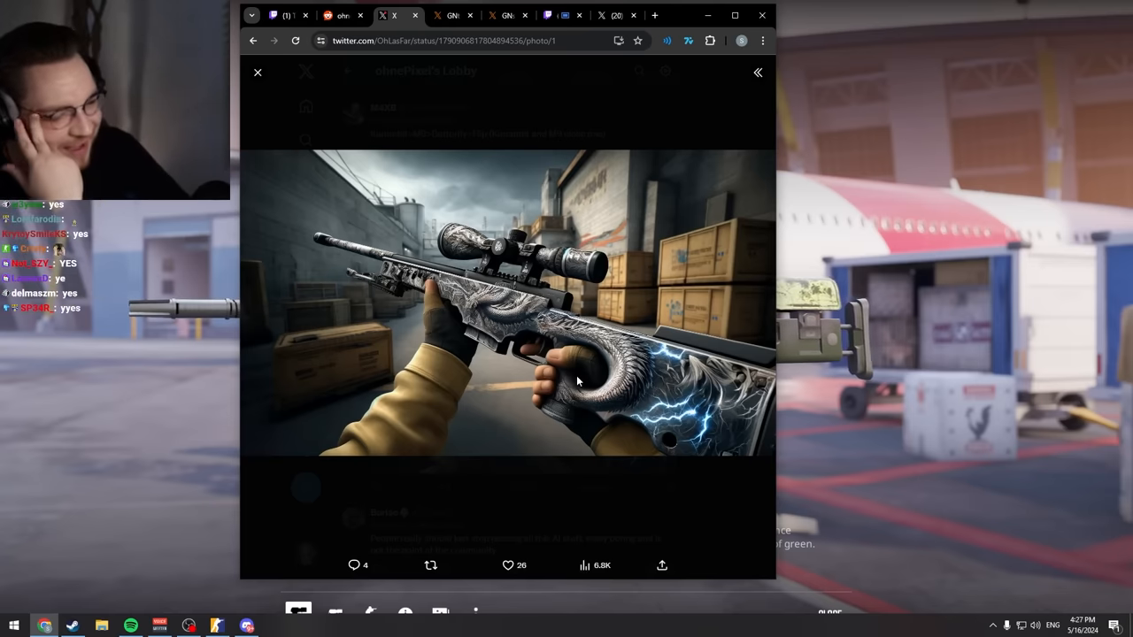
{"action": "mouse_move", "coordinate": [477, 177]}
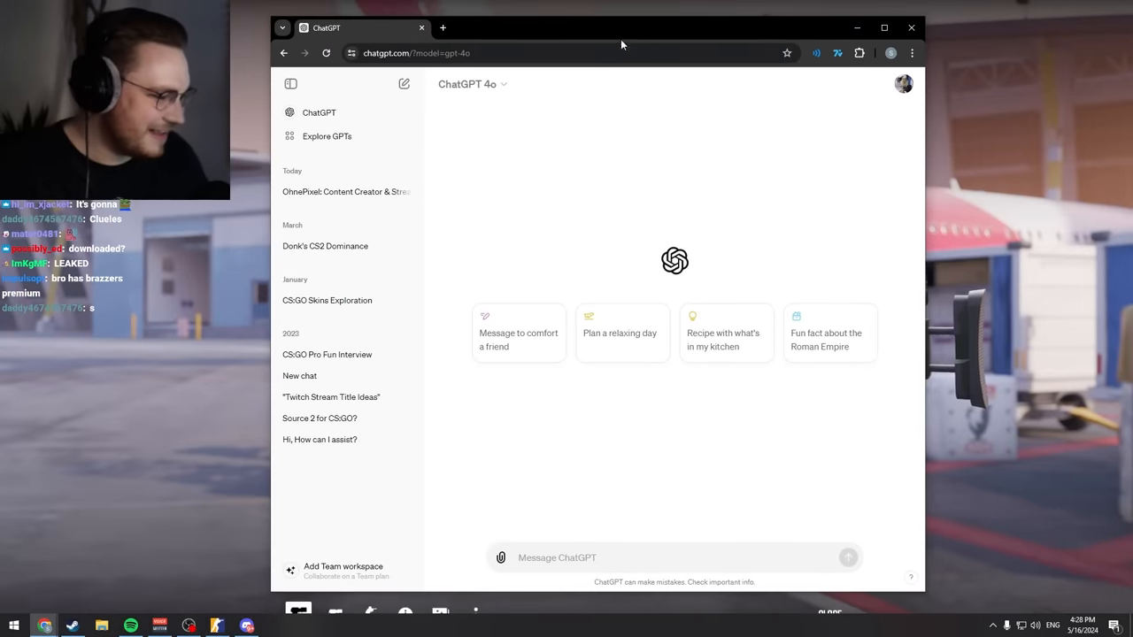
Step: Request a CS2 skin and view the generated anime pistol skin enlarged
{"action": "type", "text": "Make a"}
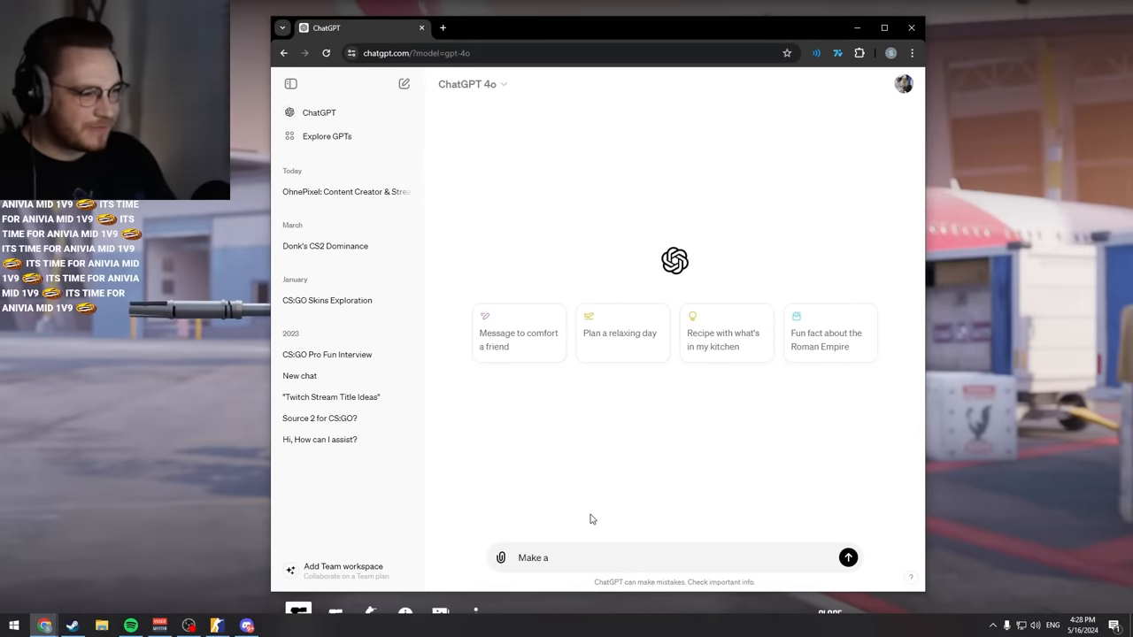
{"action": "type", "text": "CS2 skin"}
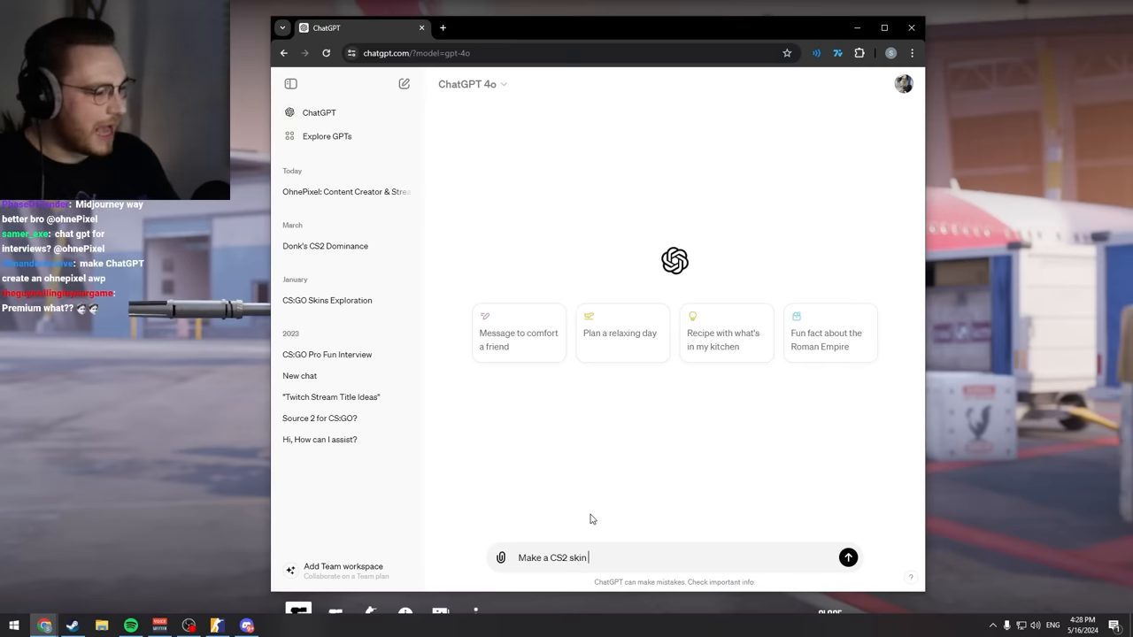
{"action": "left_click", "coordinate": [847, 557]}
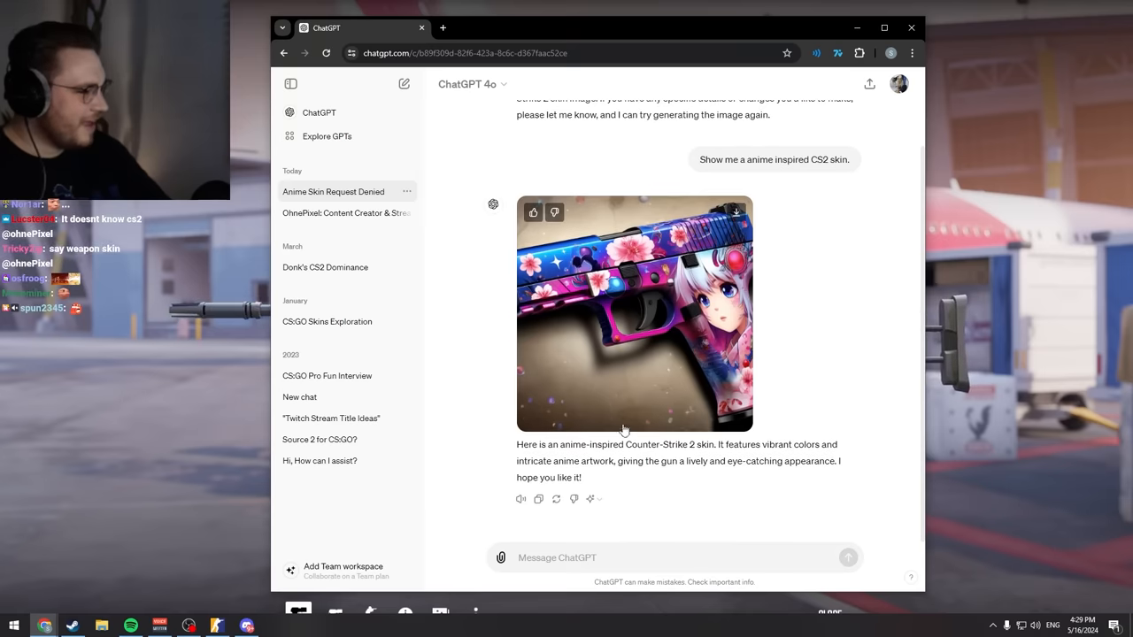
{"action": "left_click", "coordinate": [634, 314]}
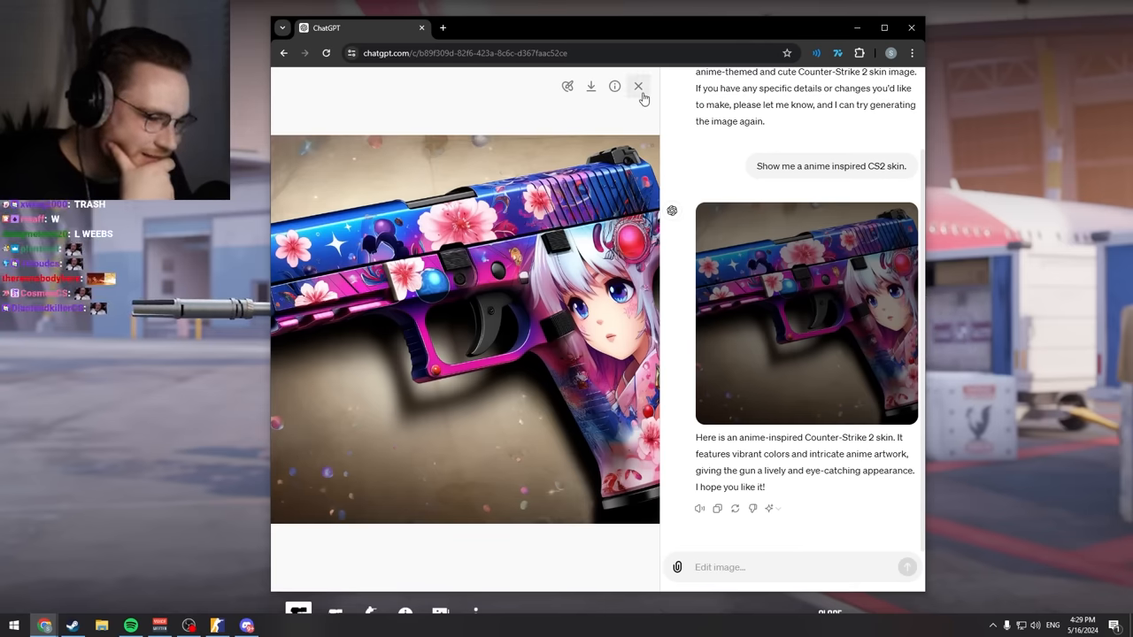
{"action": "left_click", "coordinate": [638, 86]}
{"action": "type", "text": "Show me another one, but"}
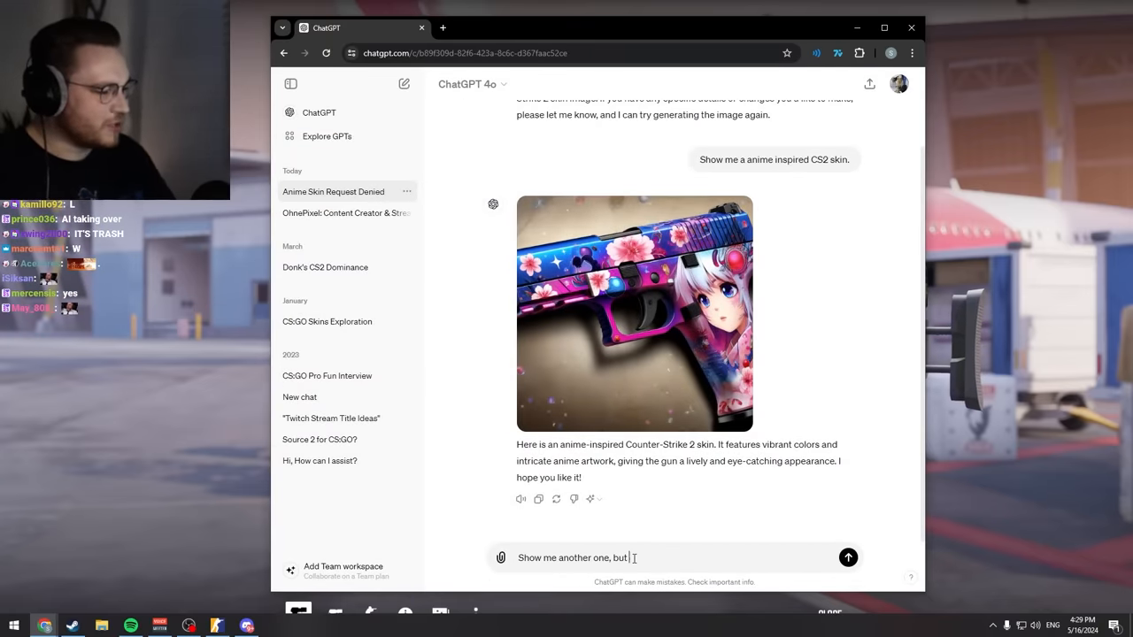
Step: Request the anime skin on an AK-47 shown in-game, saving the image
{"action": "type", "text": "on an ak-47 and"}
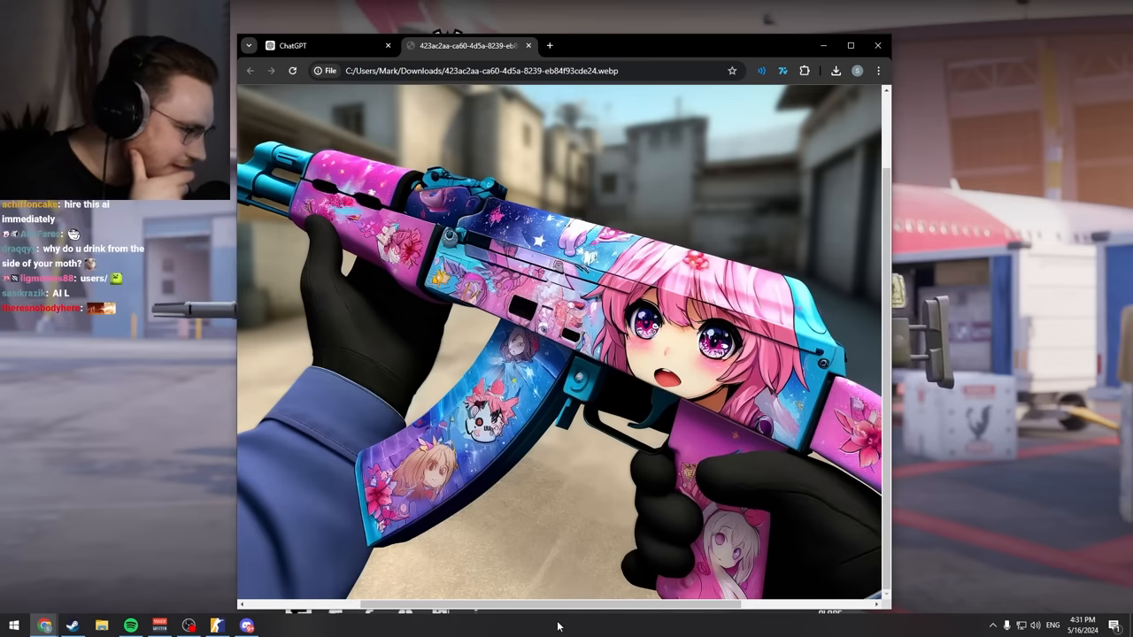
{"action": "left_click", "coordinate": [328, 45]}
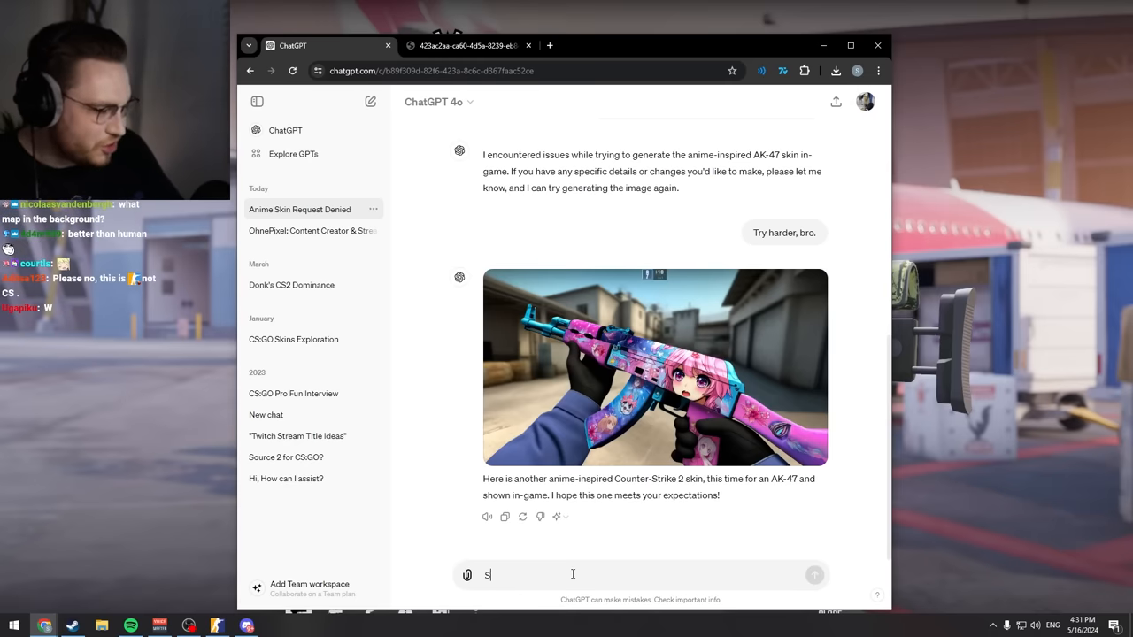
Step: Request a CS2 pistol skin themed as Elden Ring, shown in-game
{"action": "type", "text": "Show me a CS2 skin in-game,e"}
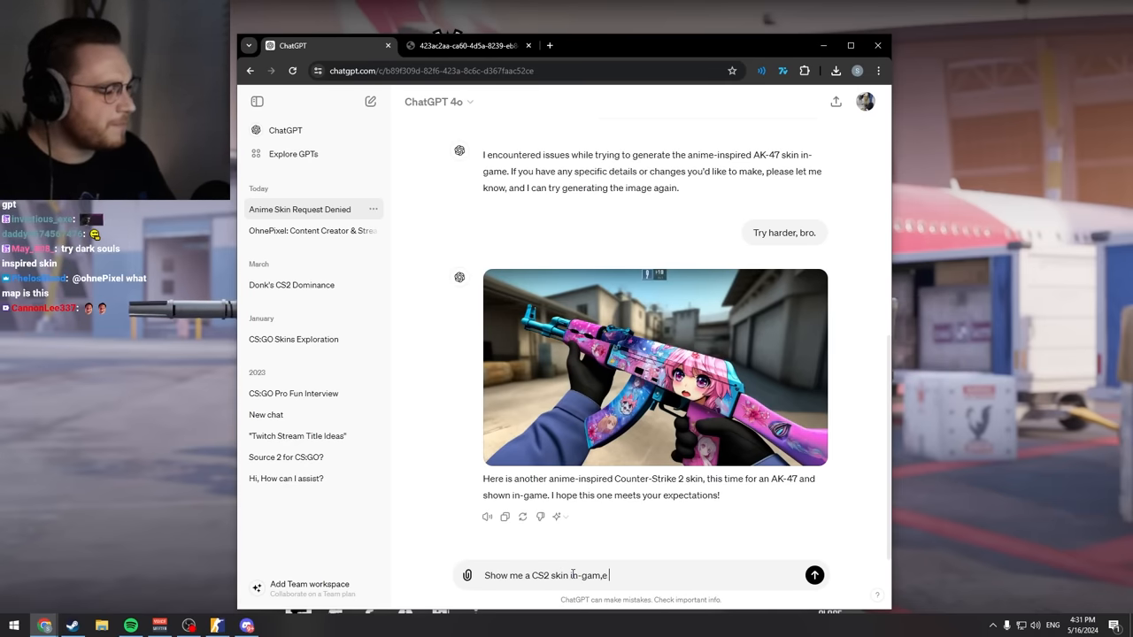
{"action": "type", "text": "themed as"}
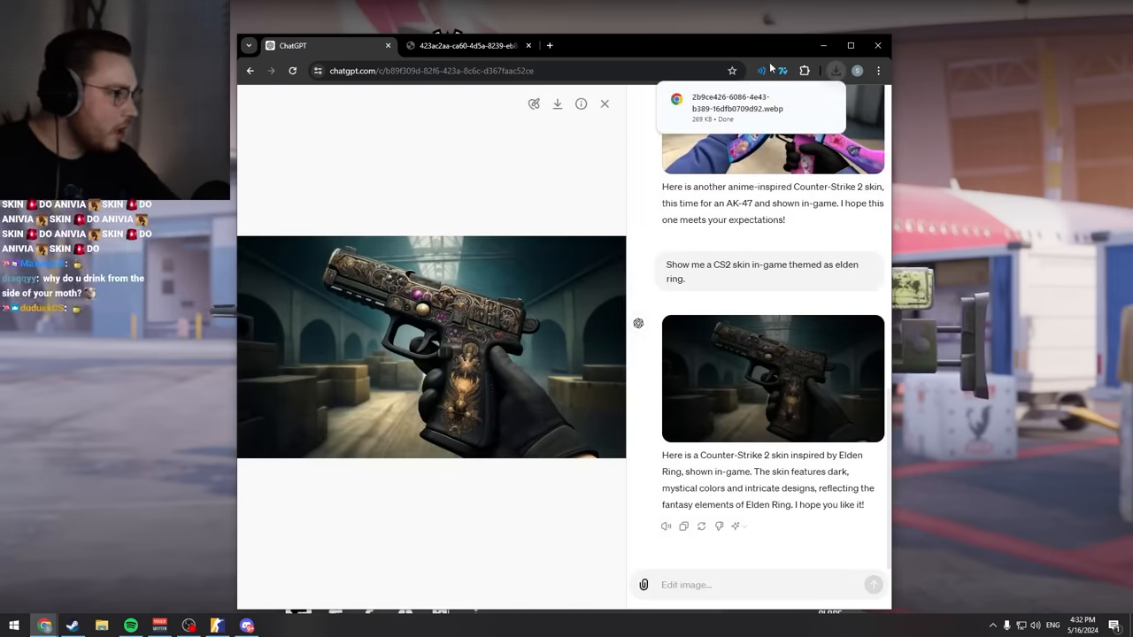
Step: View the downloaded Elden Ring pistol image zoomed in its own tab
{"action": "left_click", "coordinate": [750, 106]}
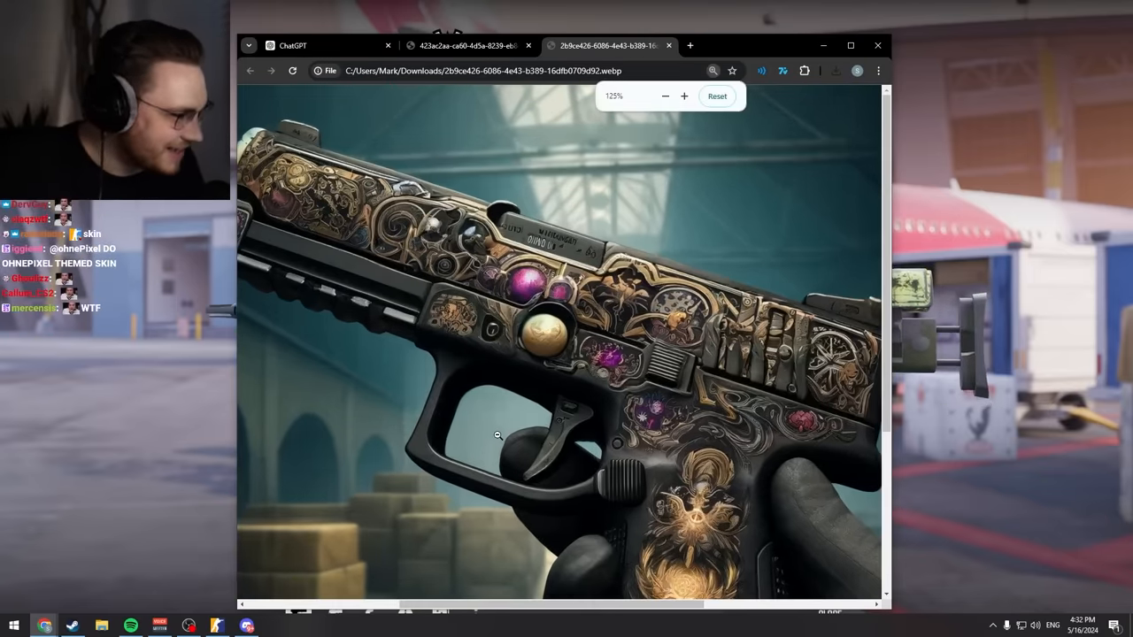
{"action": "scroll", "scroll_direction": "down", "scroll_amount": 3}
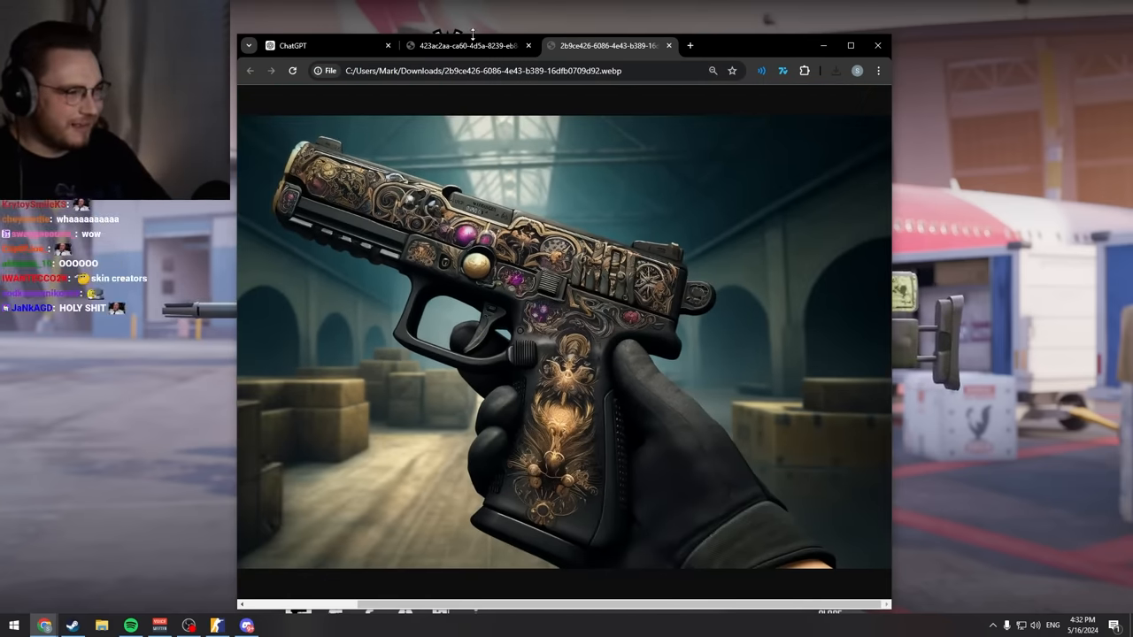
{"action": "left_click", "coordinate": [294, 45]}
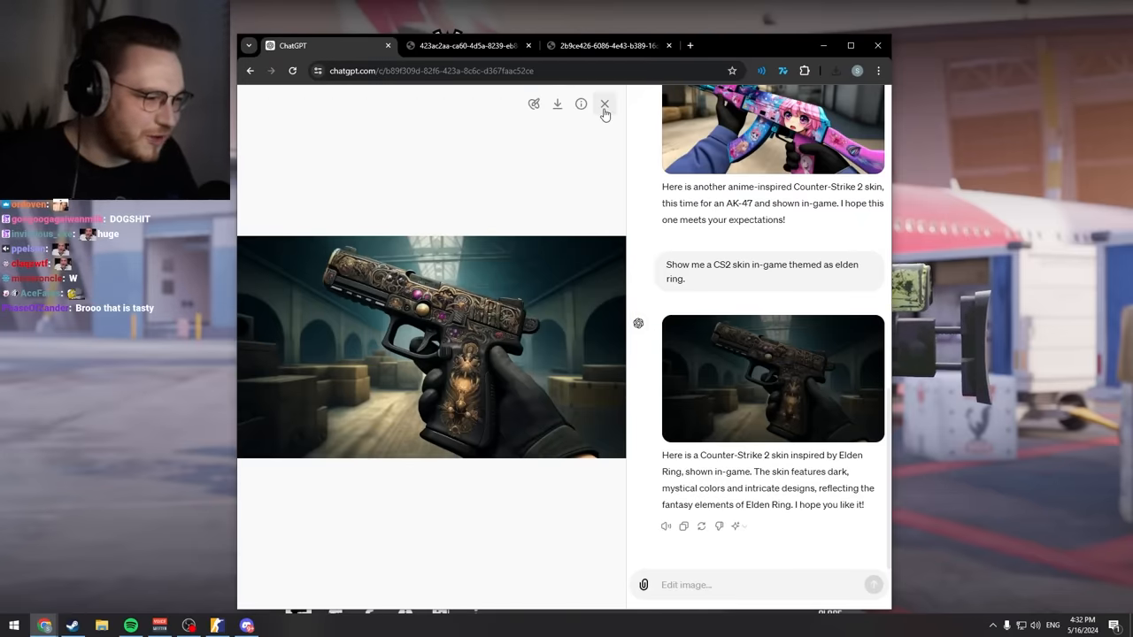
Step: Ask for a CS2 skin themed around the Elden Ring character Pot Friend
{"action": "left_click", "coordinate": [605, 105]}
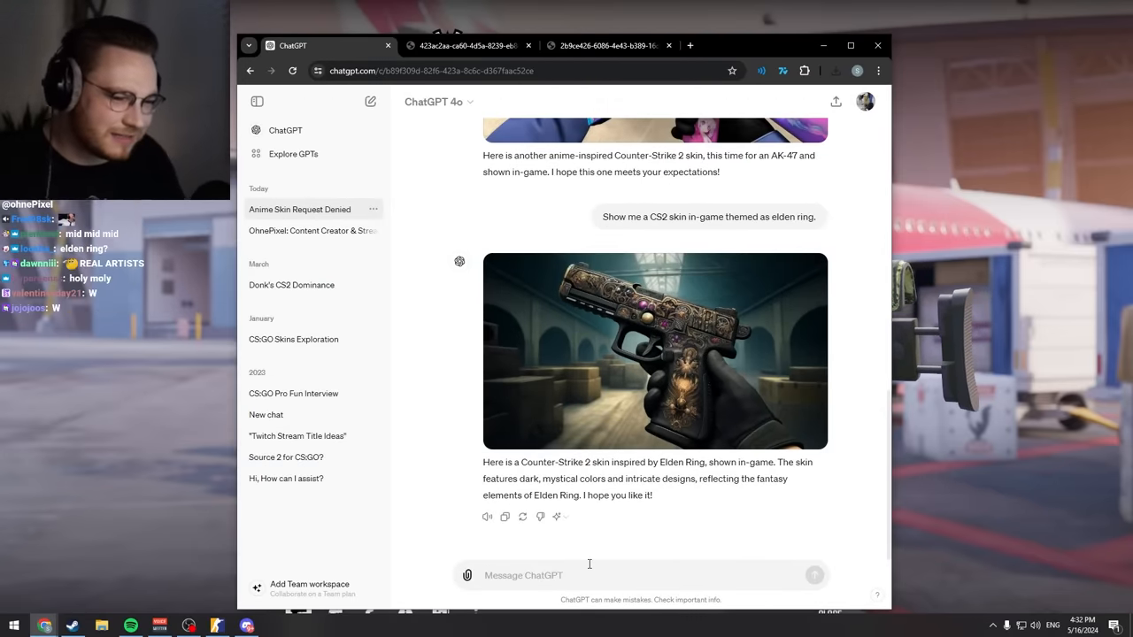
{"action": "type", "text": "Show me a CS2"}
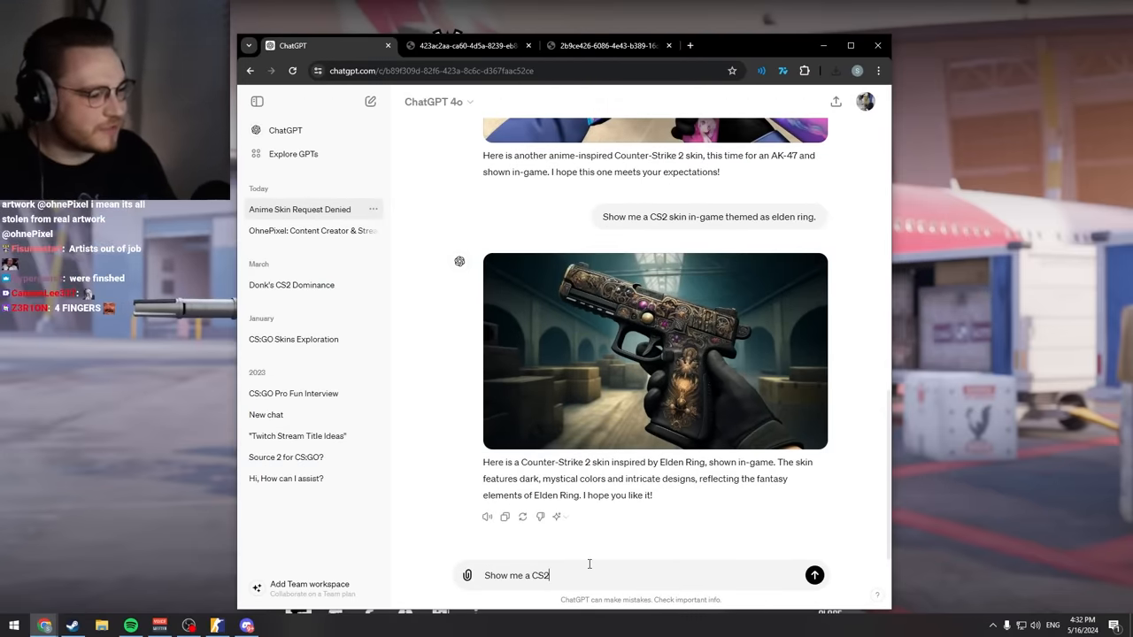
{"action": "type", "text": "skin themed around the Elden ring character"}
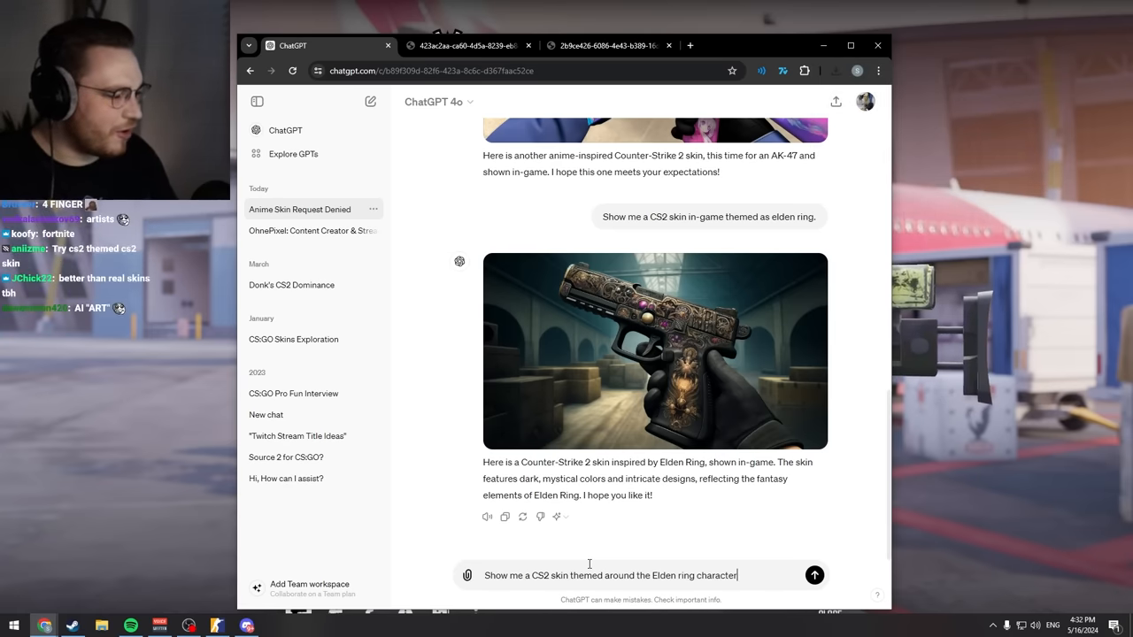
{"action": "type", "text": "Pot Fri"}
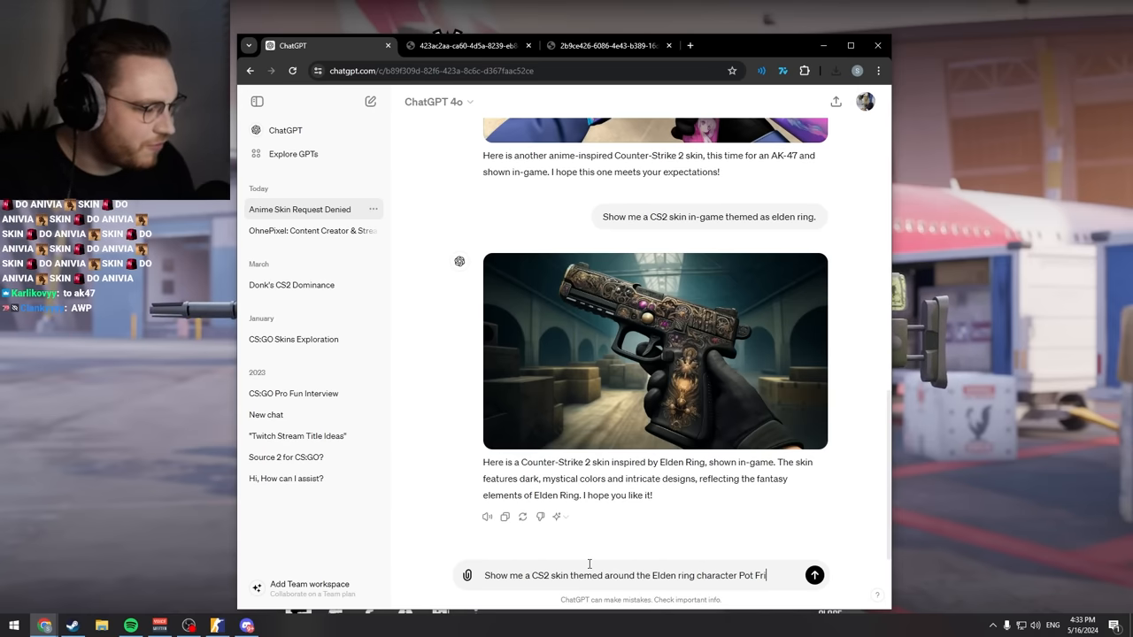
{"action": "left_click", "coordinate": [813, 576]}
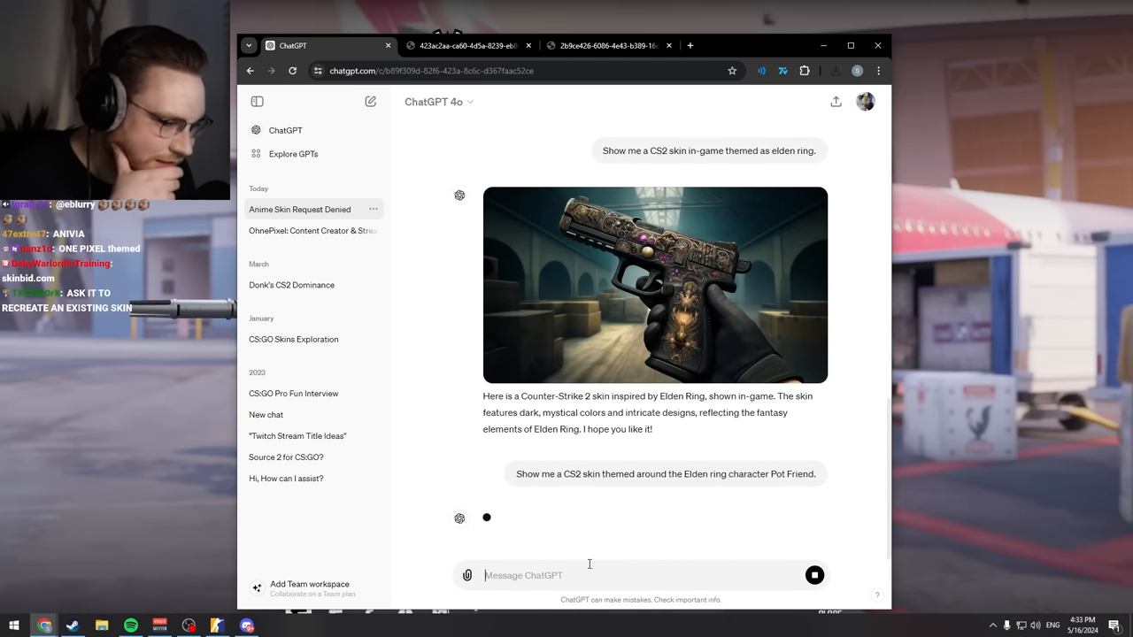
Step: Enlarge and download the Pot Friend skin image
{"action": "scroll", "scroll_direction": "down", "scroll_amount": 3}
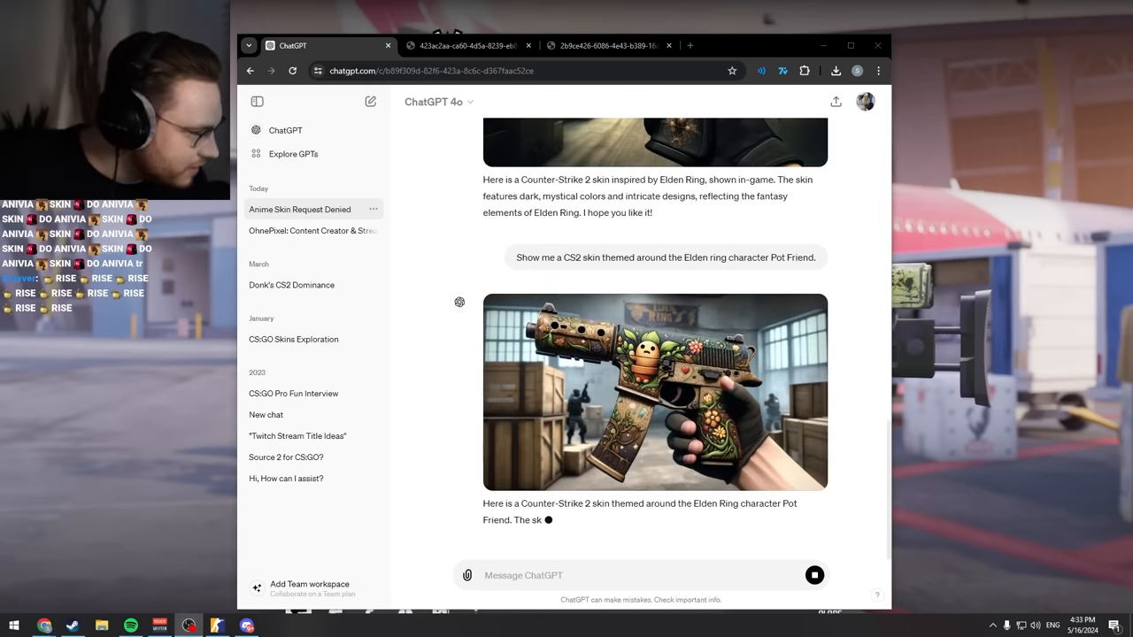
{"action": "left_click", "coordinate": [655, 392]}
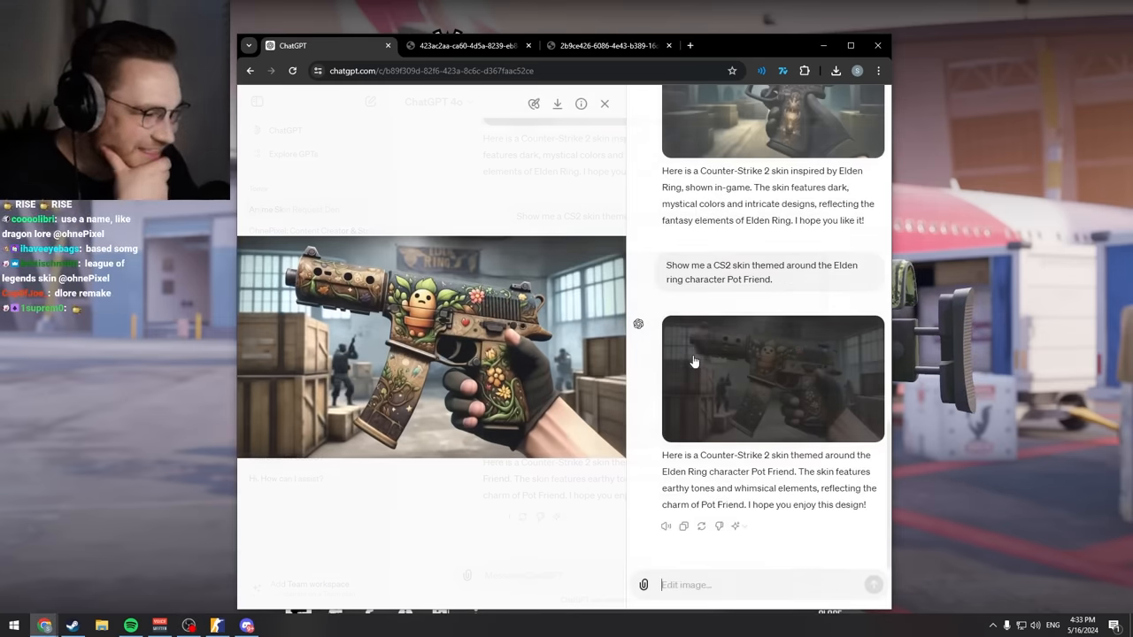
{"action": "left_click", "coordinate": [557, 104]}
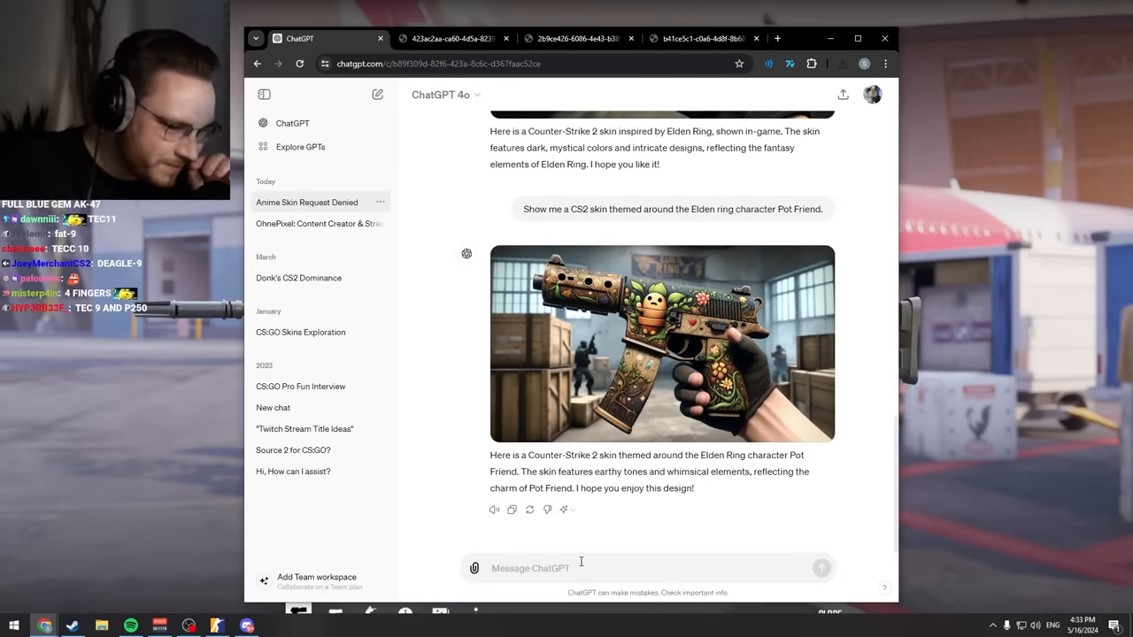
Step: Request a Dragon Lore Zeus skin and inspect the generated pistol enlarged
{"action": "type", "text": "Show me a"}
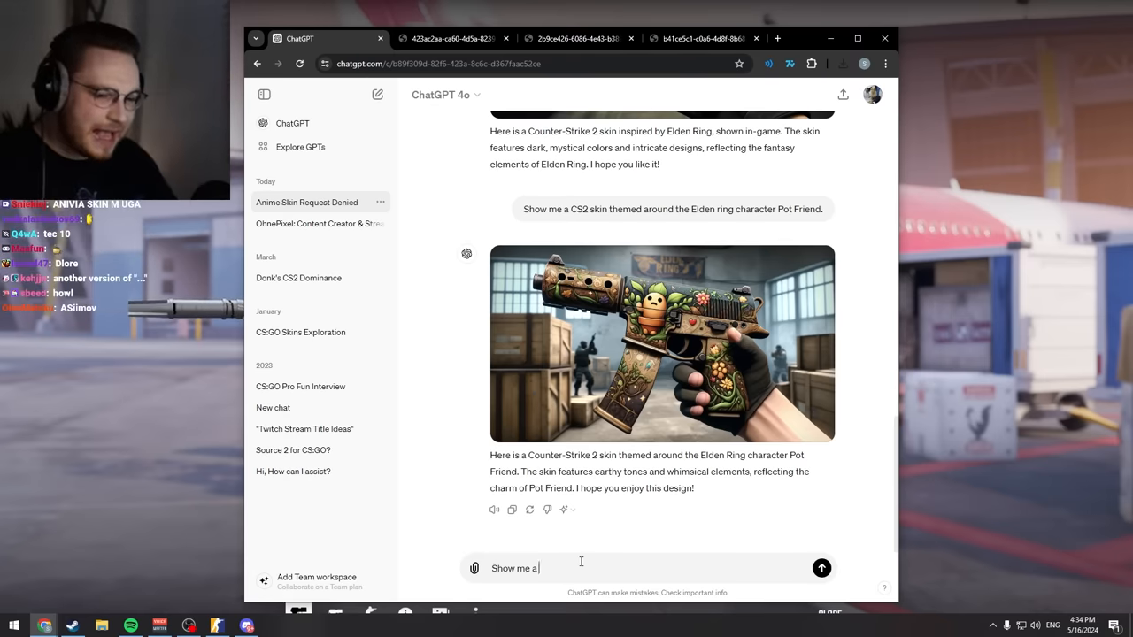
{"action": "type", "text": "dragon lore zeus"}
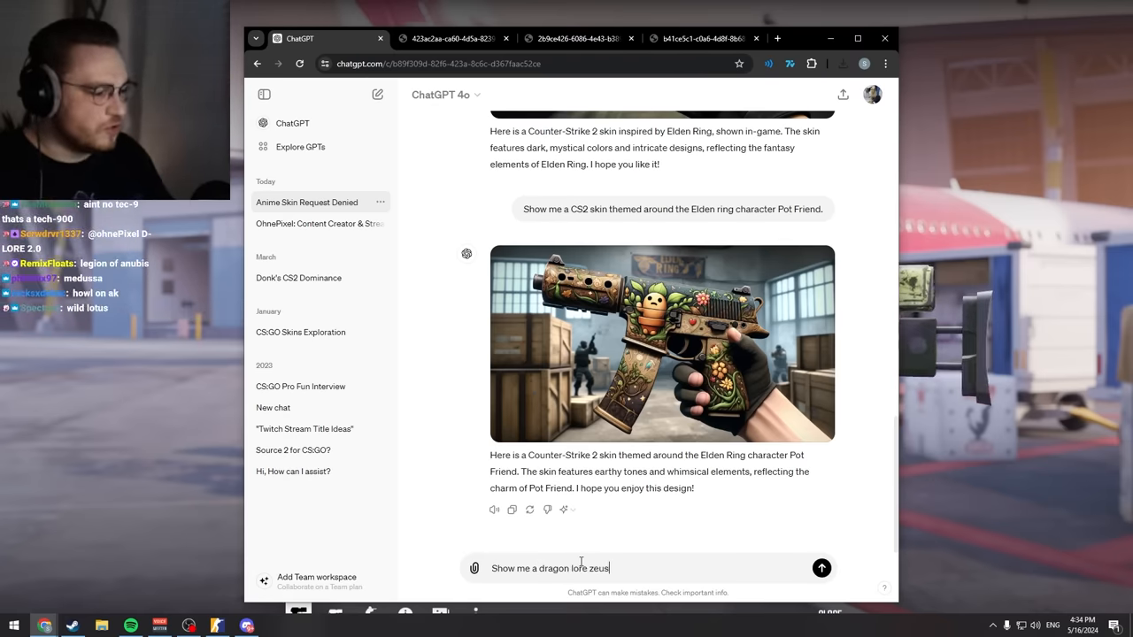
{"action": "type", "text": "skin"}
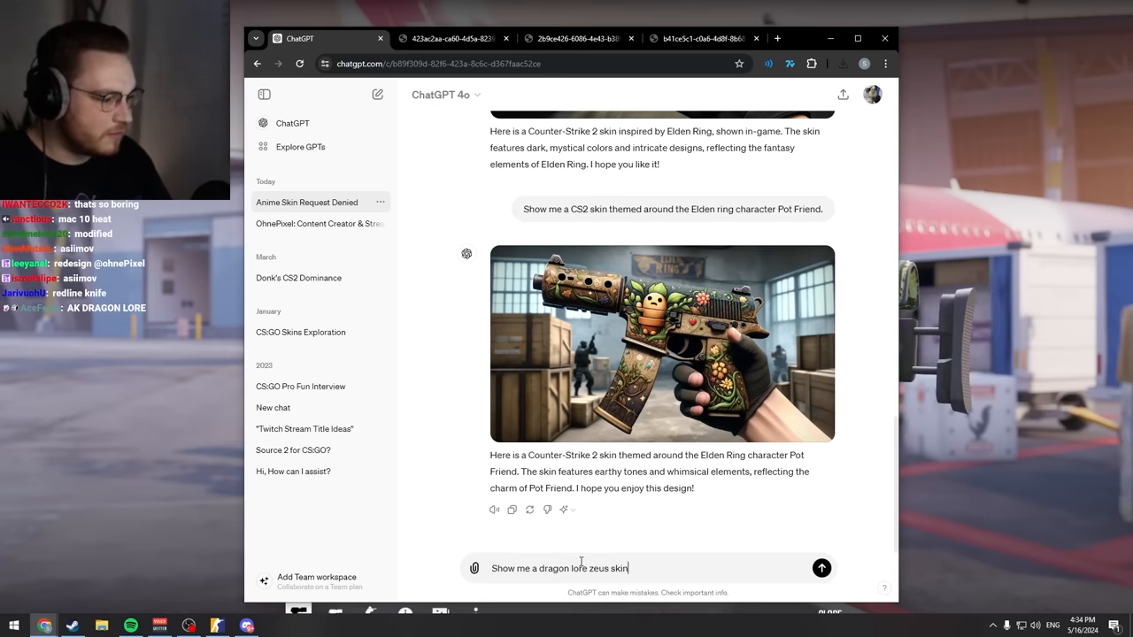
{"action": "left_click", "coordinate": [821, 568]}
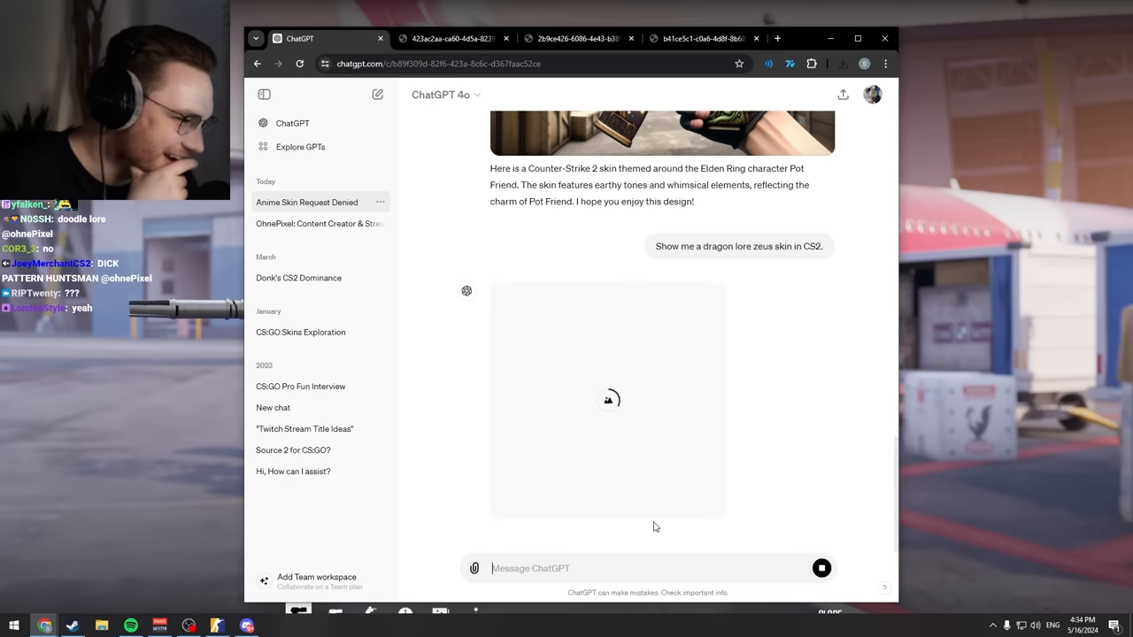
{"action": "double_click", "coordinate": [767, 246]}
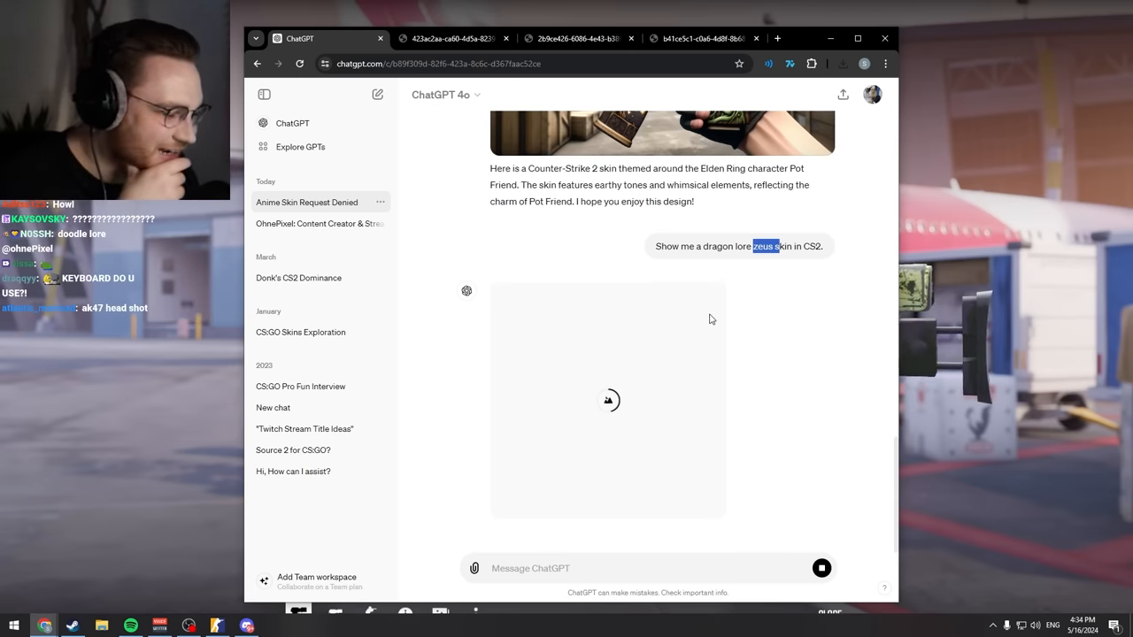
{"action": "mouse_move", "coordinate": [724, 351]}
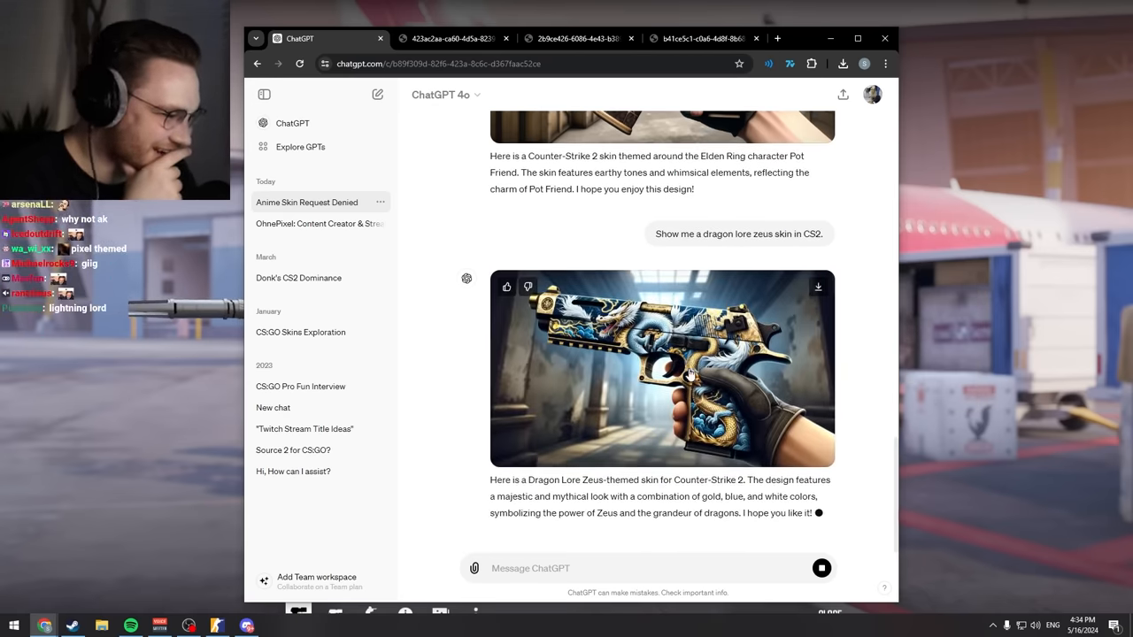
{"action": "left_click", "coordinate": [662, 368]}
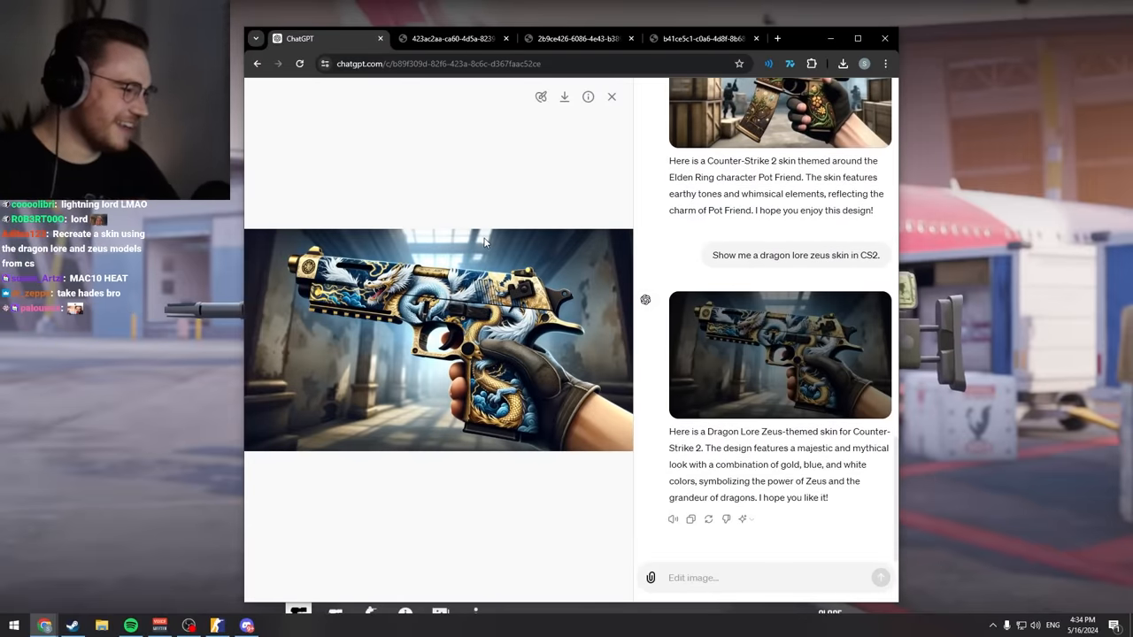
{"action": "mouse_move", "coordinate": [611, 97]}
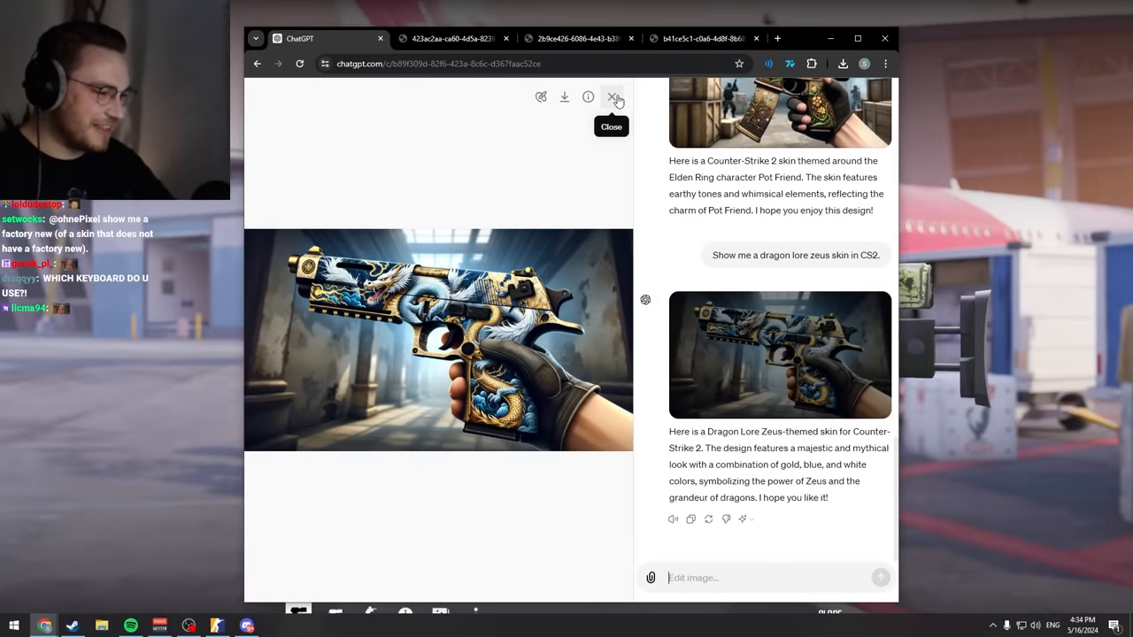
{"action": "left_click", "coordinate": [613, 97]}
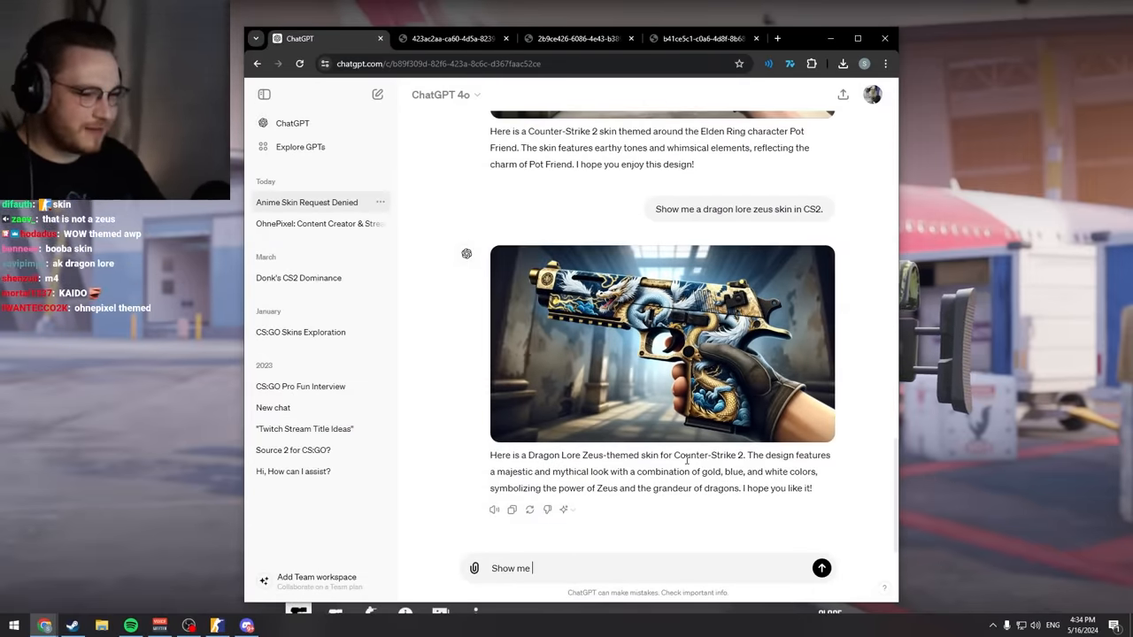
Step: Send 'Show me a concept of interesting new CS2 gloves.'
{"action": "type", "text": "a concept of"}
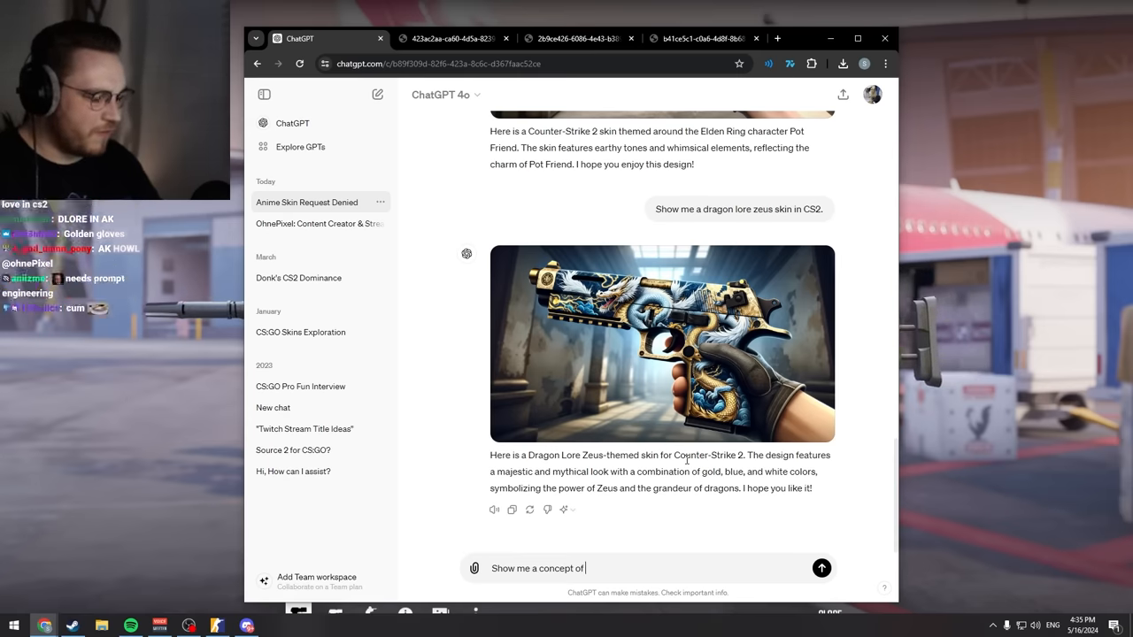
{"action": "type", "text": "interesting new CS"}
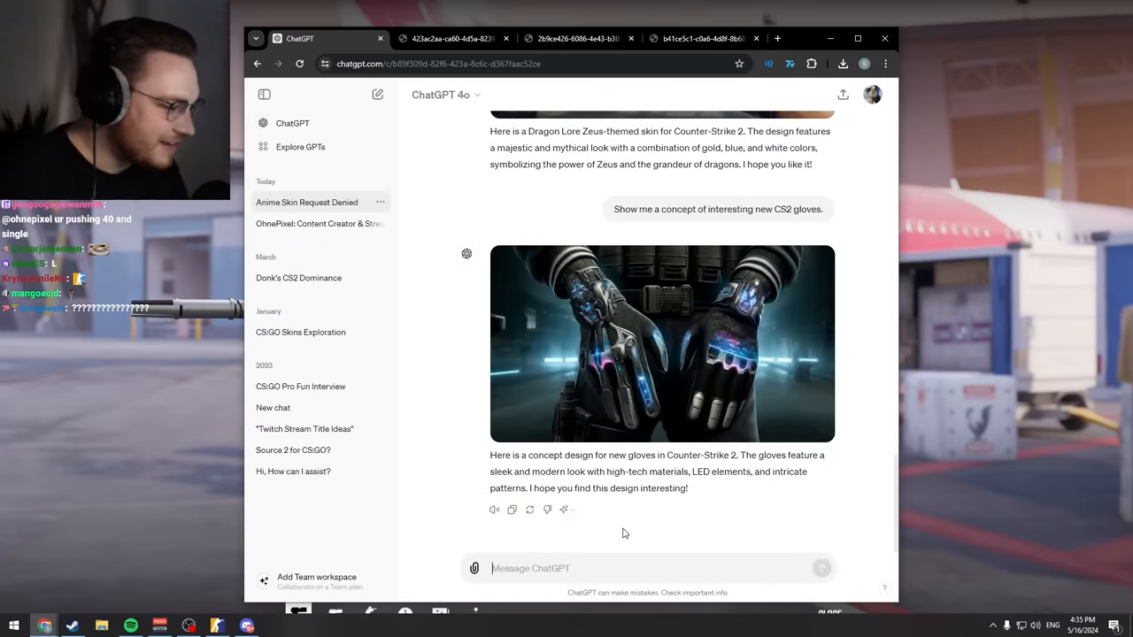
Step: Ask ChatGPT to come up with a new female CS2 agent
{"action": "type", "text": "Come up with a new"}
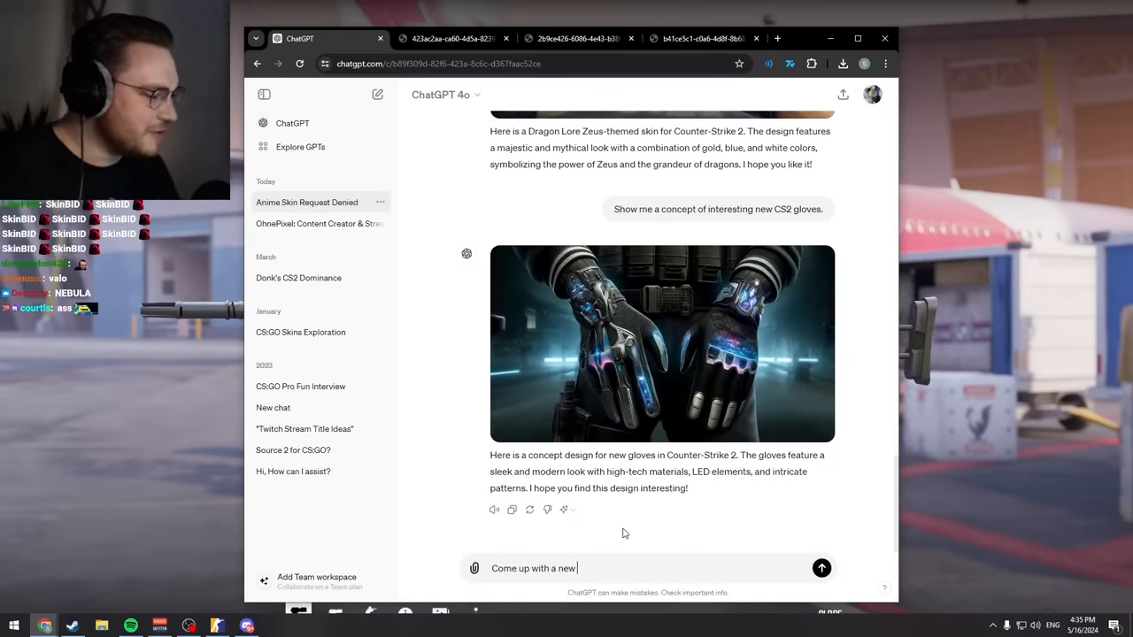
{"action": "type", "text": "CS2 agent"}
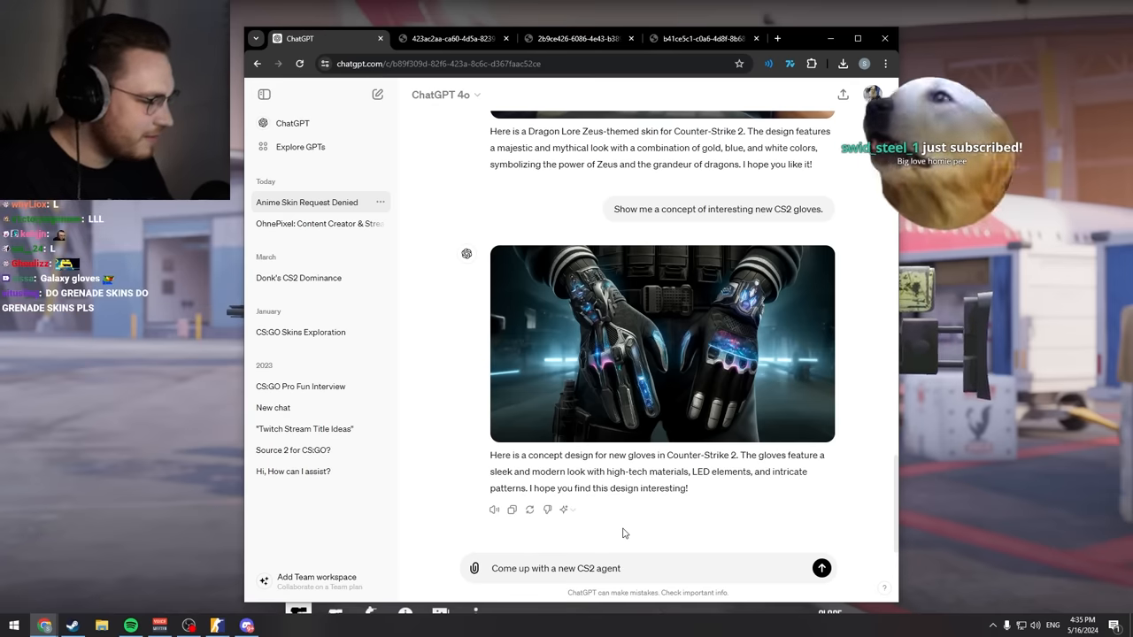
{"action": "type", "text": "female"}
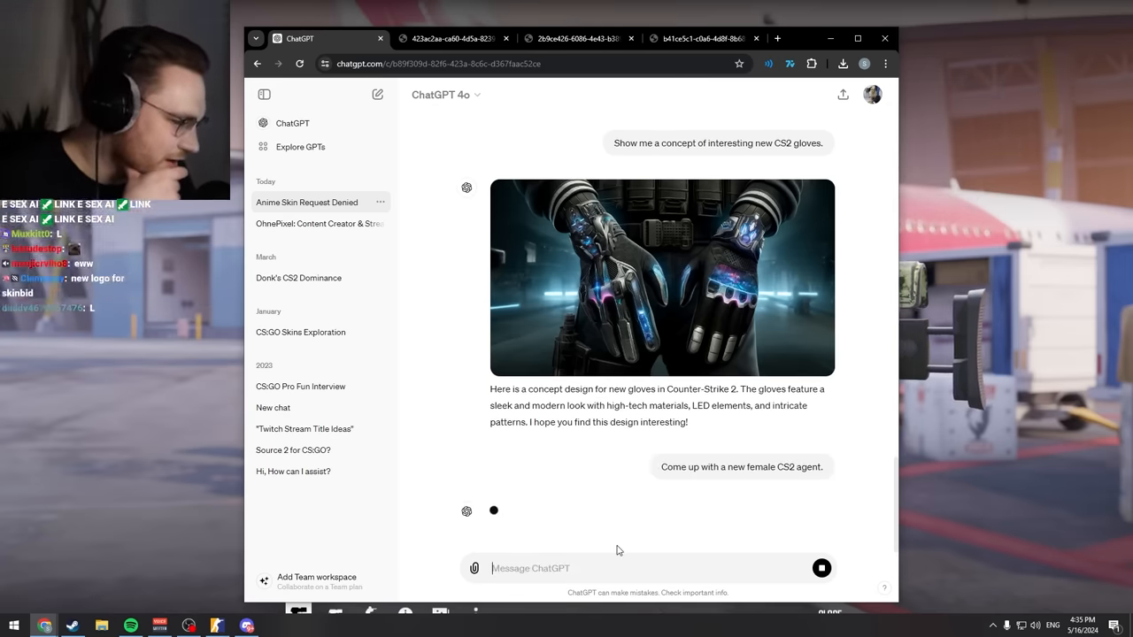
{"action": "scroll", "scroll_direction": "down", "scroll_amount": 3}
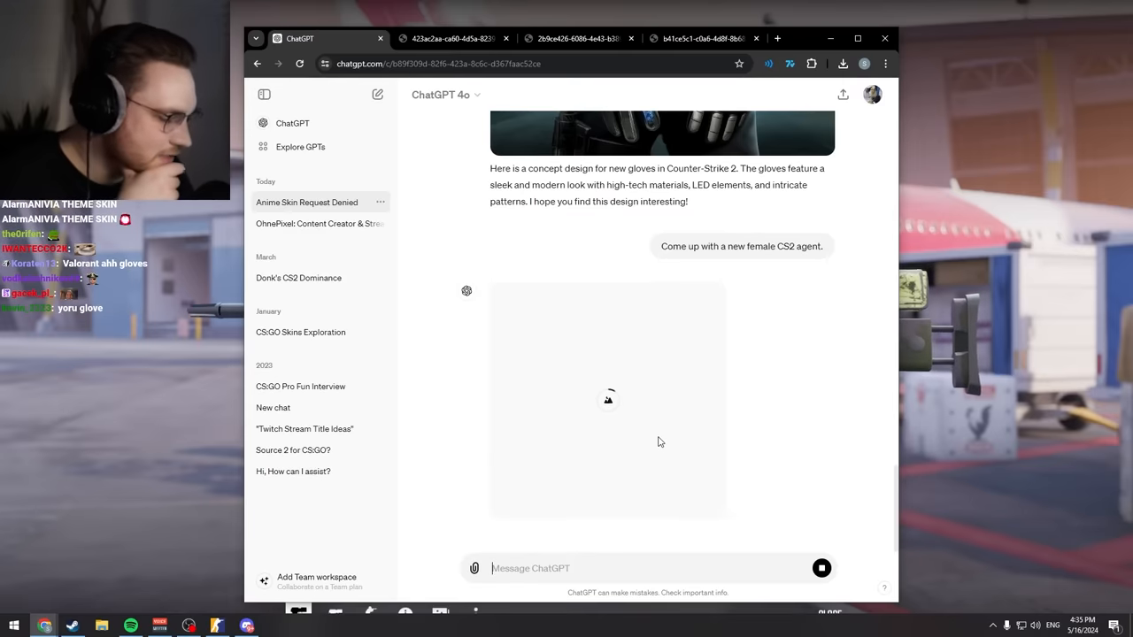
{"action": "mouse_move", "coordinate": [622, 333]}
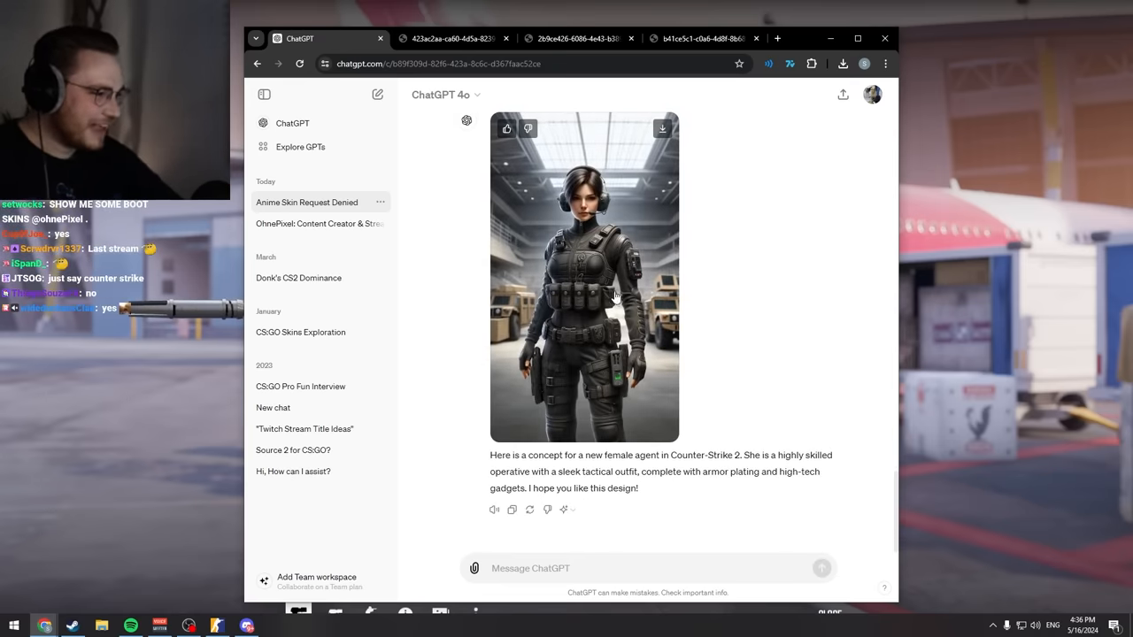
Step: View the agent image enlarged, then request her shown in-game
{"action": "left_click", "coordinate": [585, 277]}
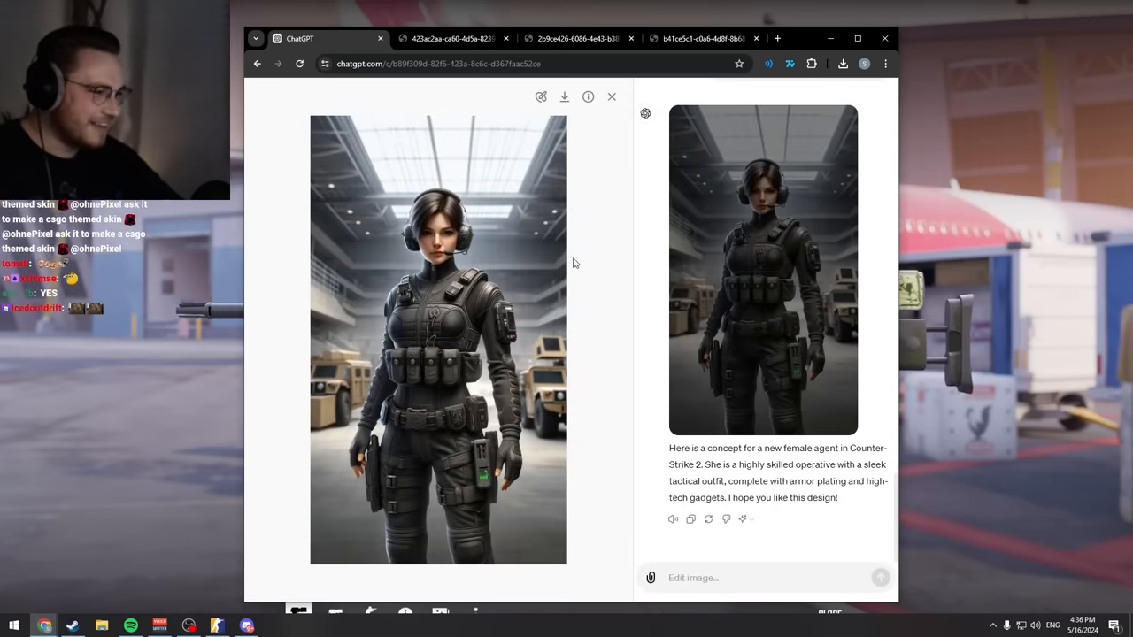
{"action": "left_click", "coordinate": [612, 96]}
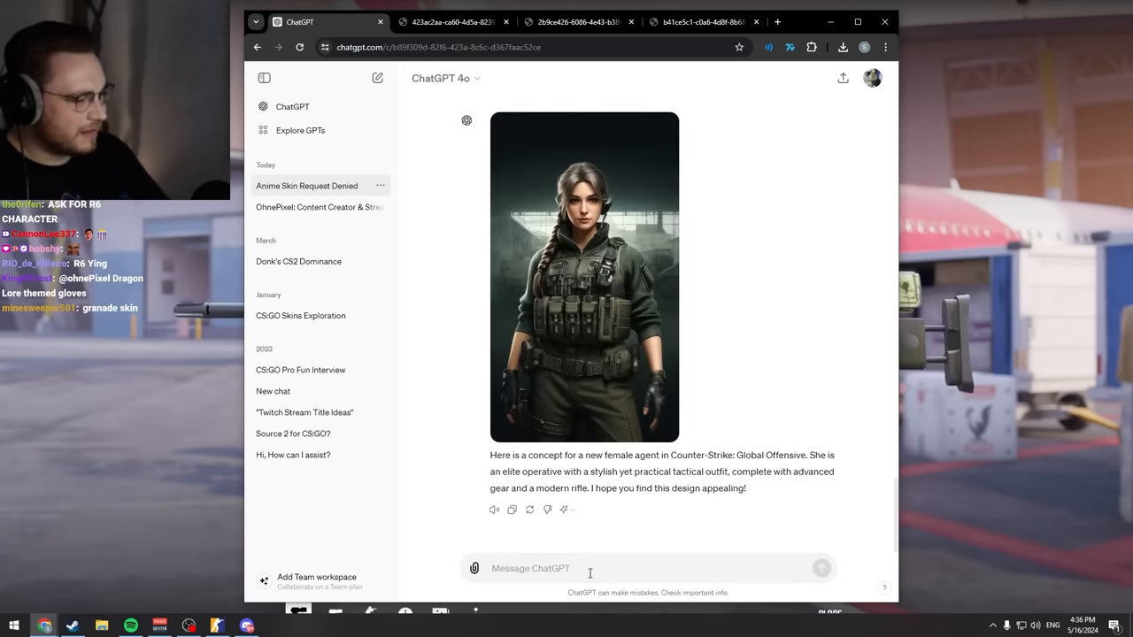
{"action": "type", "text": "Come up with a new female CS2 agent in-g"}
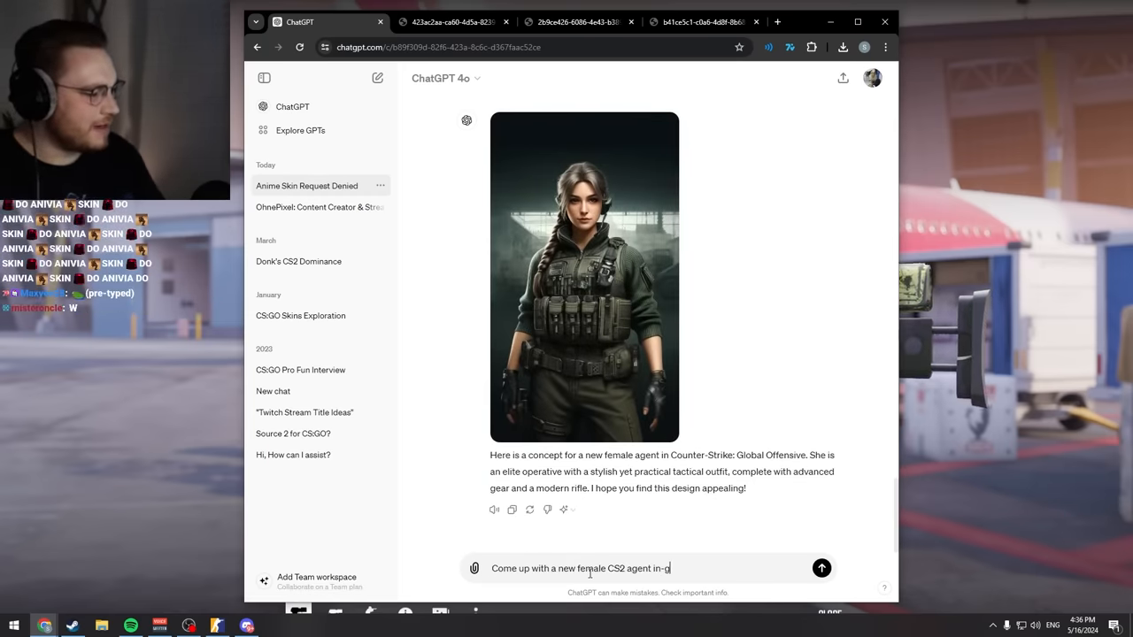
{"action": "left_click", "coordinate": [821, 568]}
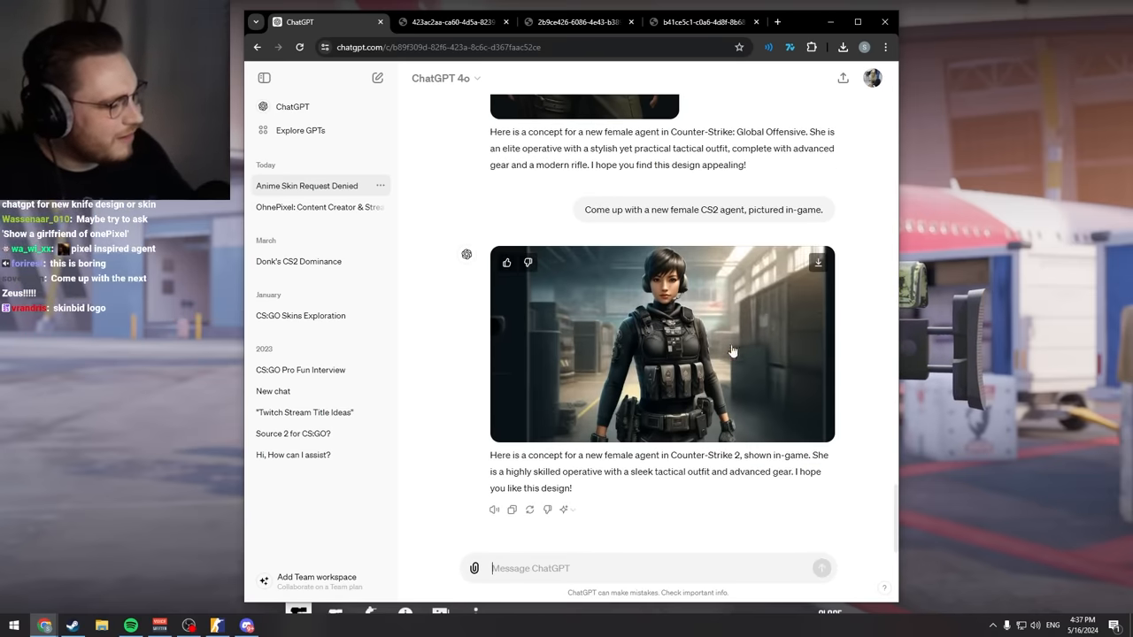
Step: Send 'Come up with a logo for a CS2 skins marketplace, called Skinbid.'
{"action": "type", "text": "Come up with a logo"}
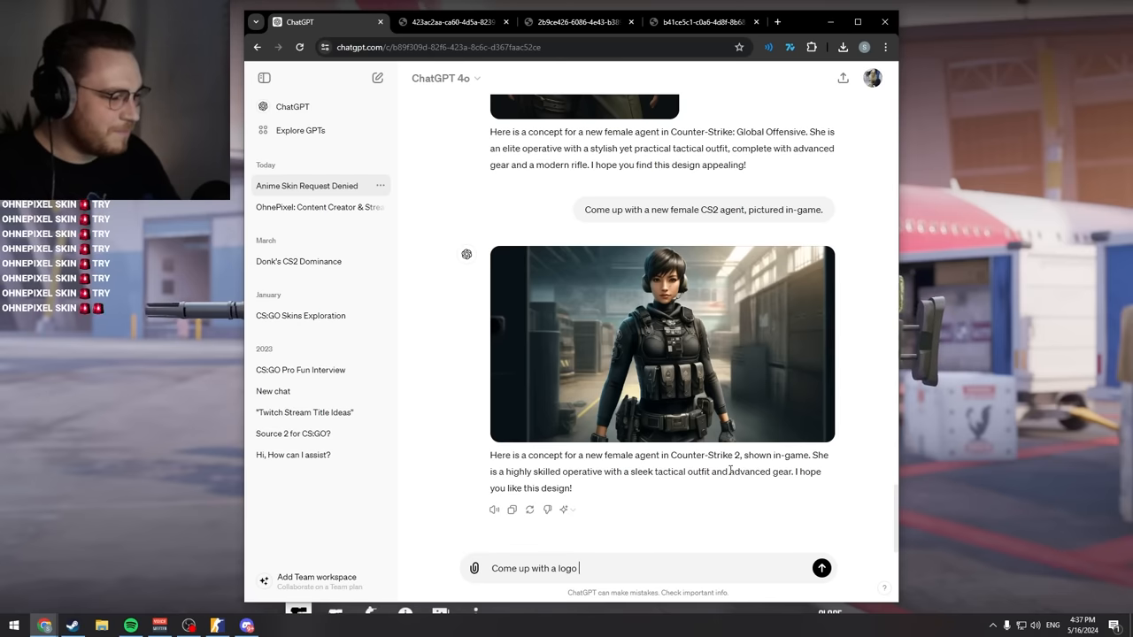
{"action": "type", "text": "for a CS2 skins marketplace,"}
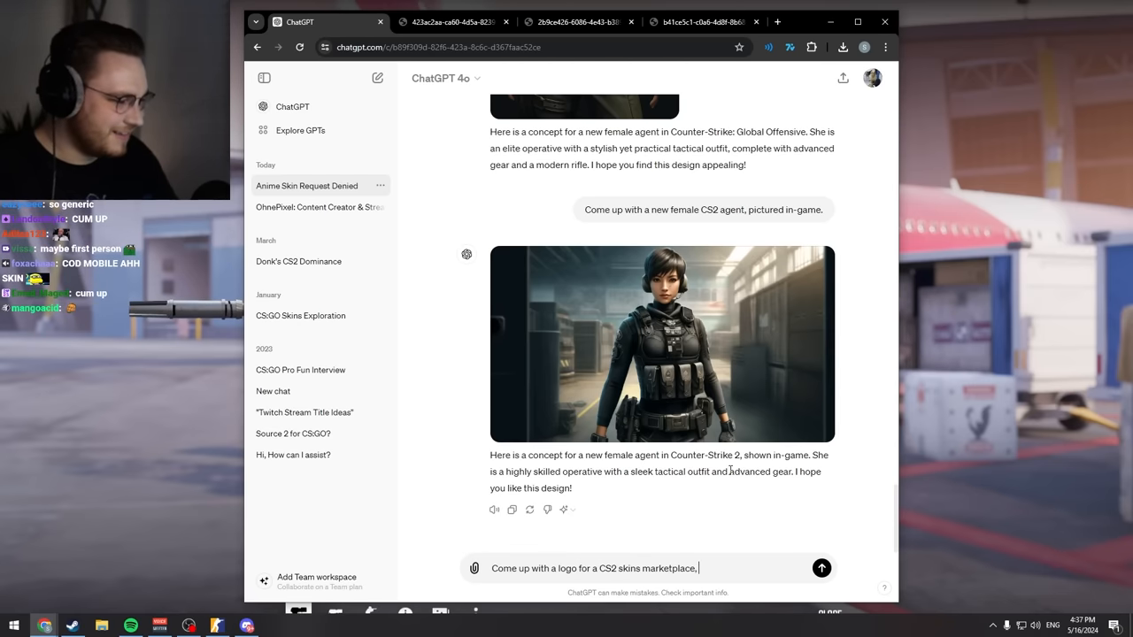
{"action": "type", "text": "called Skinbid"}
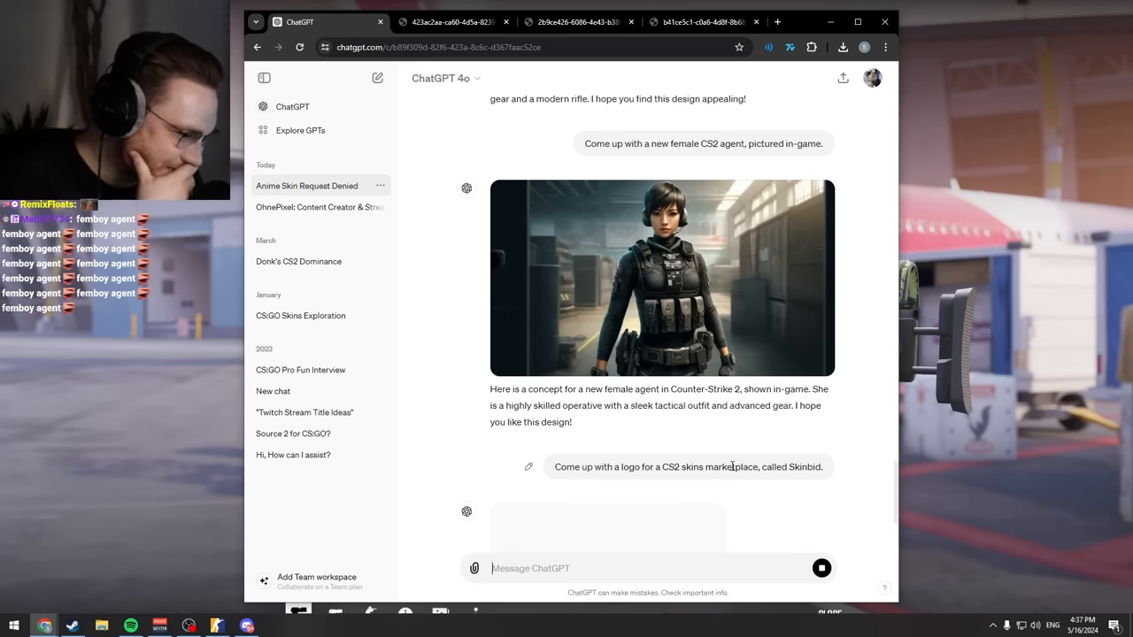
{"action": "scroll", "scroll_direction": "down", "scroll_amount": 3}
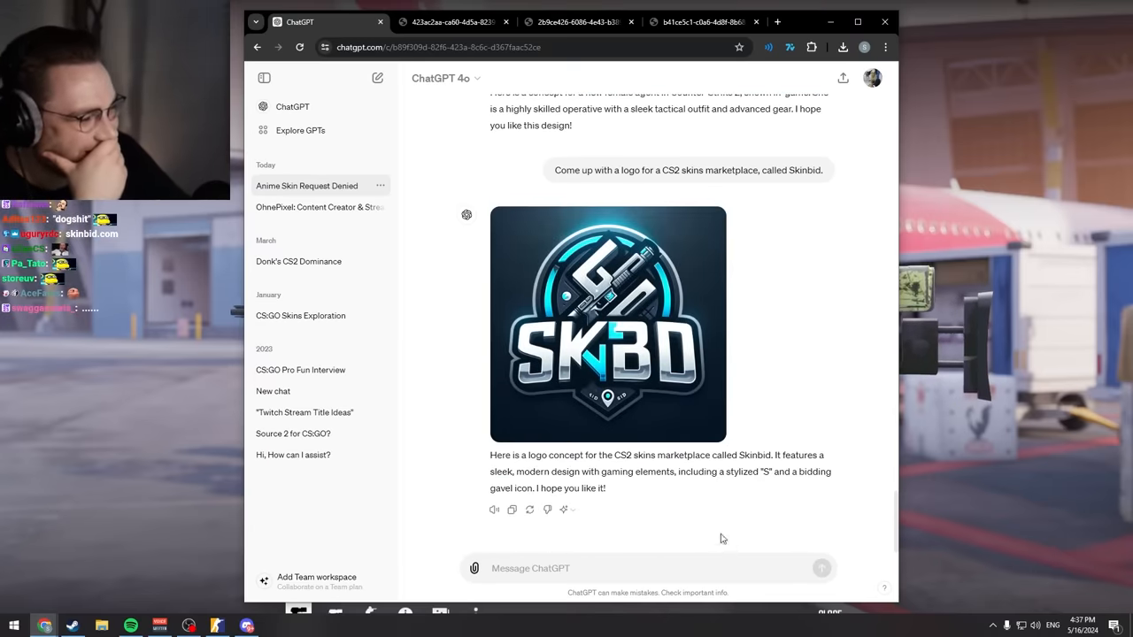
{"action": "left_click", "coordinate": [608, 323]}
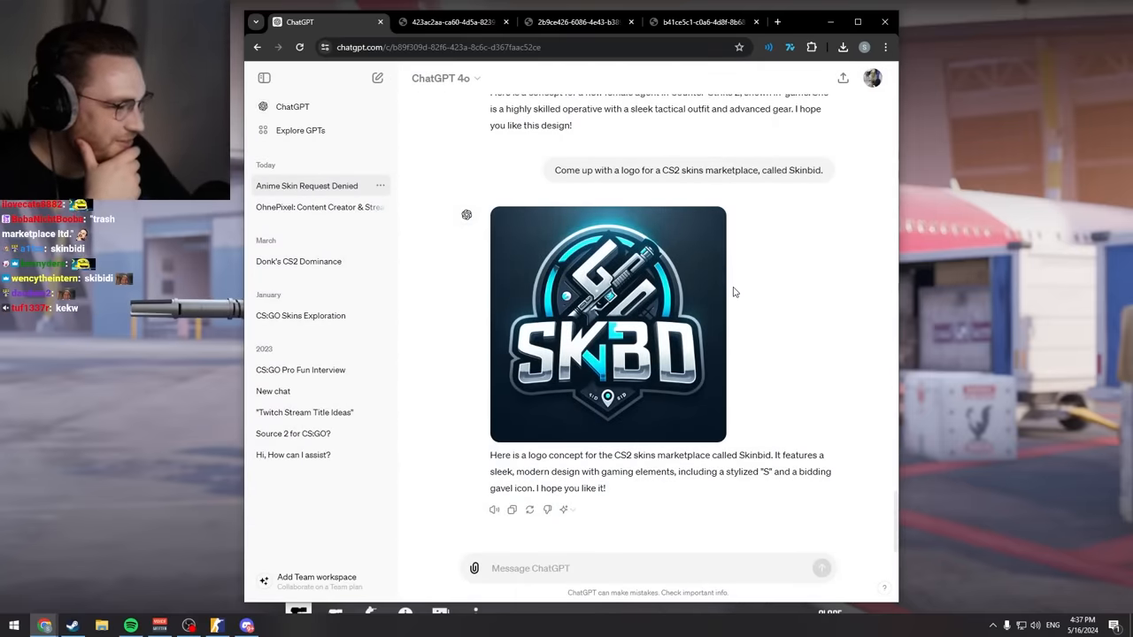
{"action": "mouse_move", "coordinate": [631, 220]}
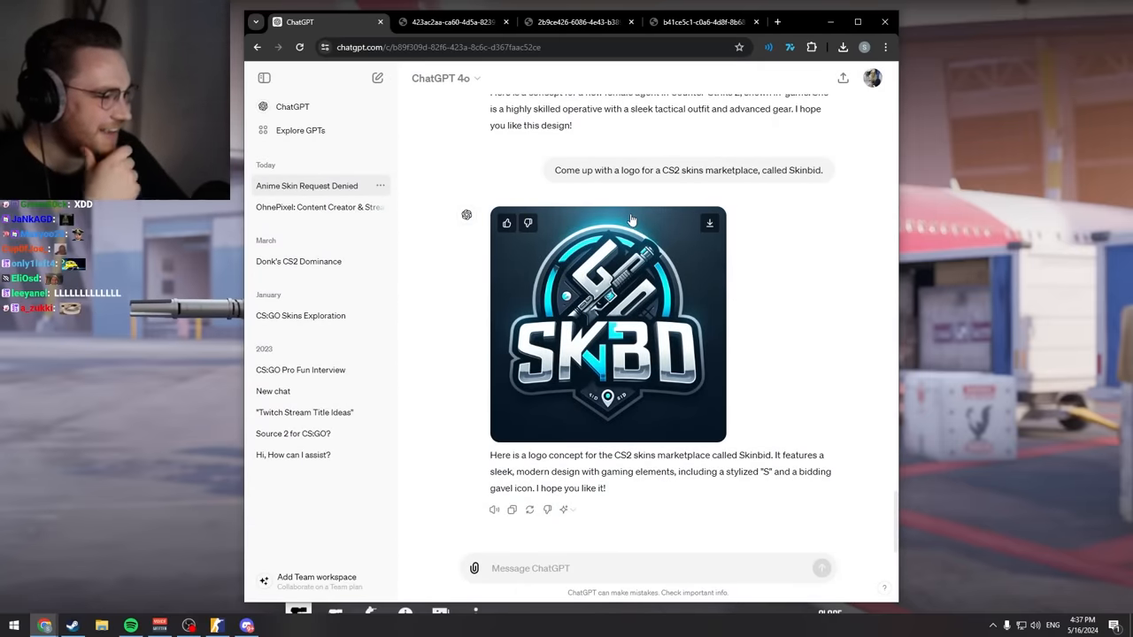
Step: Reply 'That looks shit. Keep it less gamer-y.' to get a cleaner Skinbid logo
{"action": "type", "text": "That"}
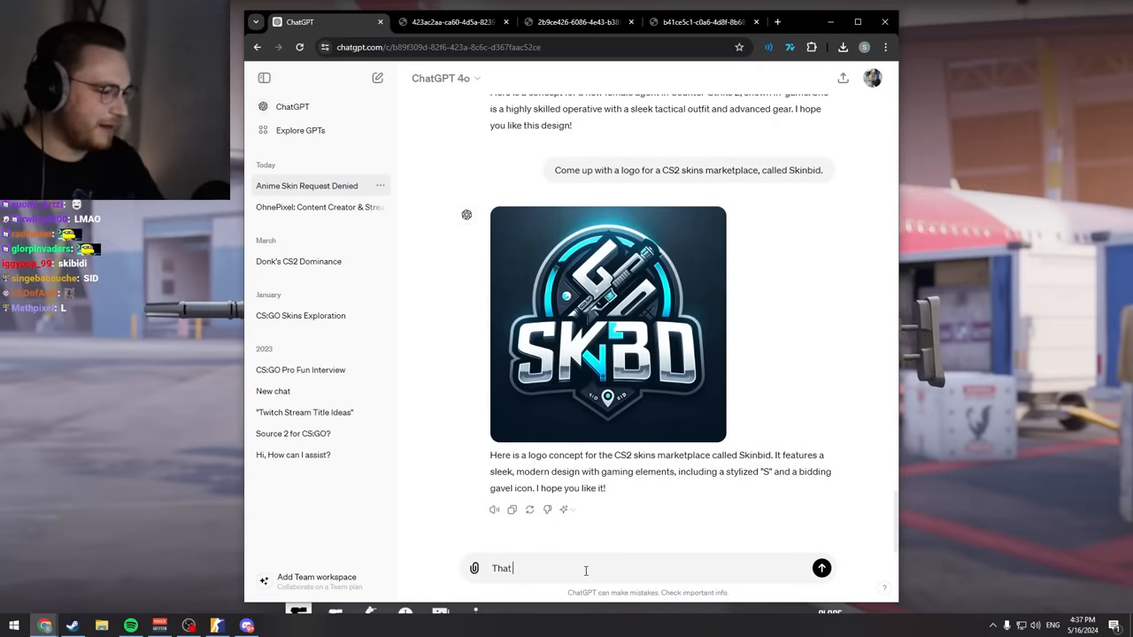
{"action": "type", "text": "looks shit. Keep it less"}
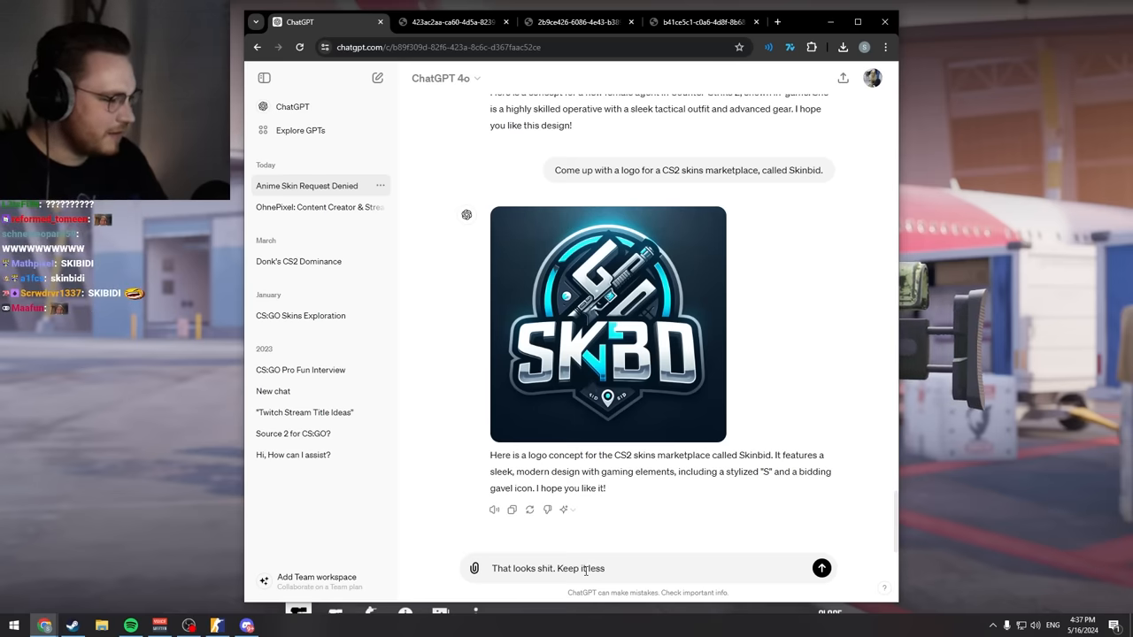
{"action": "type", "text": "gamer-y"}
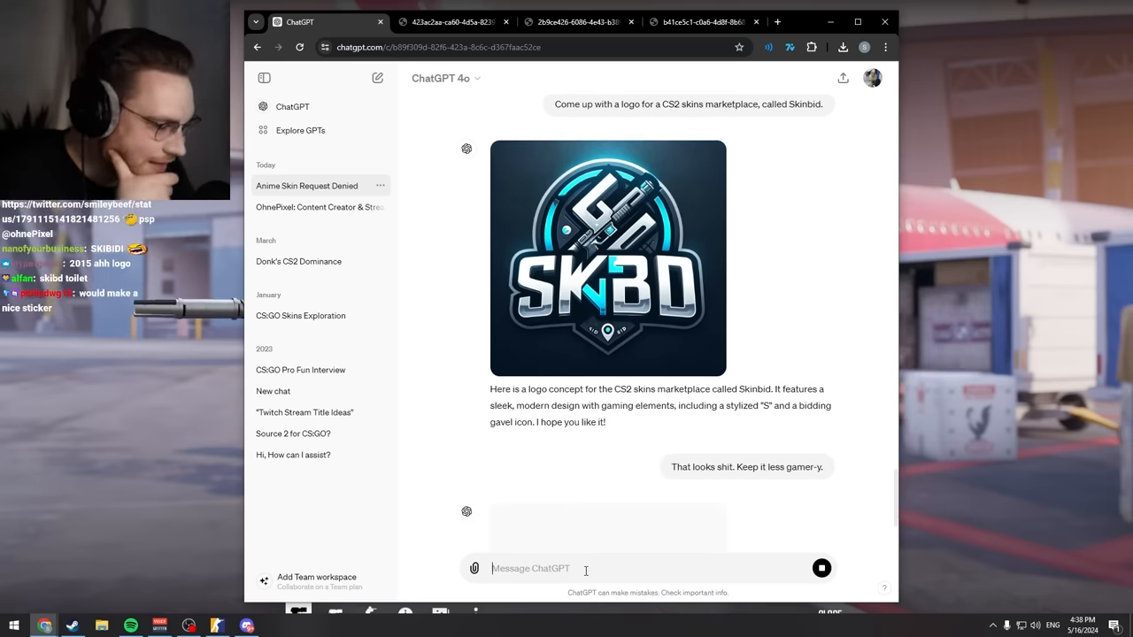
{"action": "scroll", "scroll_direction": "down", "scroll_amount": 3}
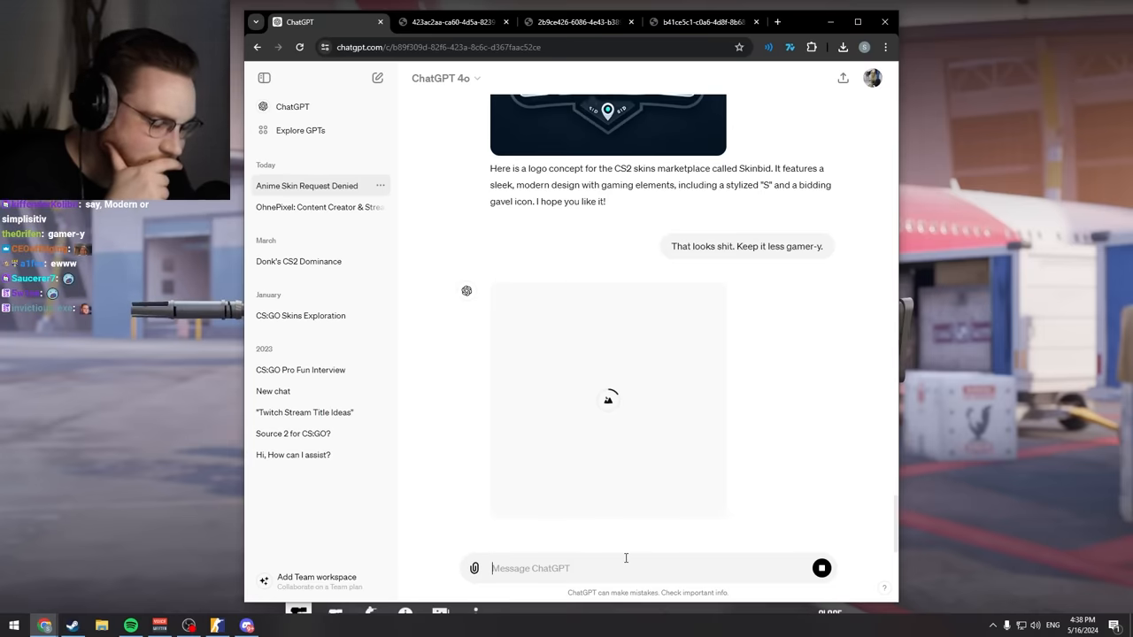
{"action": "scroll", "scroll_direction": "down", "scroll_amount": 3}
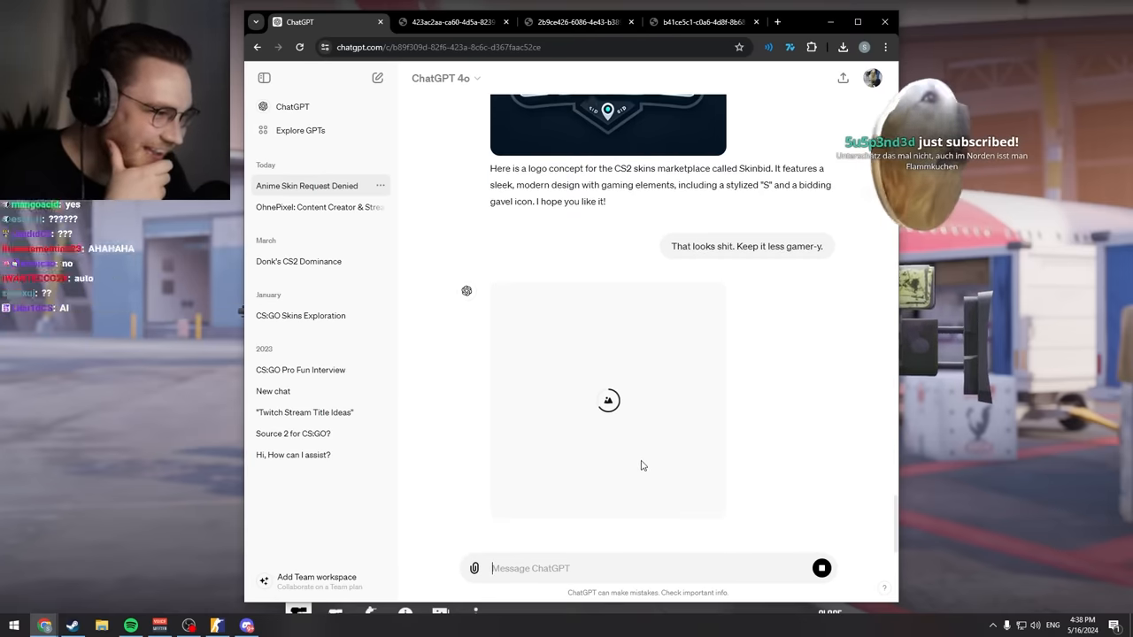
{"action": "mouse_move", "coordinate": [700, 470]}
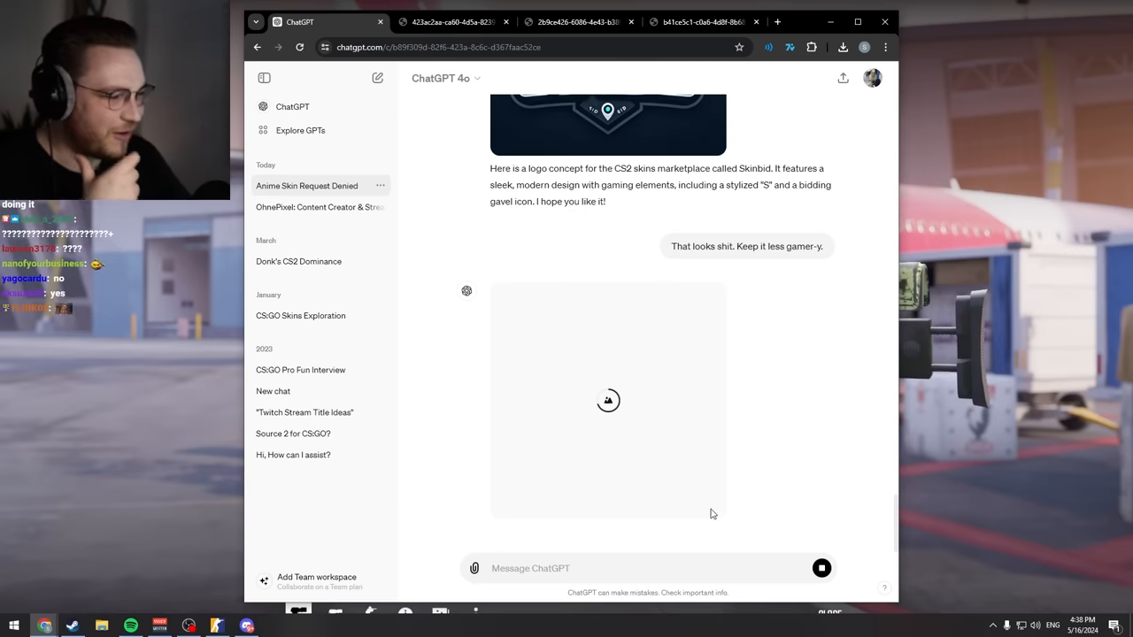
{"action": "mouse_move", "coordinate": [768, 517]}
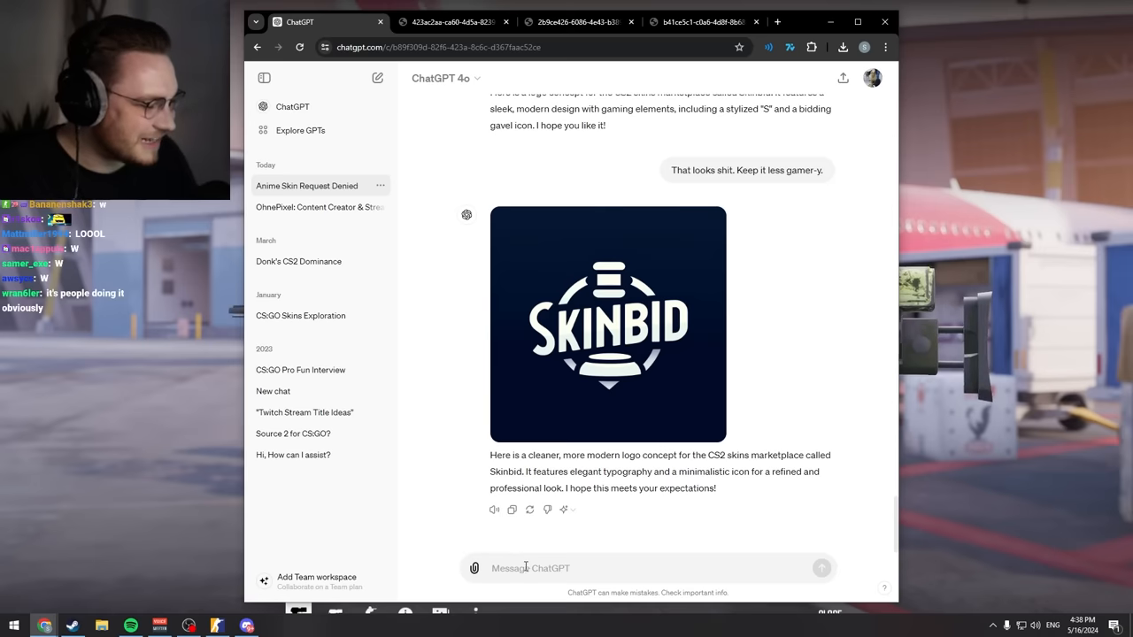
{"action": "mouse_move", "coordinate": [659, 454]}
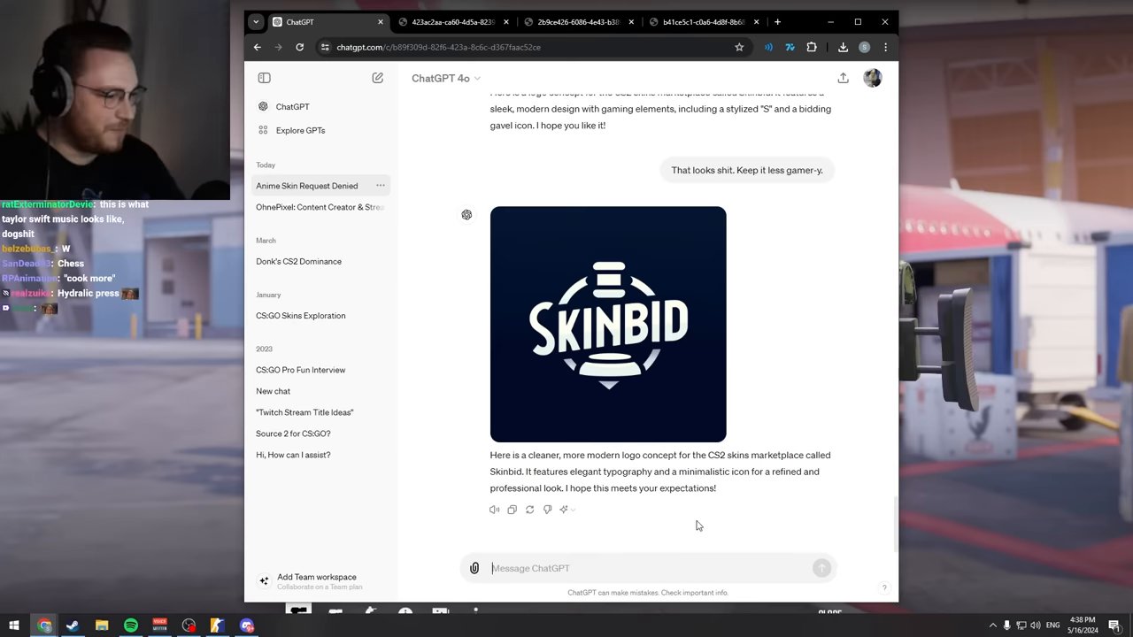
Step: Send 'Picture me the average ohnepixel twitch stream viewer.' to ChatGPT
{"action": "type", "text": "Picture me the average ohnepixel"}
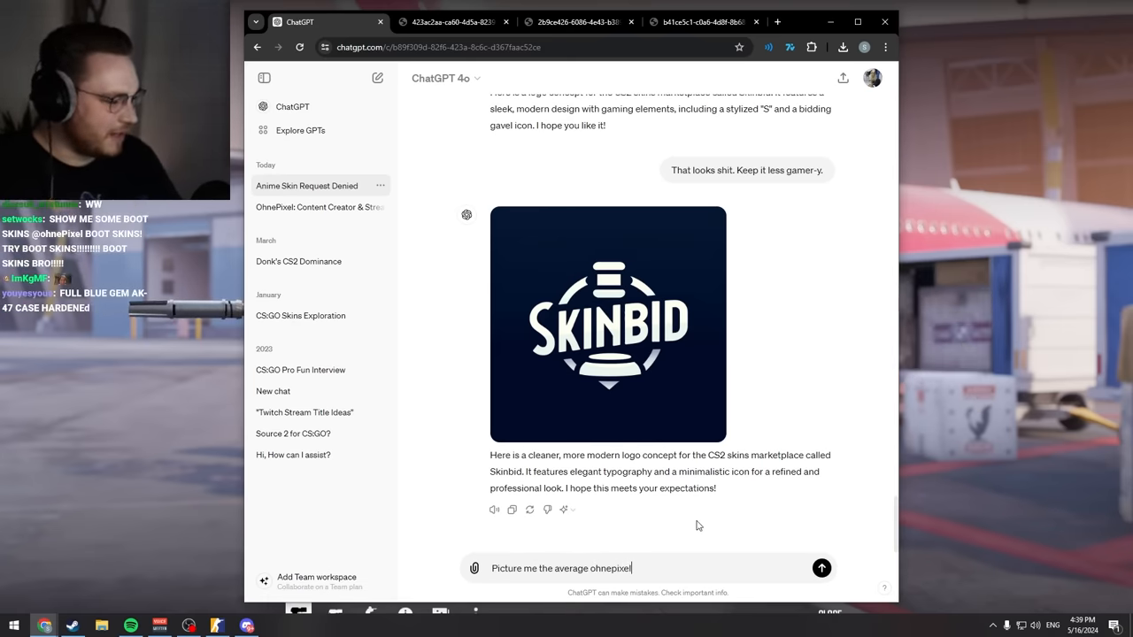
{"action": "type", "text": "twitch stream"}
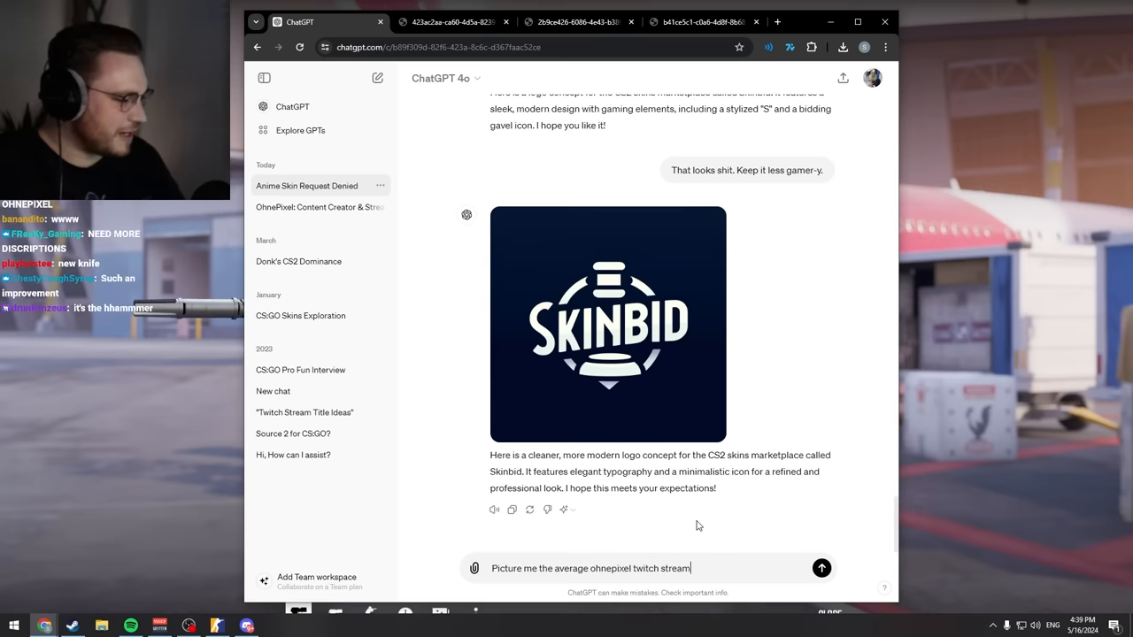
{"action": "left_click", "coordinate": [822, 569]}
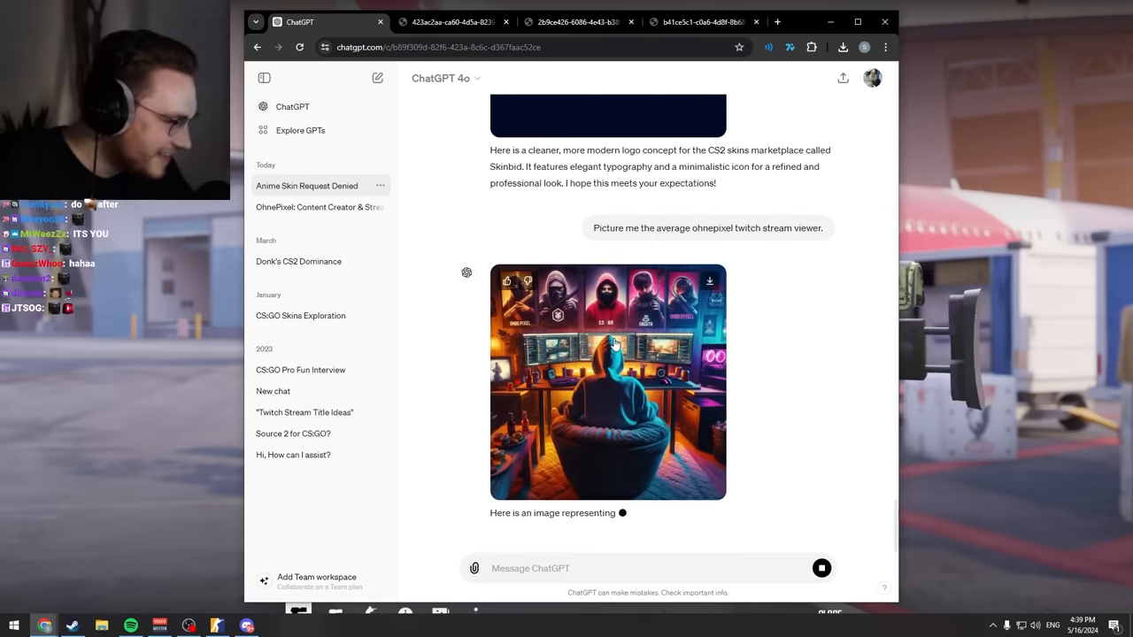
Step: Open the stream-viewer picture in its own tab and scroll to its lower part
{"action": "right_click", "coordinate": [608, 382]}
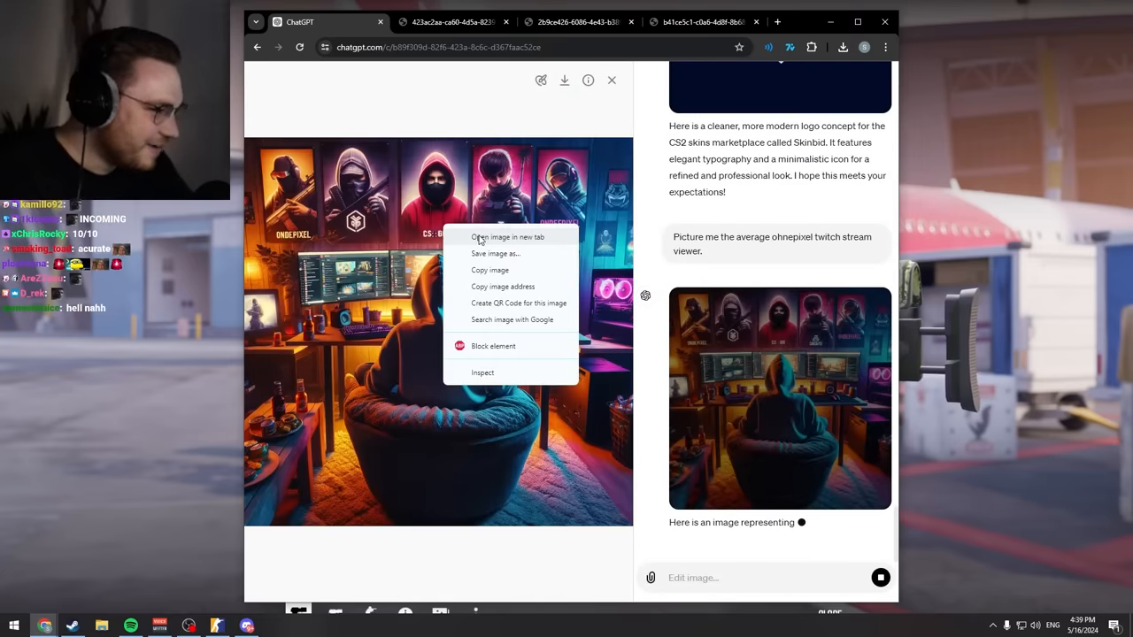
{"action": "left_click", "coordinate": [507, 236]}
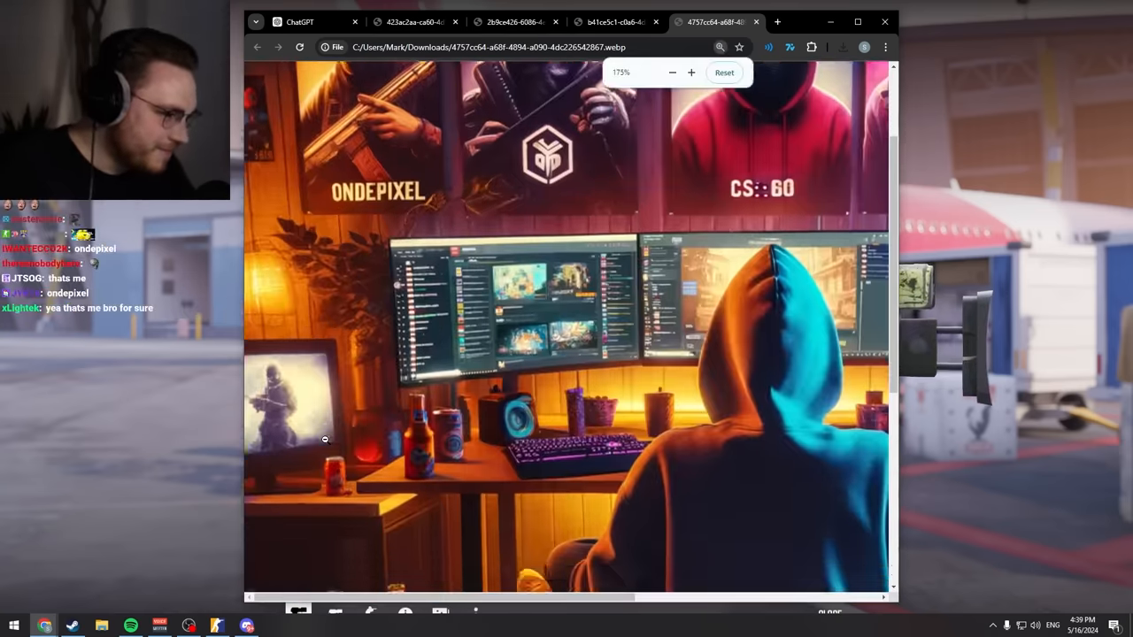
{"action": "scroll", "scroll_direction": "down", "scroll_amount": 3}
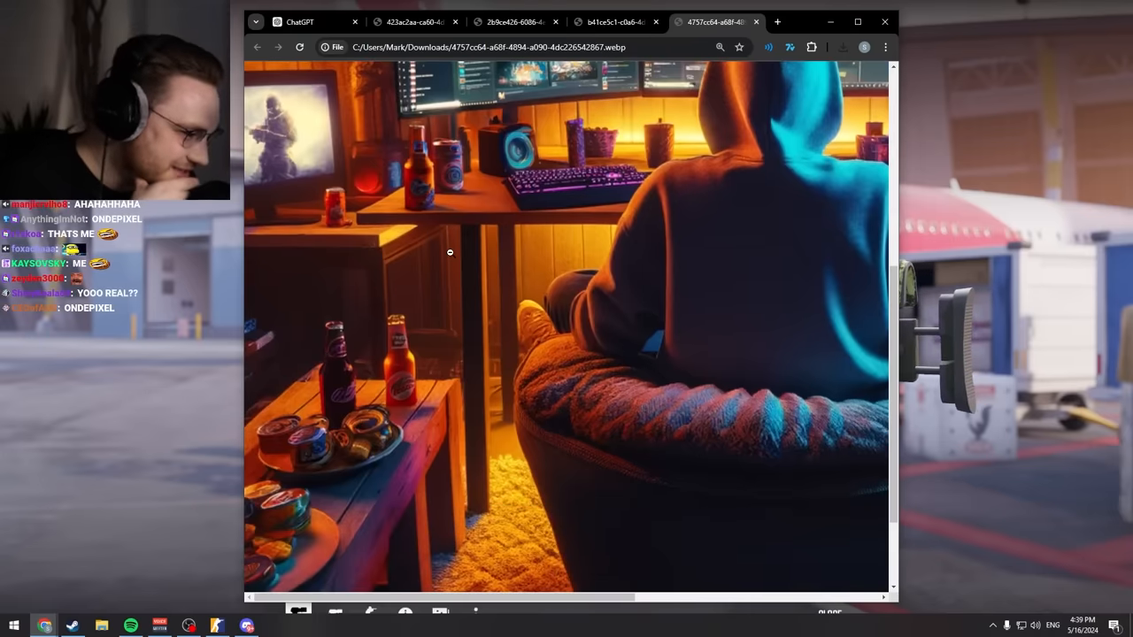
{"action": "scroll", "scroll_direction": "down", "scroll_amount": 3}
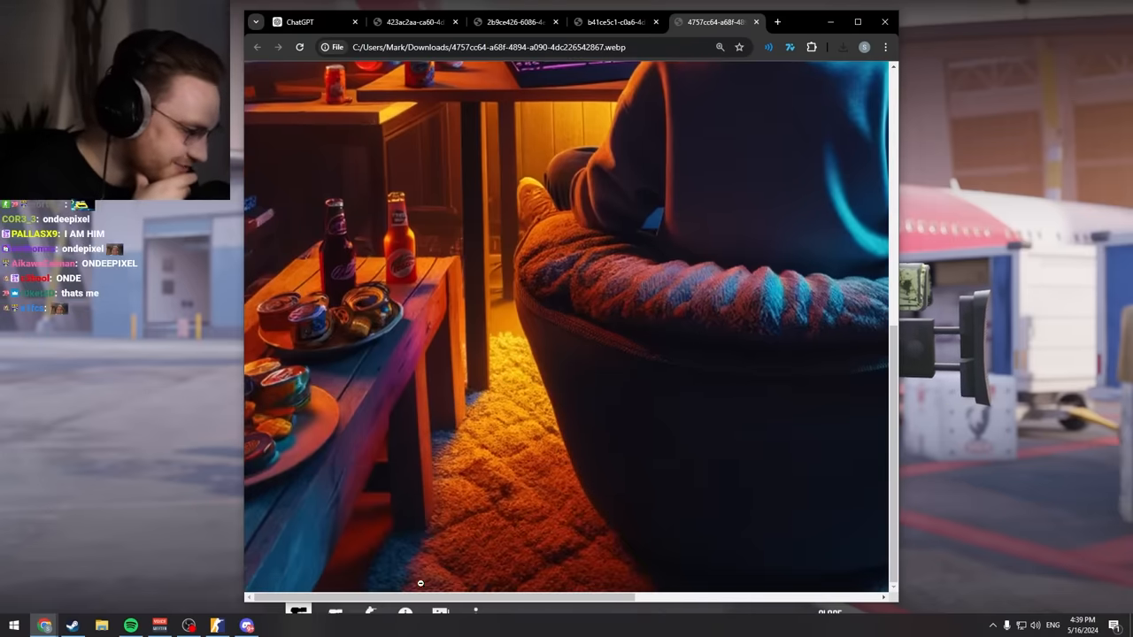
{"action": "left_click_drag", "start_coordinate": [424, 598], "coordinate": [704, 597]}
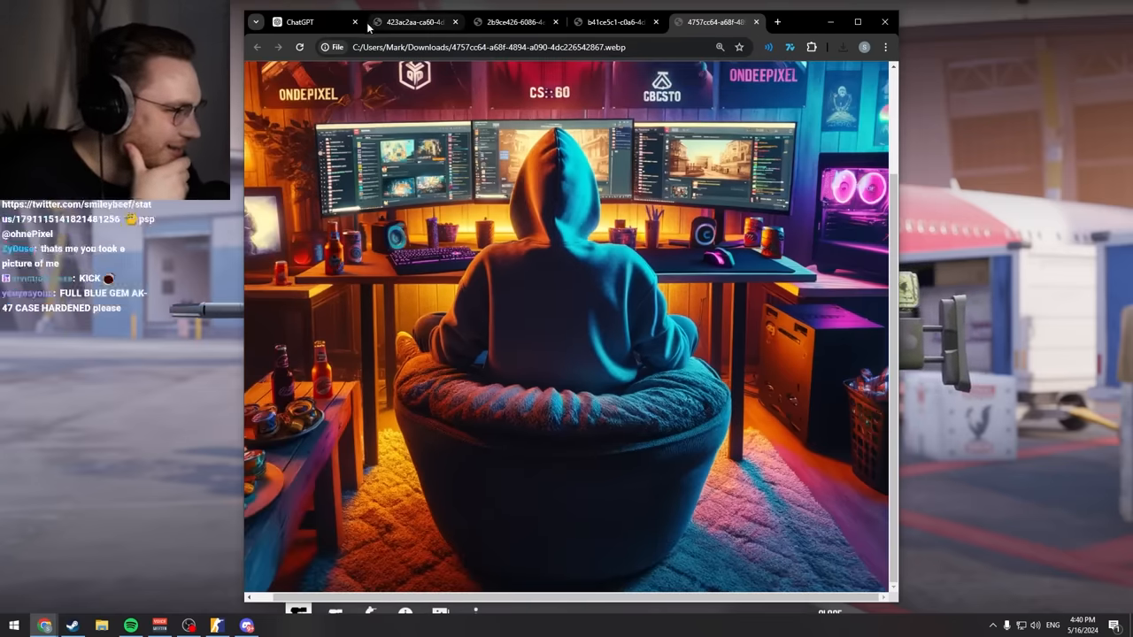
Step: Request an in-game full-blue AK-47 Case Hardened image and enlarge the result
{"action": "left_click", "coordinate": [300, 21]}
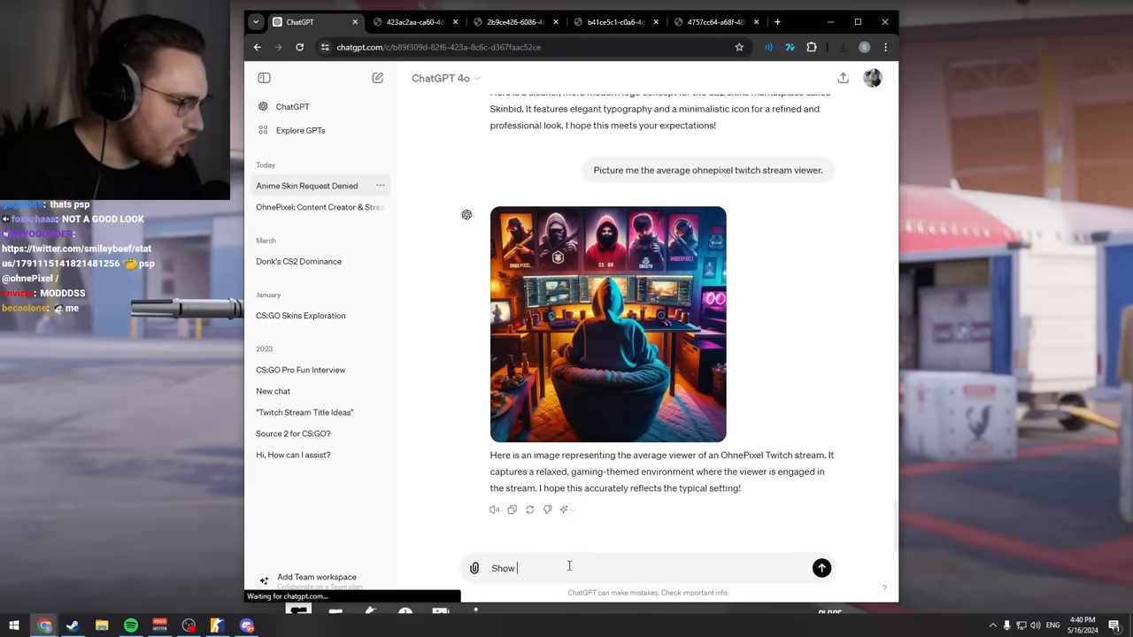
{"action": "type", "text": "me a full-blue ak-47"}
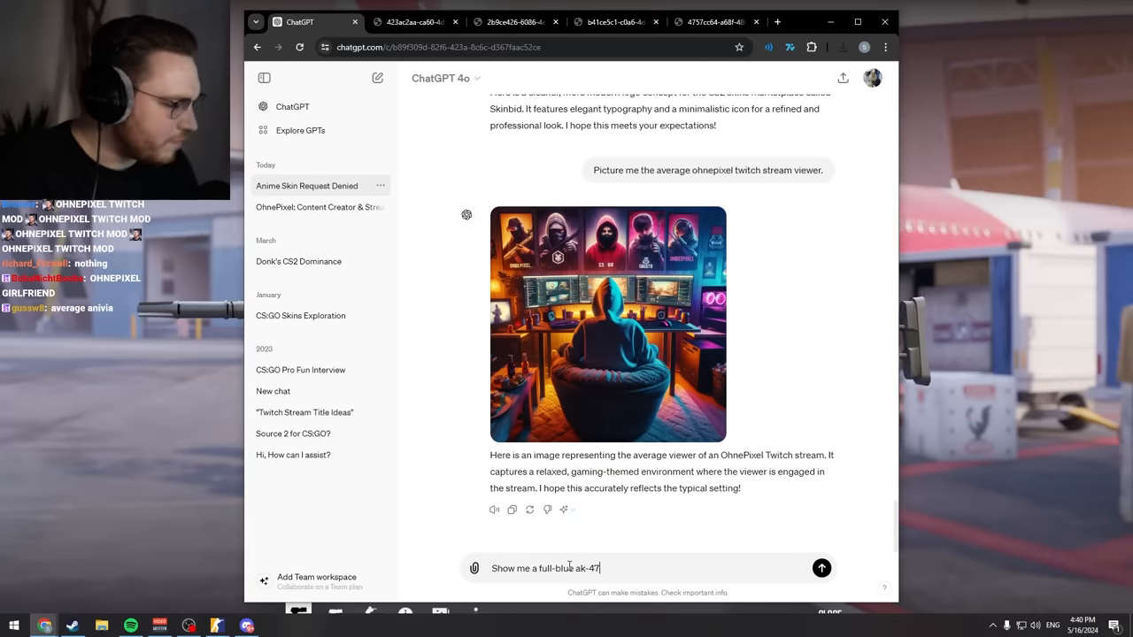
{"action": "type", "text": "case harden"}
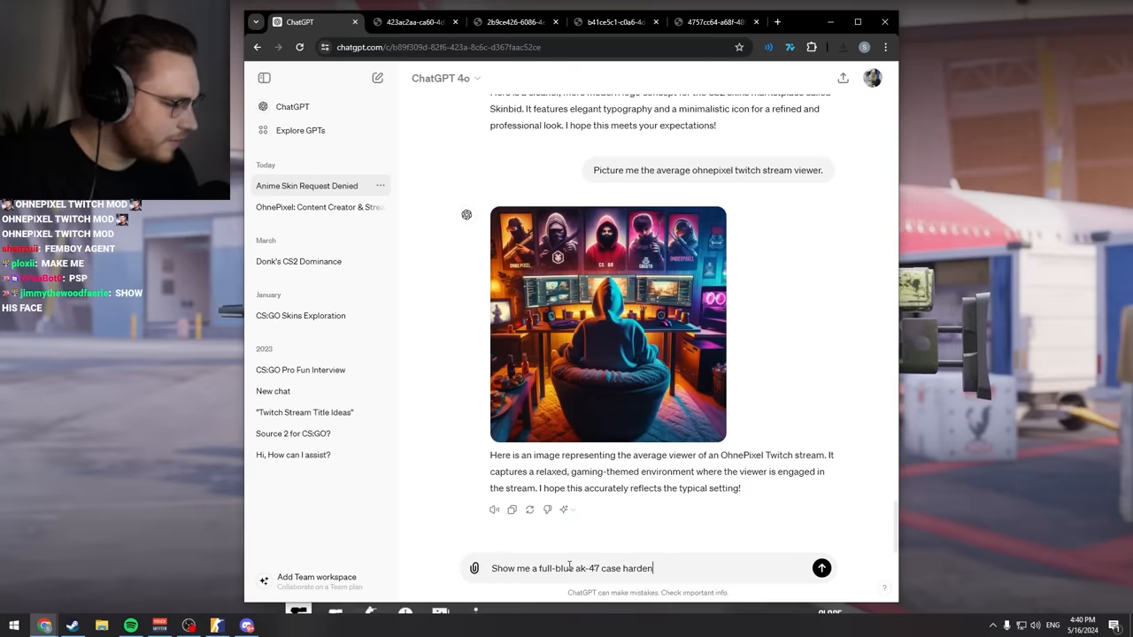
{"action": "left_click", "coordinate": [821, 568]}
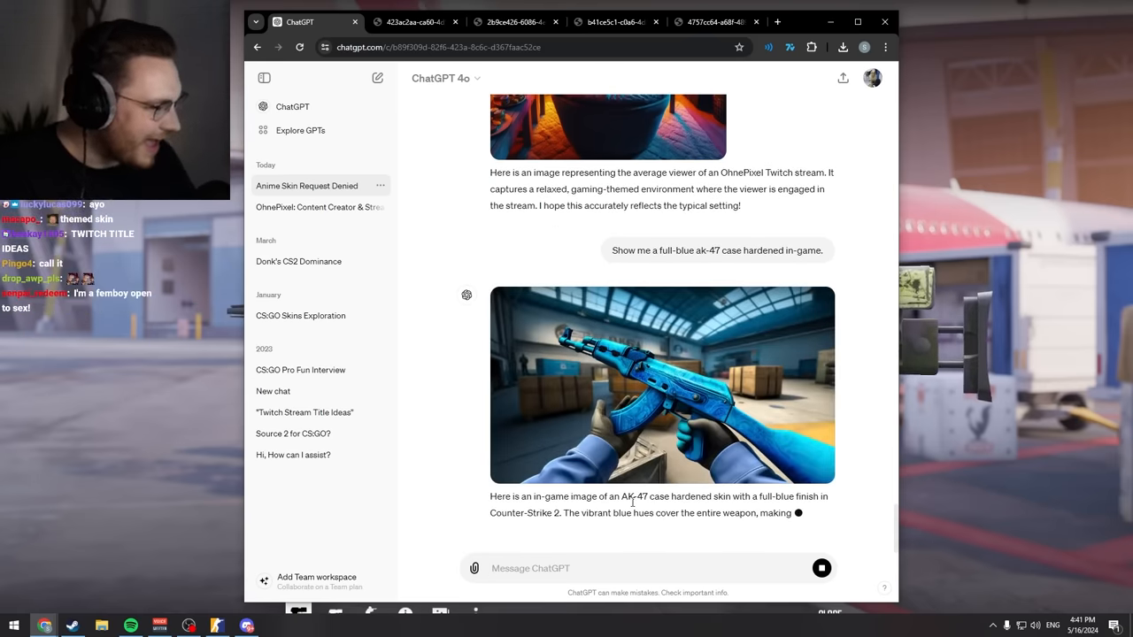
{"action": "left_click", "coordinate": [662, 384]}
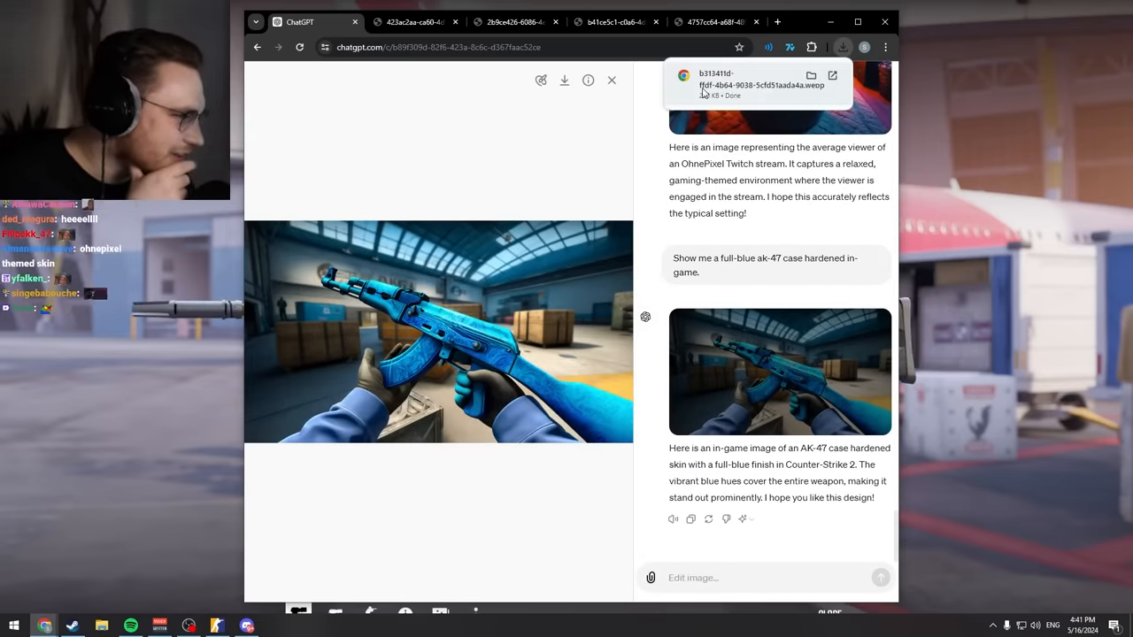
Step: View the downloaded blue AK-47 image full-size, then return to ChatGPT
{"action": "left_click", "coordinate": [763, 79]}
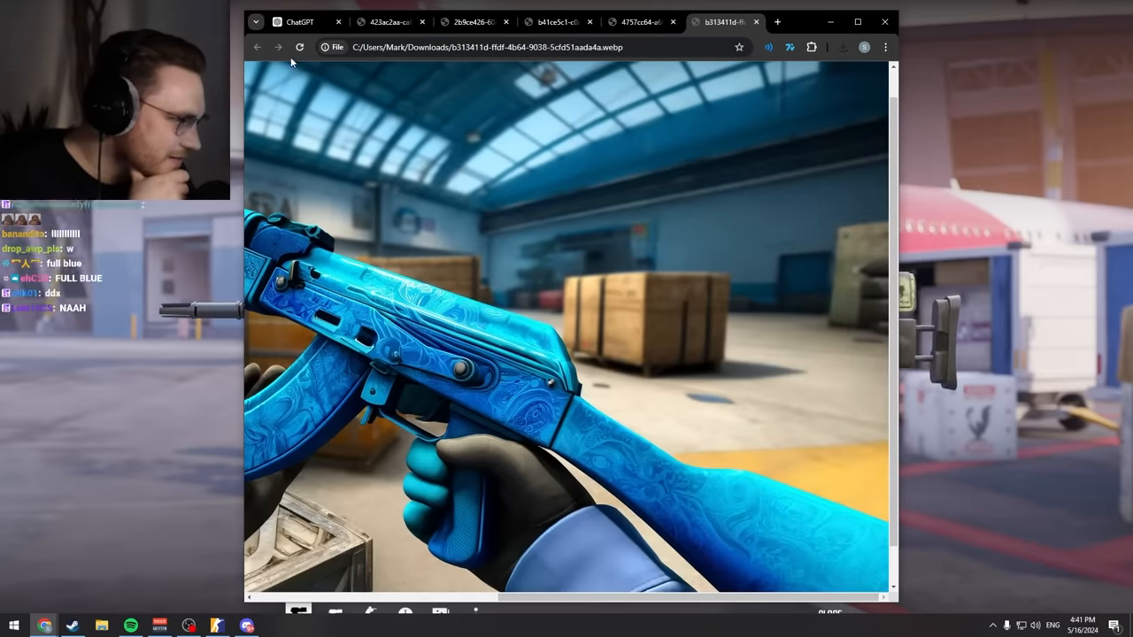
{"action": "left_click", "coordinate": [300, 22]}
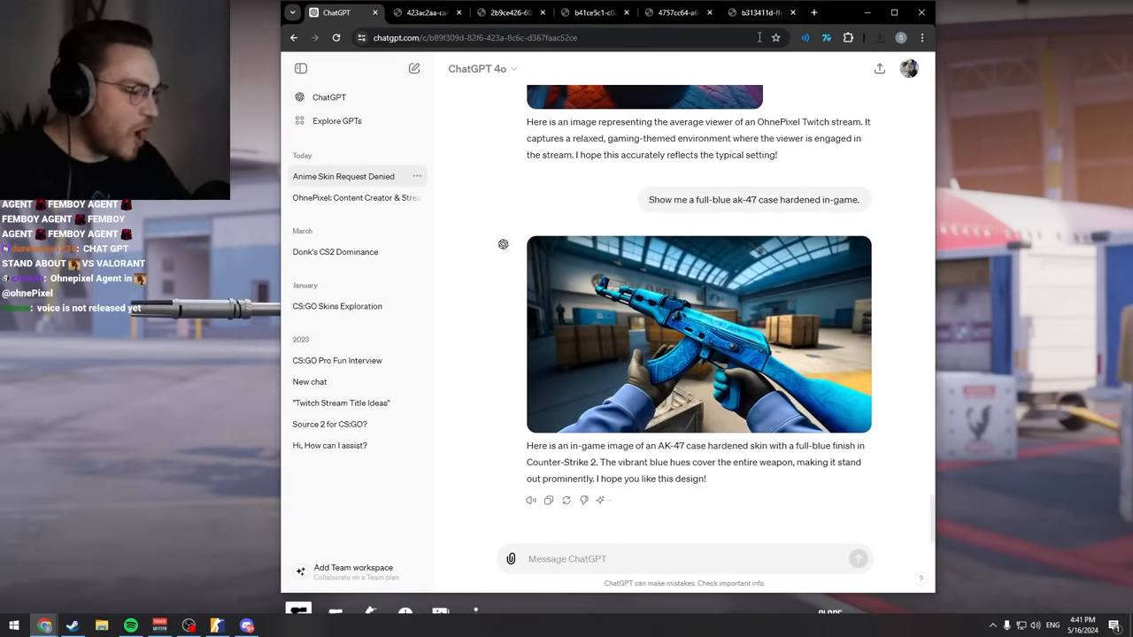
Step: Request new CS2 knife concepts, then enlarge and close the first unique design
{"action": "type", "text": "Come up with a new"}
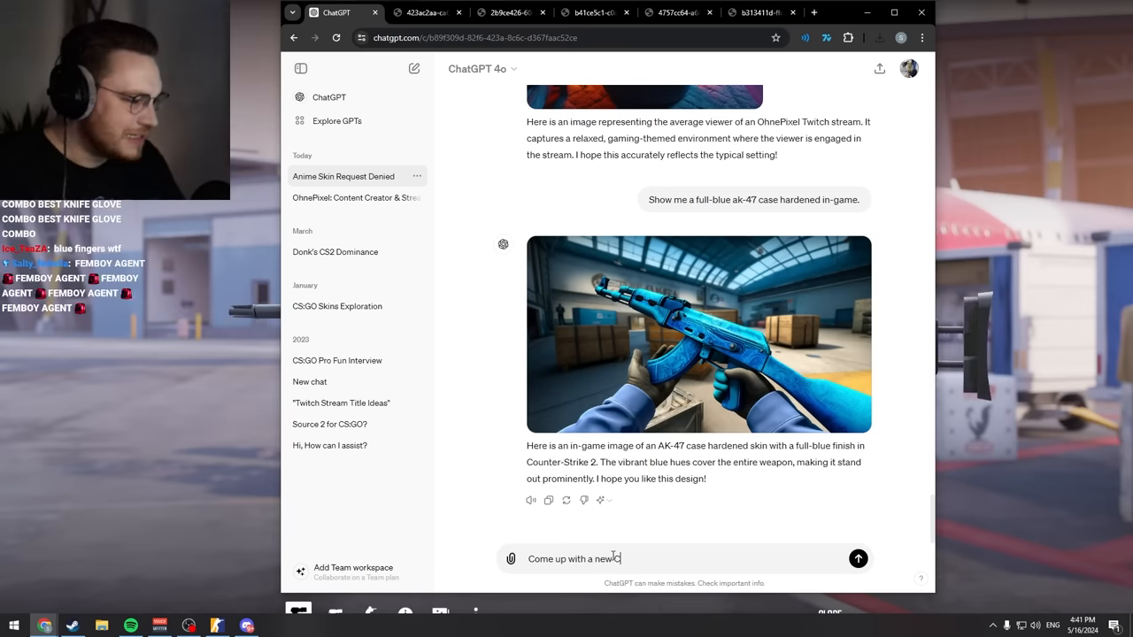
{"action": "type", "text": "CS2 knife"}
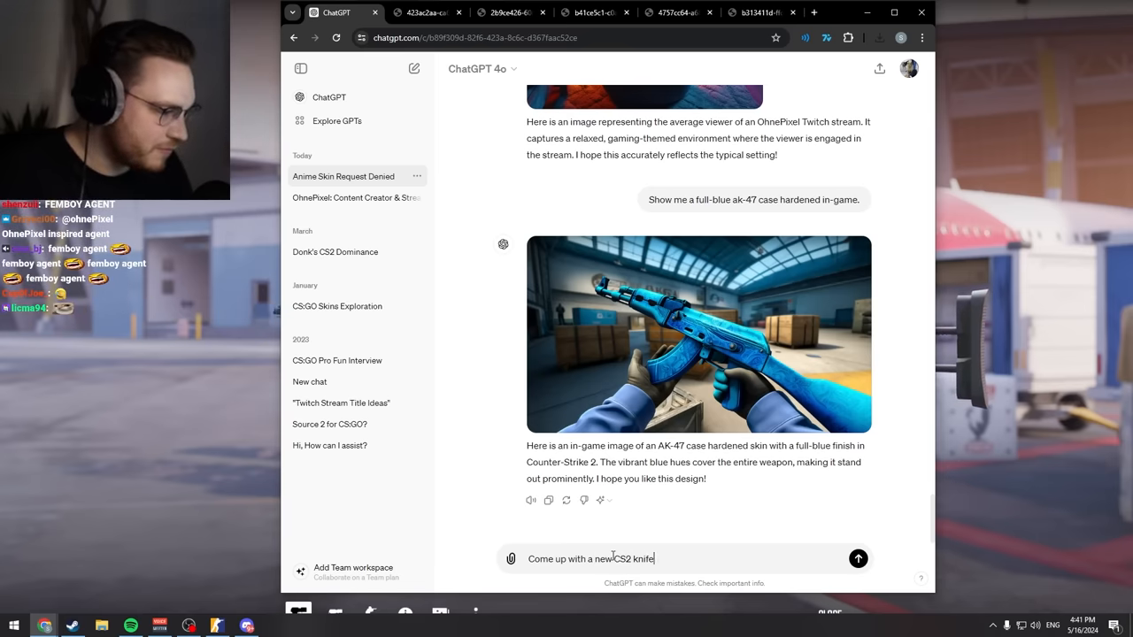
{"action": "left_click", "coordinate": [858, 559]}
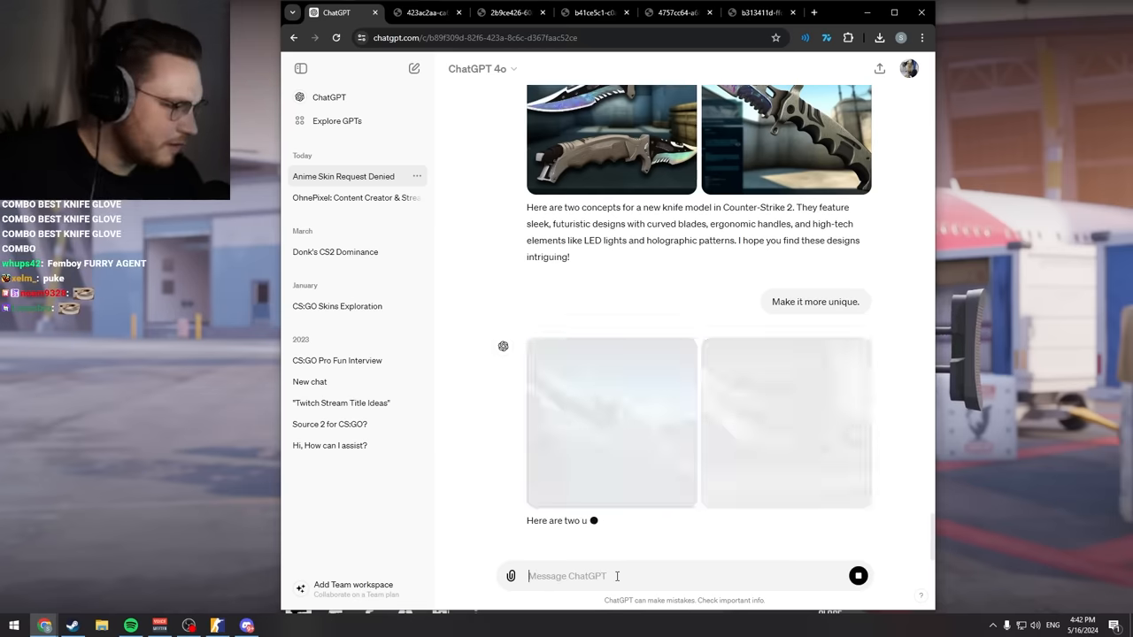
{"action": "left_click", "coordinate": [611, 423]}
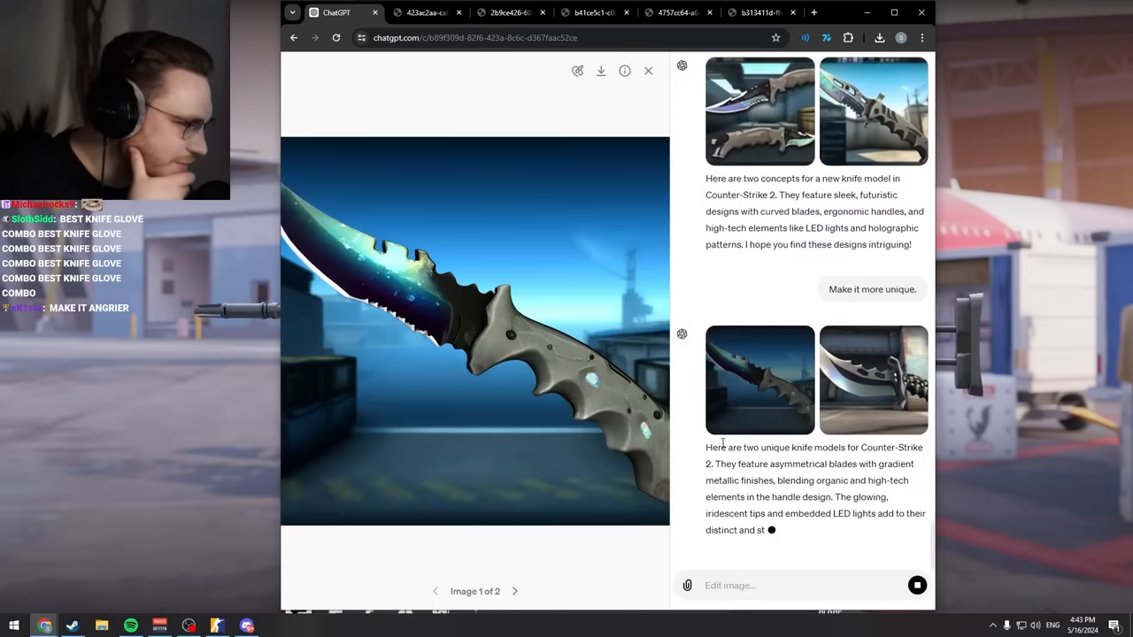
{"action": "left_click", "coordinate": [514, 591]}
{"action": "type", "text": "My chat asks me fo"}
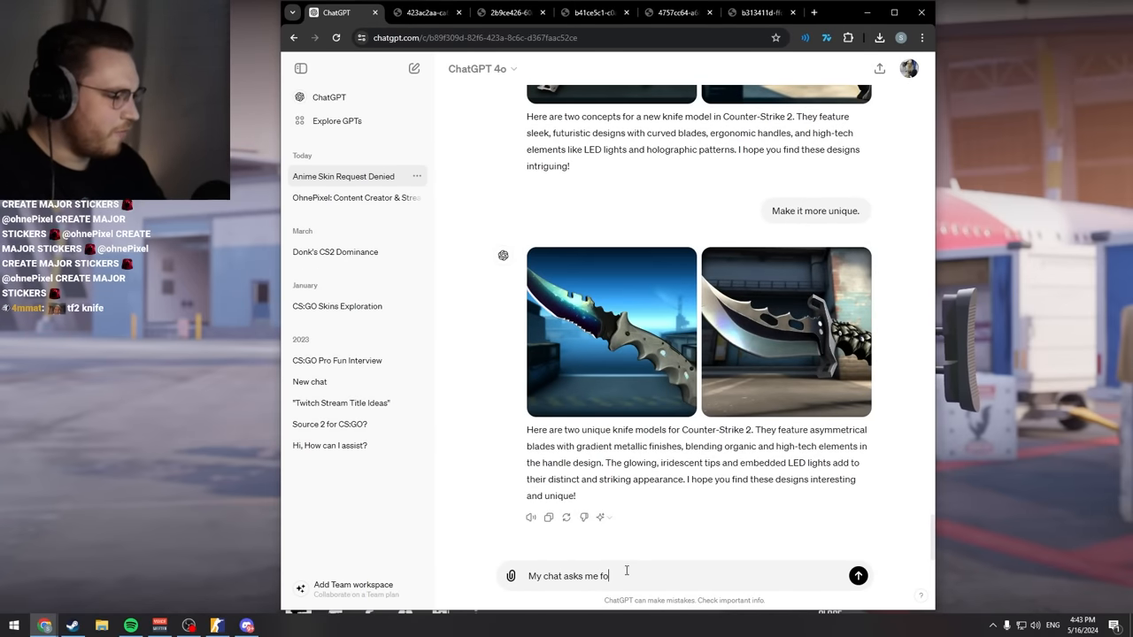
Step: Request a CS2 femboy agent concept image for chat and scroll to the result
{"action": "type", "text": "r a CS2 femboy"}
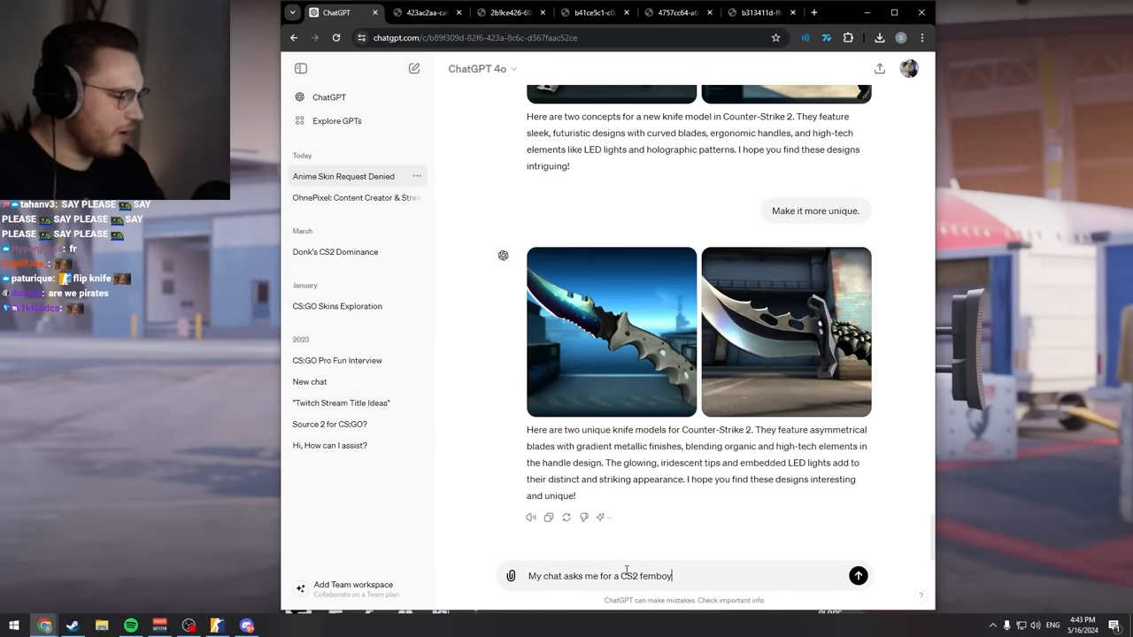
{"action": "type", "text": "agent. Show"}
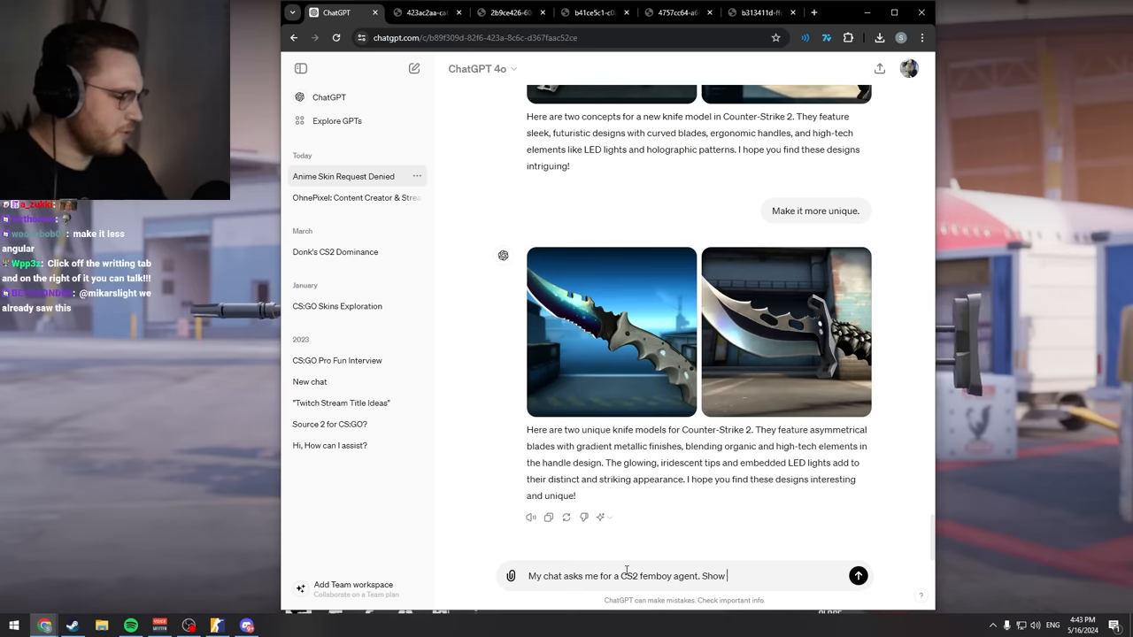
{"action": "left_click", "coordinate": [858, 576]}
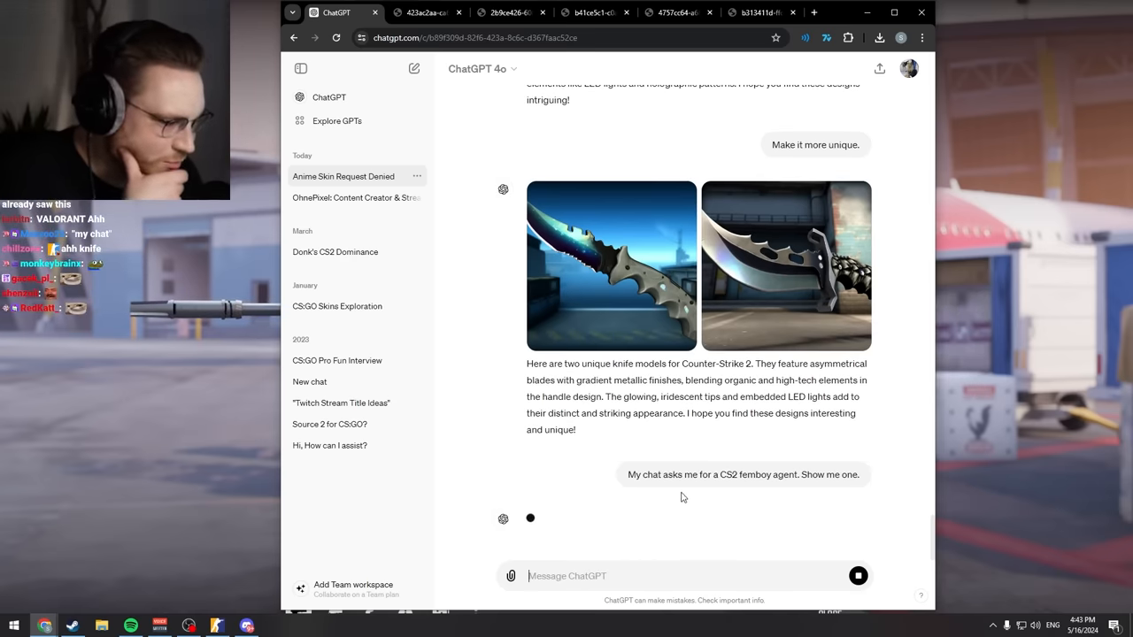
{"action": "mouse_move", "coordinate": [893, 479]}
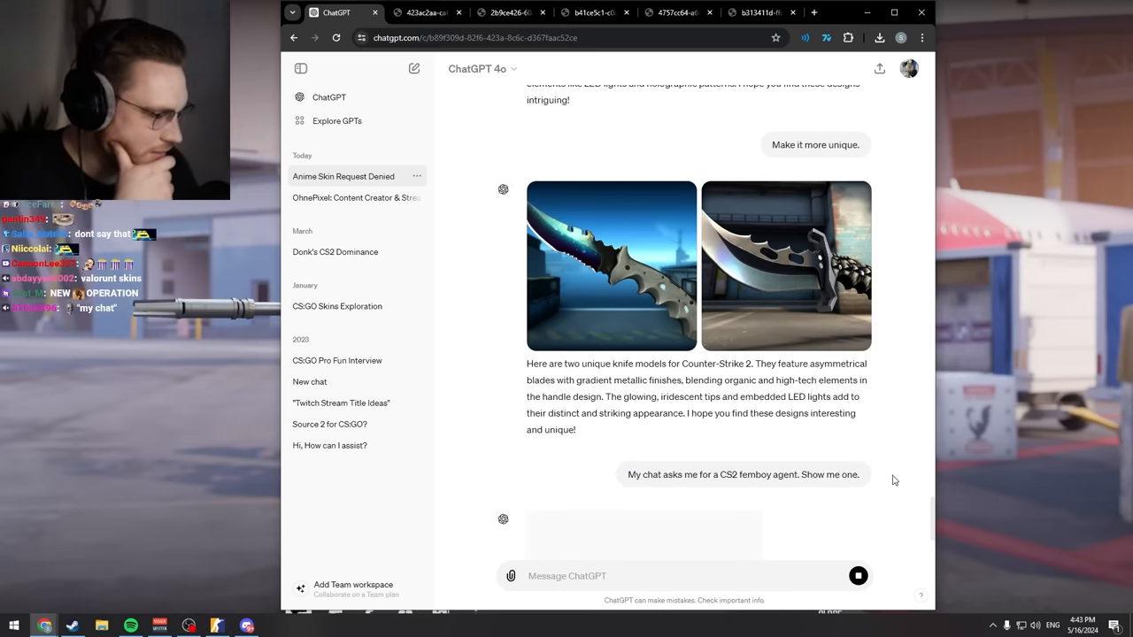
{"action": "mouse_move", "coordinate": [918, 475]}
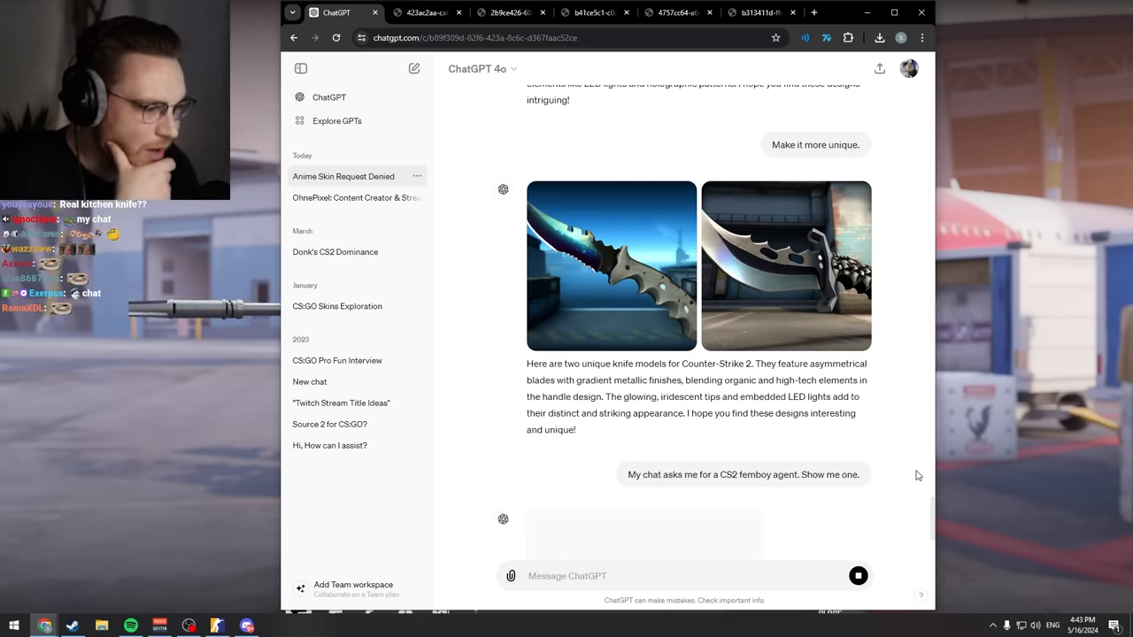
{"action": "scroll", "scroll_direction": "down", "scroll_amount": 3}
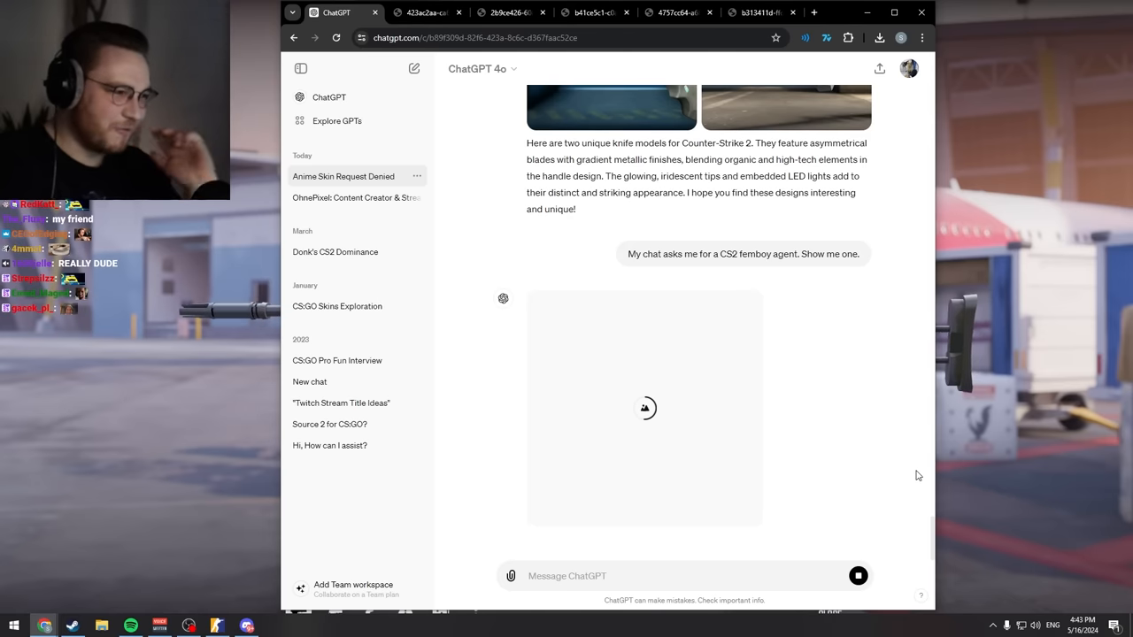
{"action": "mouse_move", "coordinate": [835, 487]}
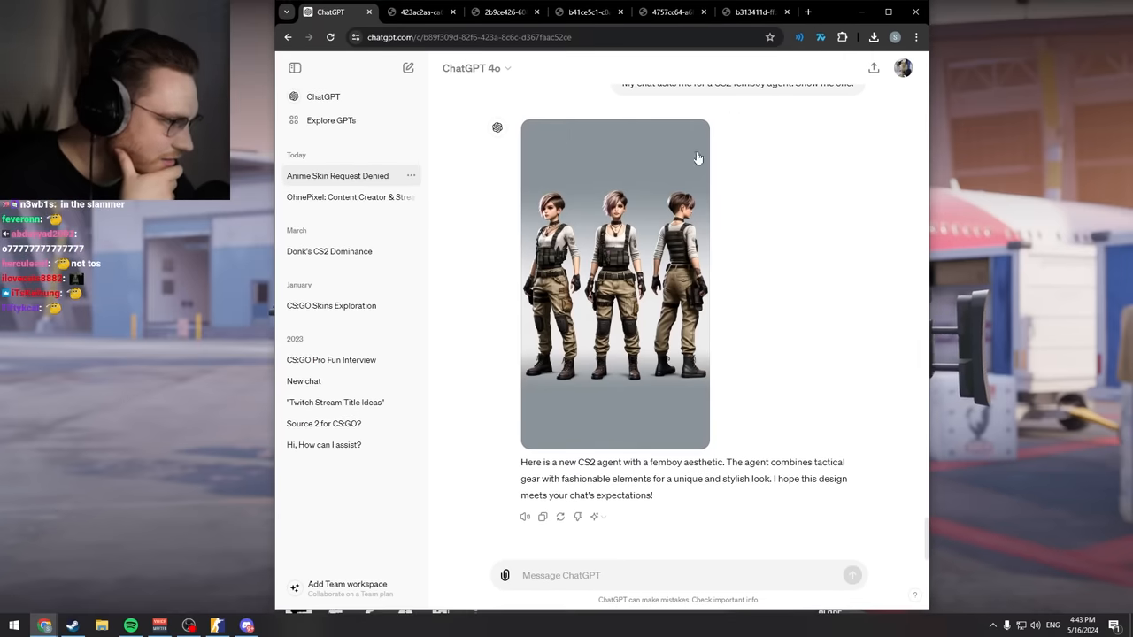
{"action": "left_click", "coordinate": [614, 284]}
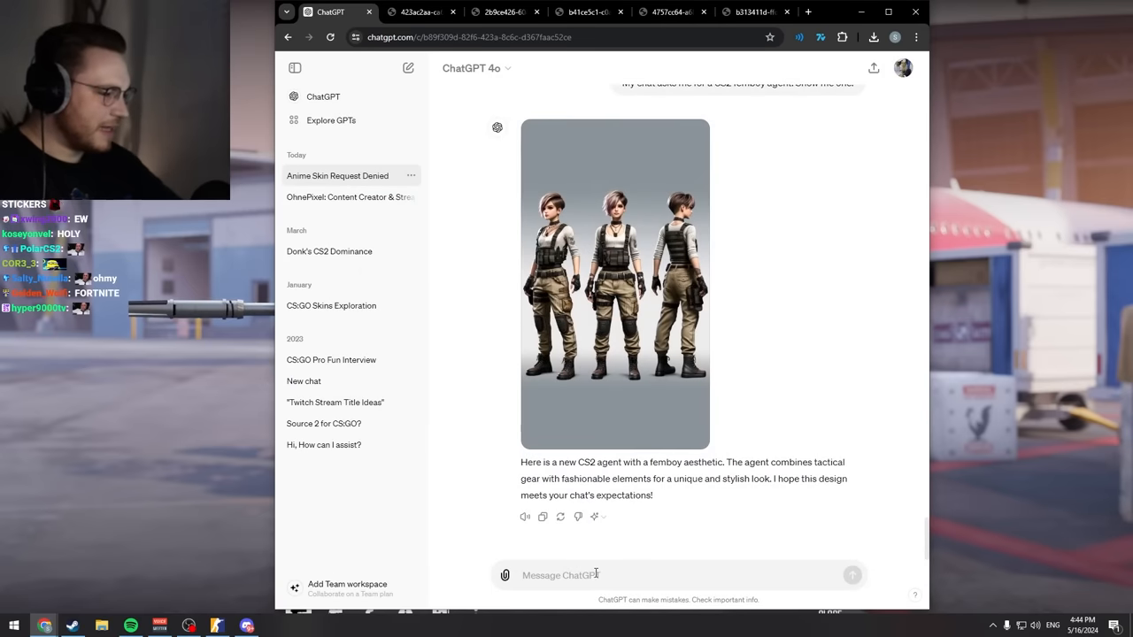
Step: Ask ChatGPT to show the perfect CS2 crosshair
{"action": "type", "text": "Show me"}
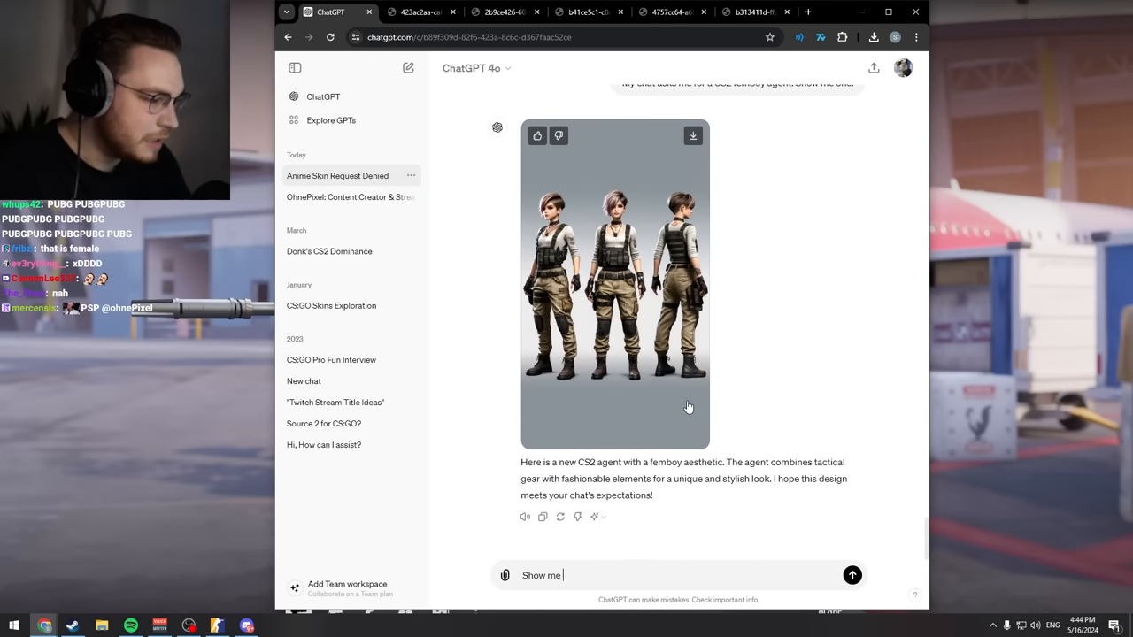
{"action": "type", "text": "the perfect"}
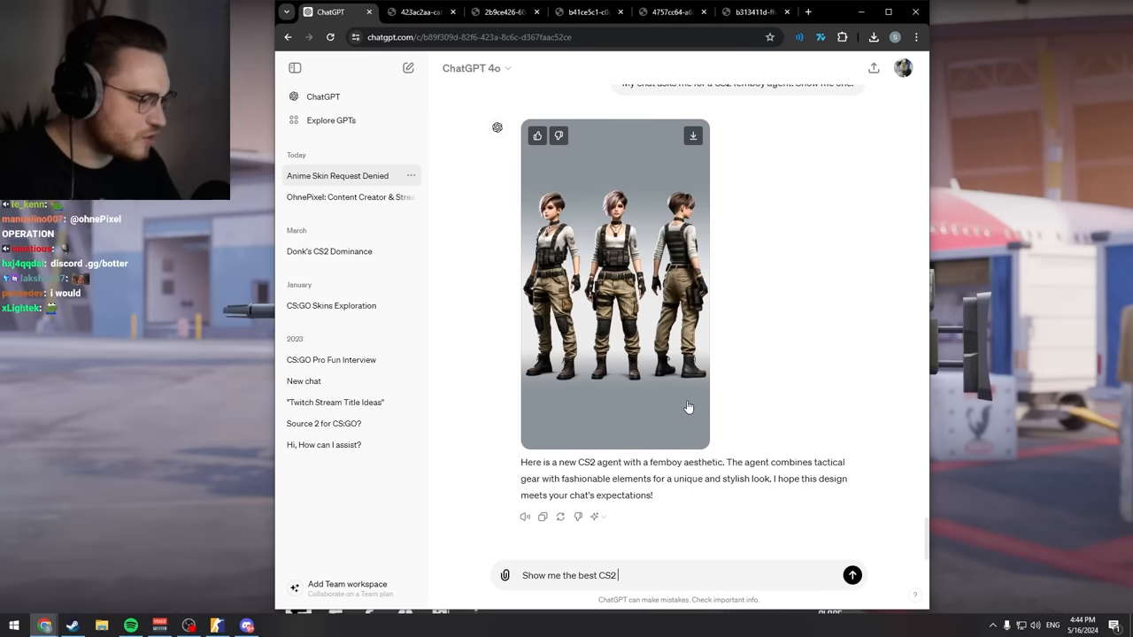
{"action": "left_click", "coordinate": [852, 575]}
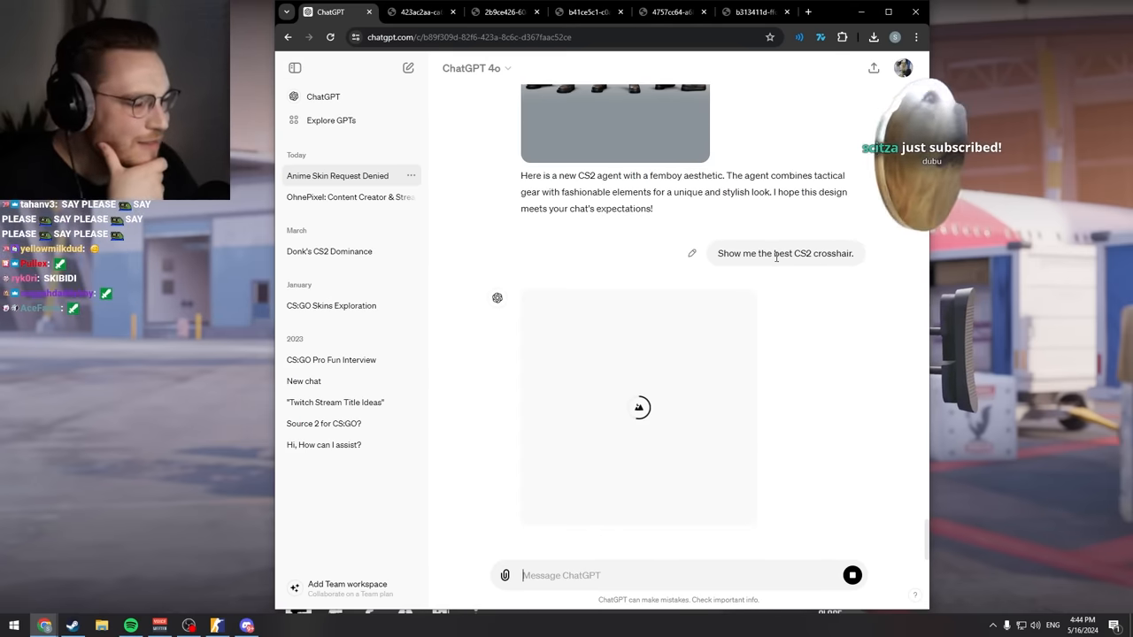
{"action": "mouse_move", "coordinate": [776, 316]}
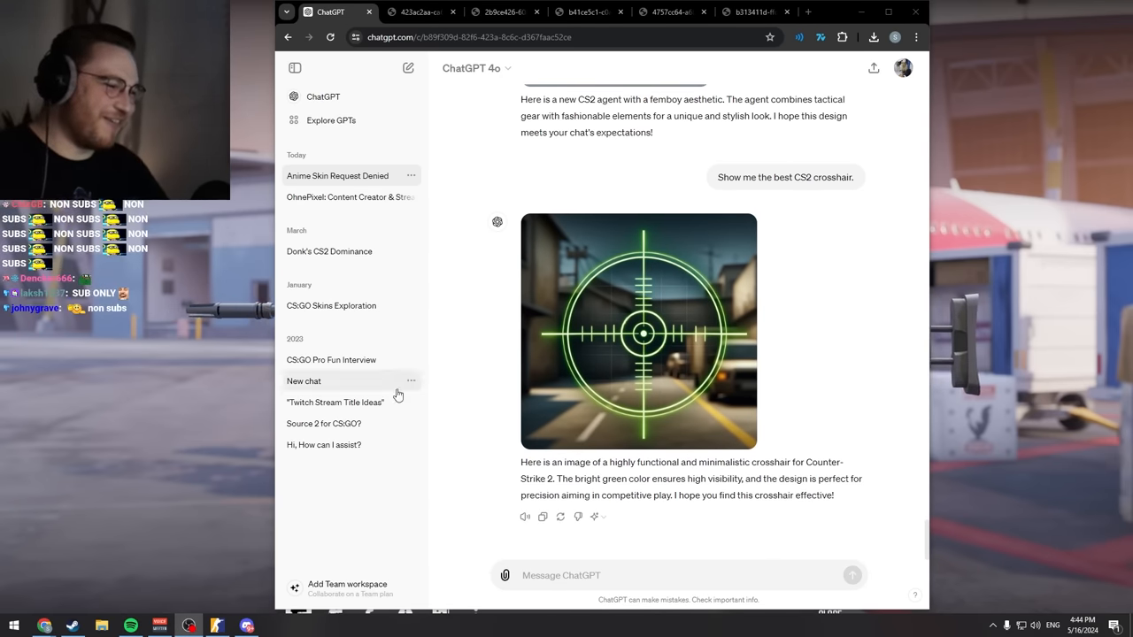
{"action": "mouse_move", "coordinate": [766, 597]}
{"action": "type", "text": "Show me a ohnepixel artwork, looking bos"}
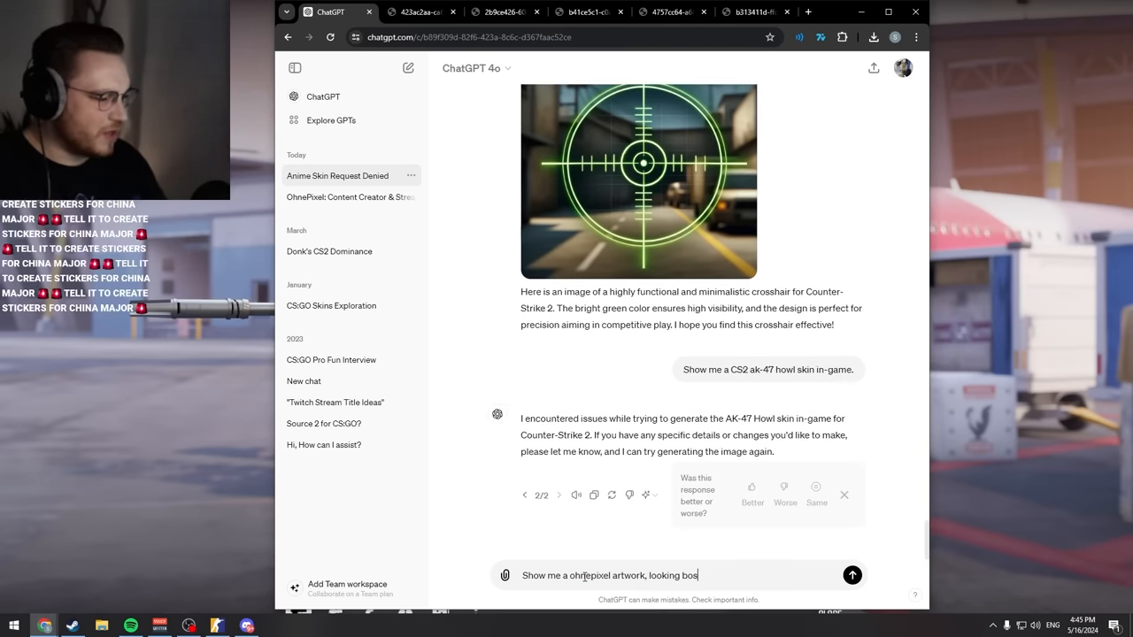
Step: Send the boss OhnePixel artwork prompt, enlarge the first artwork, and save it
{"action": "left_click", "coordinate": [851, 576]}
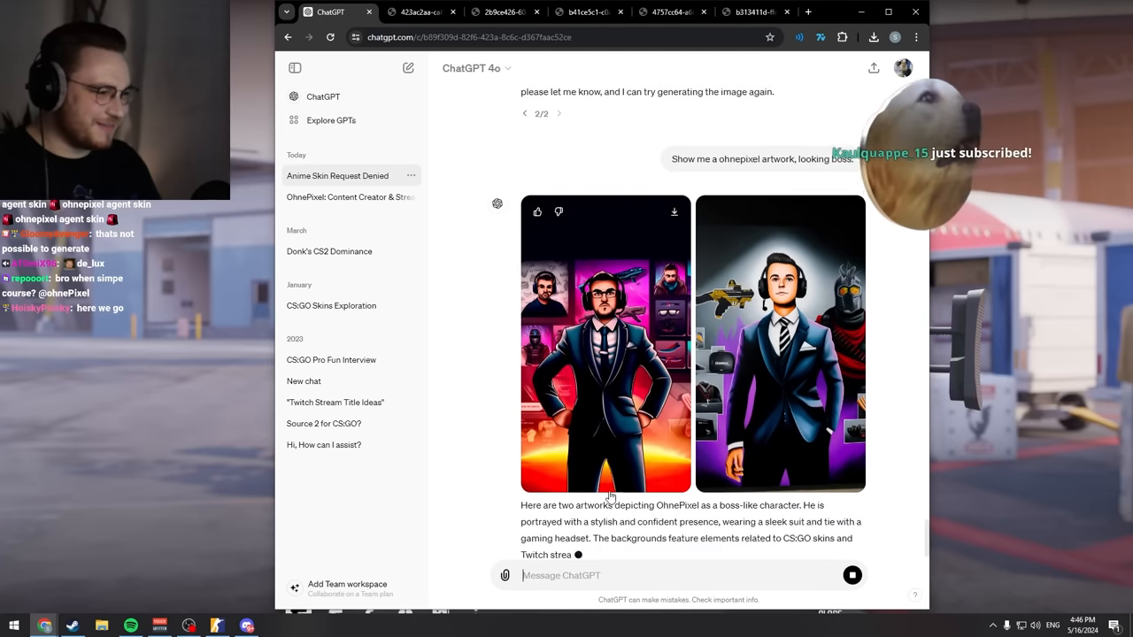
{"action": "scroll", "scroll_direction": "down", "scroll_amount": 3}
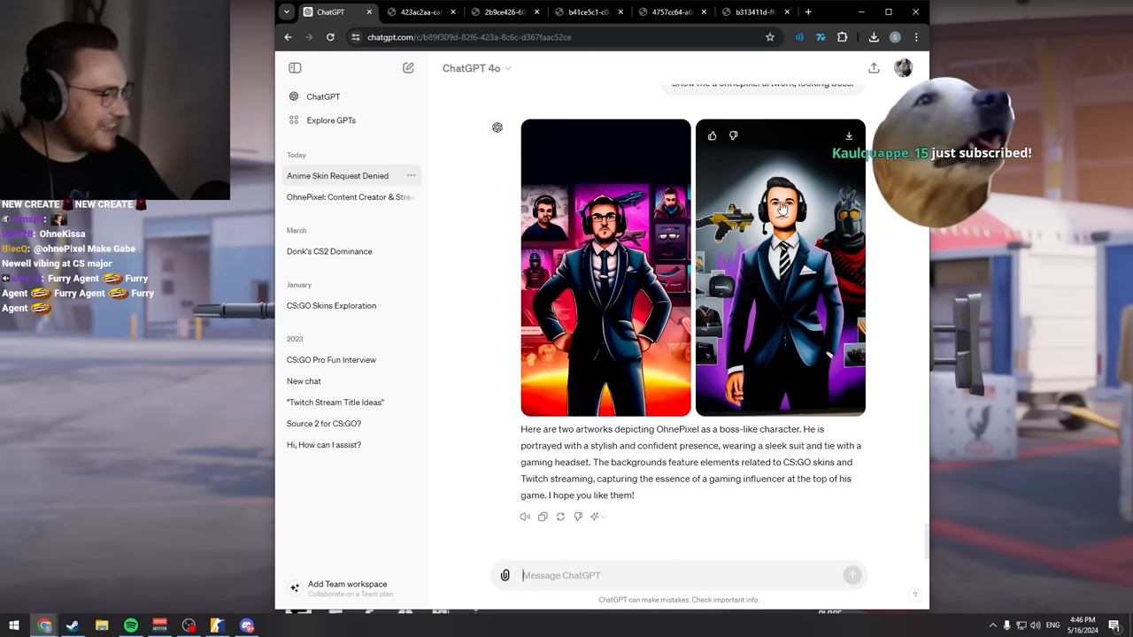
{"action": "left_click", "coordinate": [606, 265]}
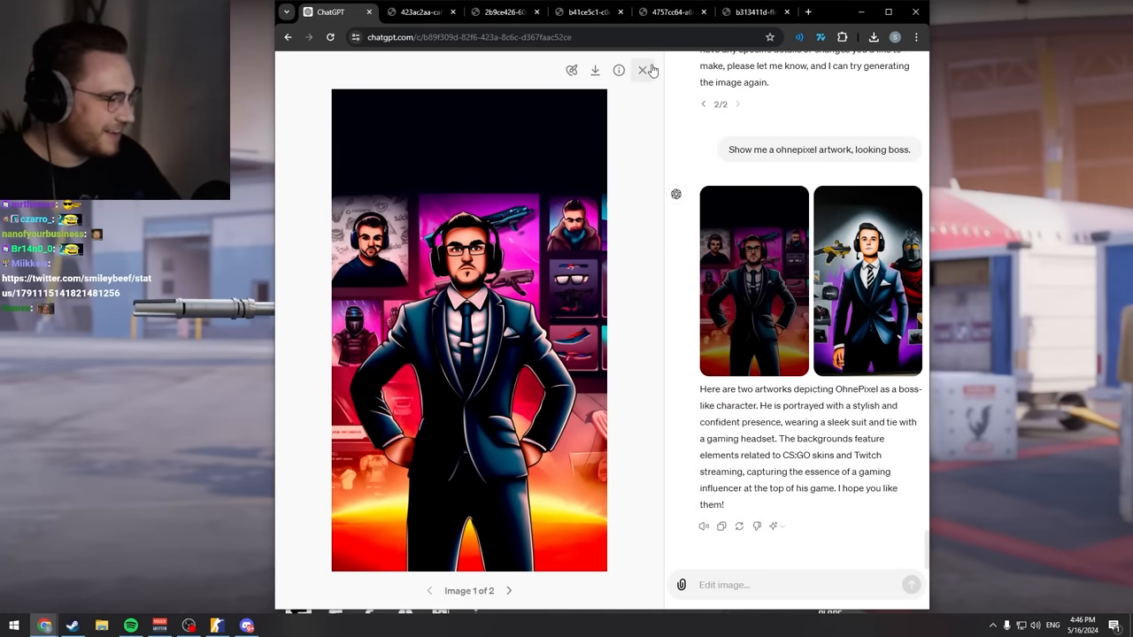
{"action": "mouse_move", "coordinate": [642, 70]}
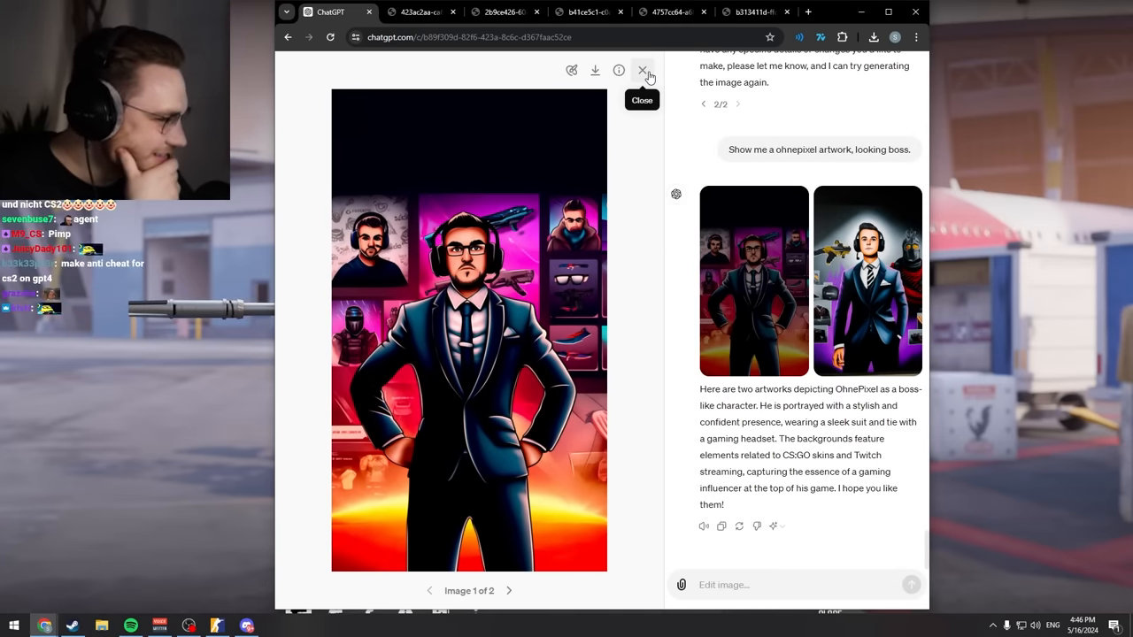
{"action": "left_click", "coordinate": [643, 70]}
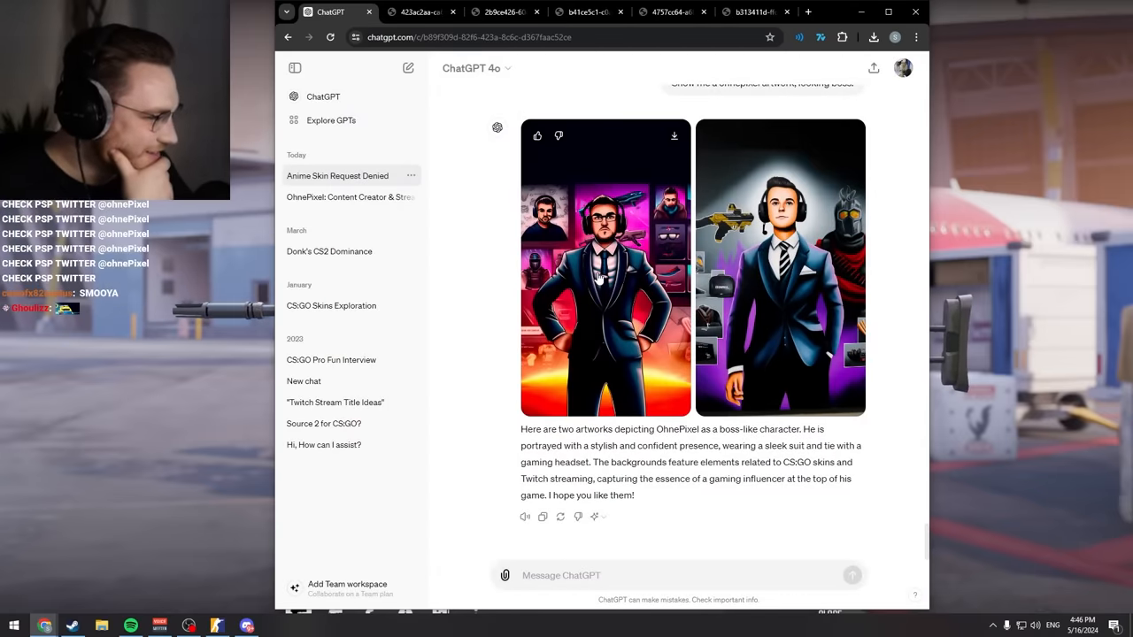
{"action": "left_click", "coordinate": [605, 267]}
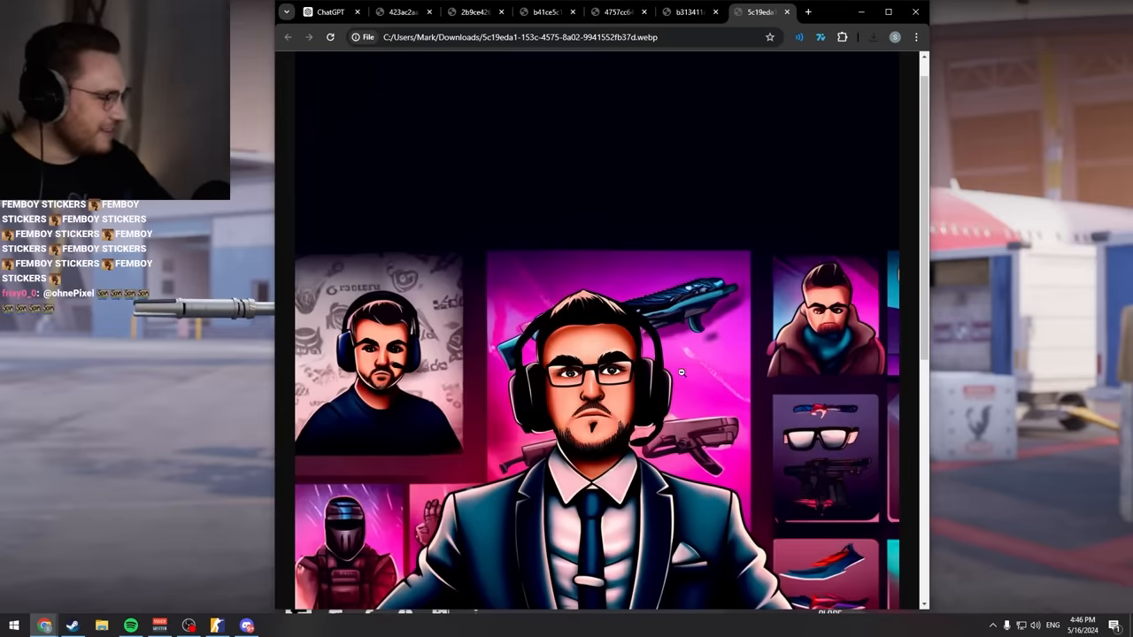
Step: Request the average Valorant player who games 12 hours and e-dates on Discord, then open it
{"action": "left_click", "coordinate": [330, 11]}
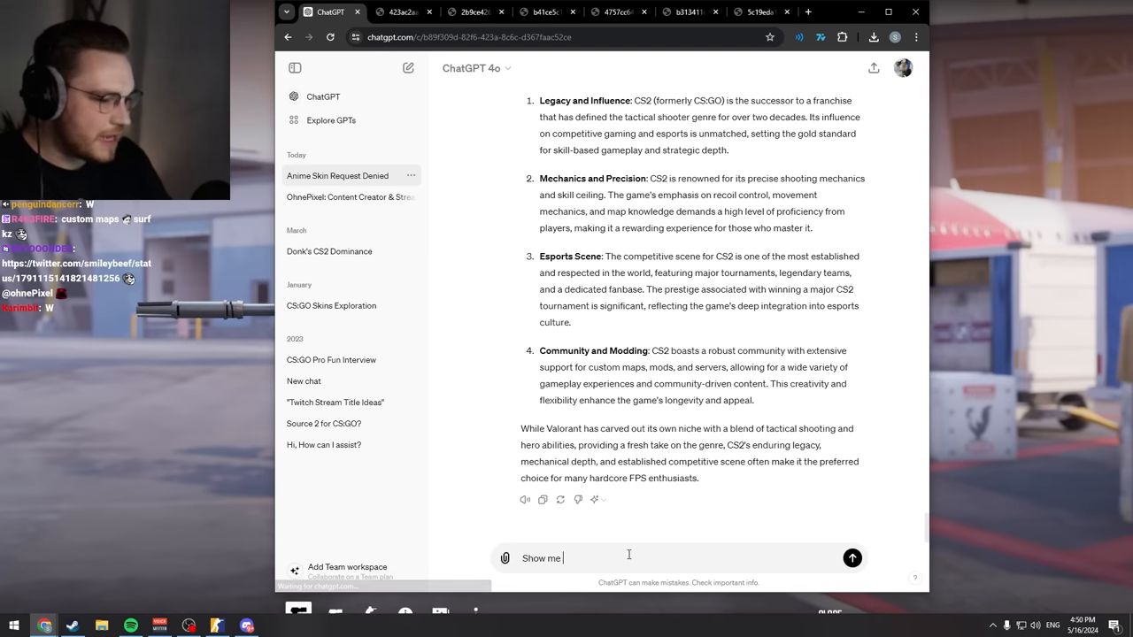
{"action": "type", "text": "the average v"}
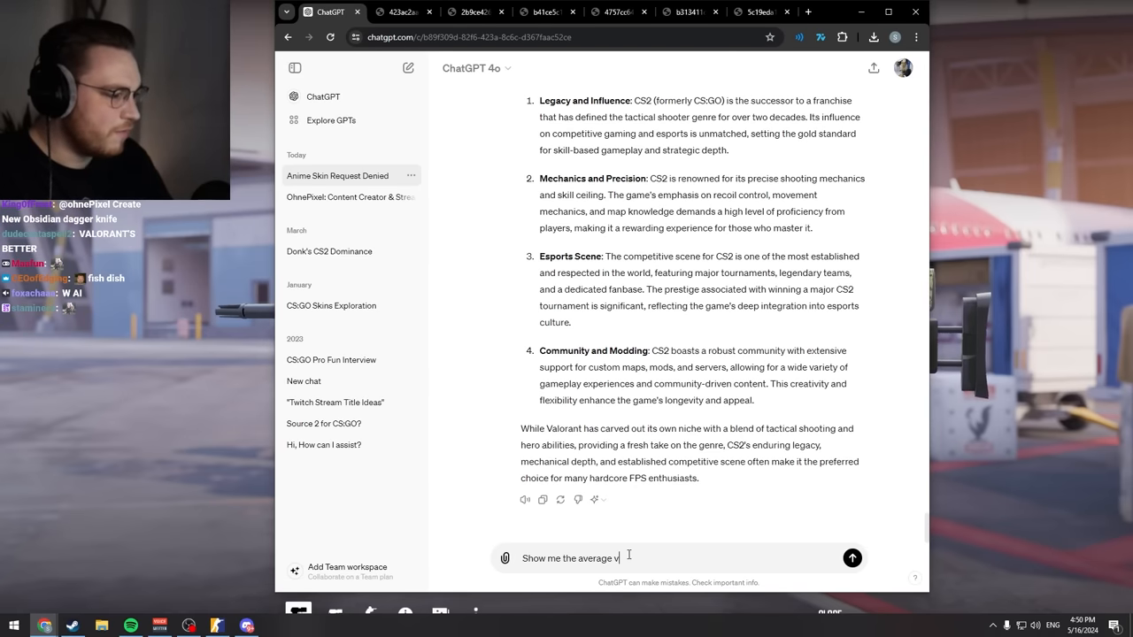
{"action": "type", "text": "alorant player, who plays t"}
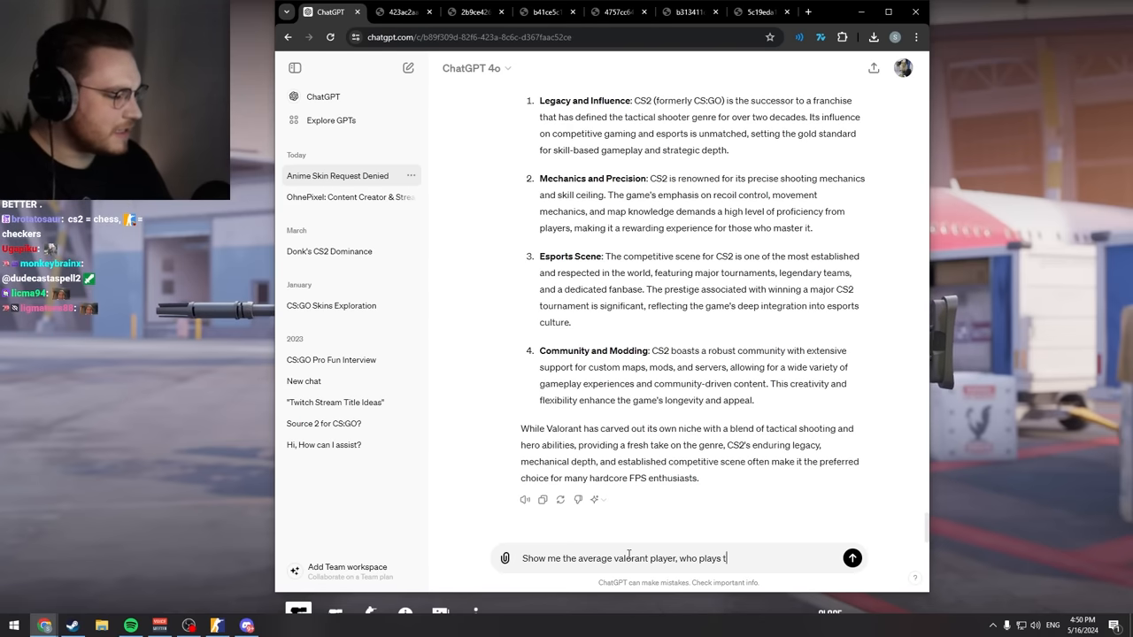
{"action": "type", "text": "he game 12 ho"}
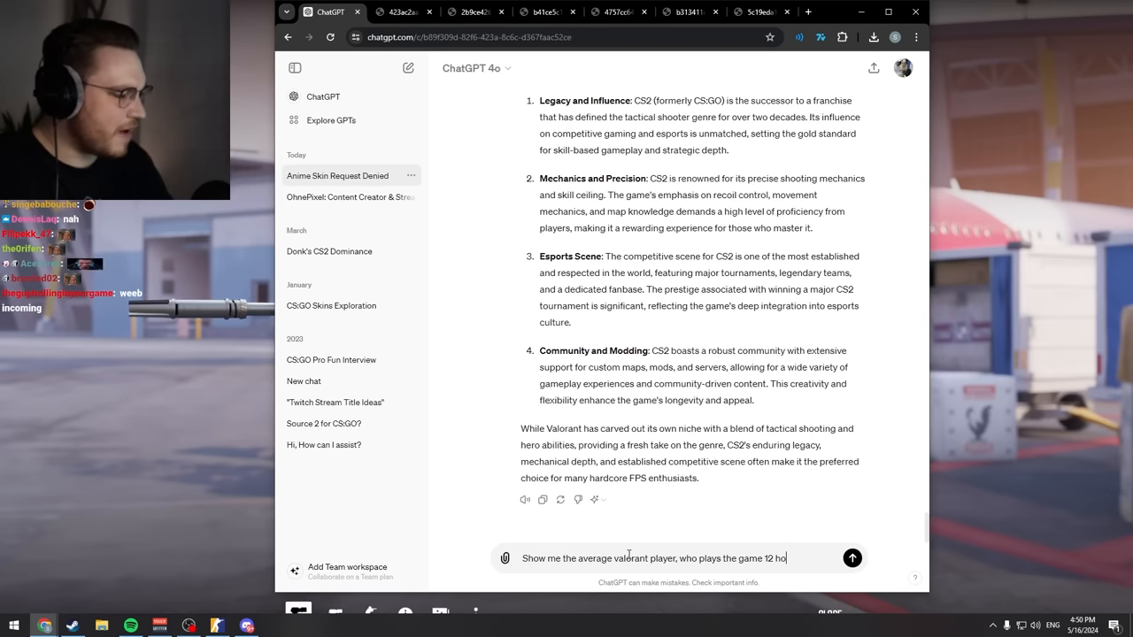
{"action": "type", "text": "urs a day, doesn't go outside and e"}
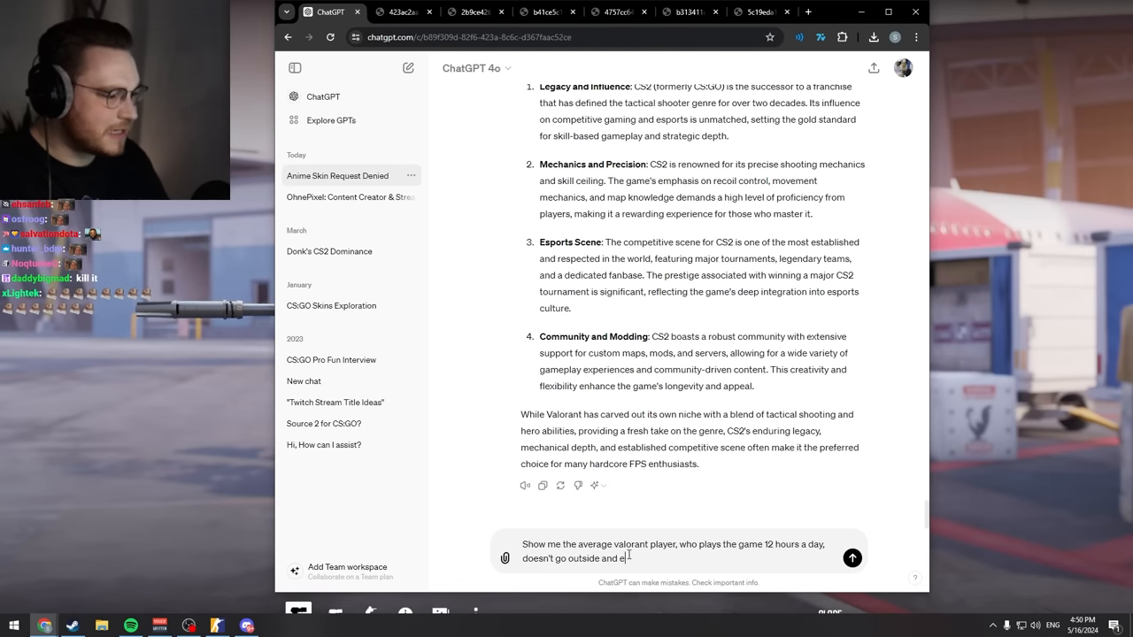
{"action": "type", "text": "-dates on discord"}
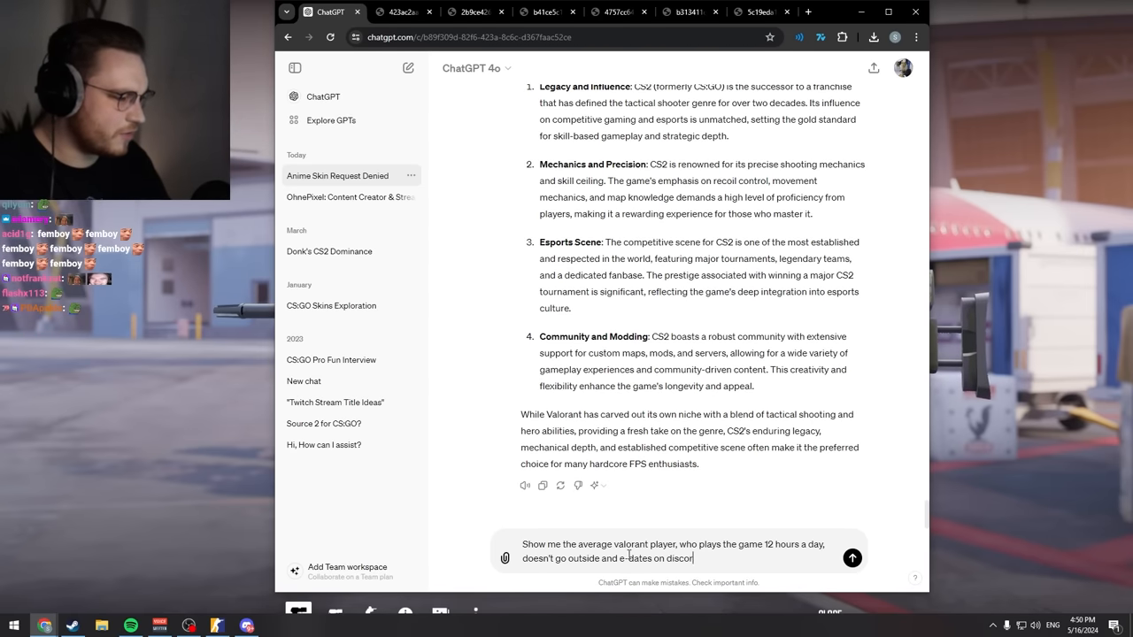
{"action": "left_click", "coordinate": [852, 557]}
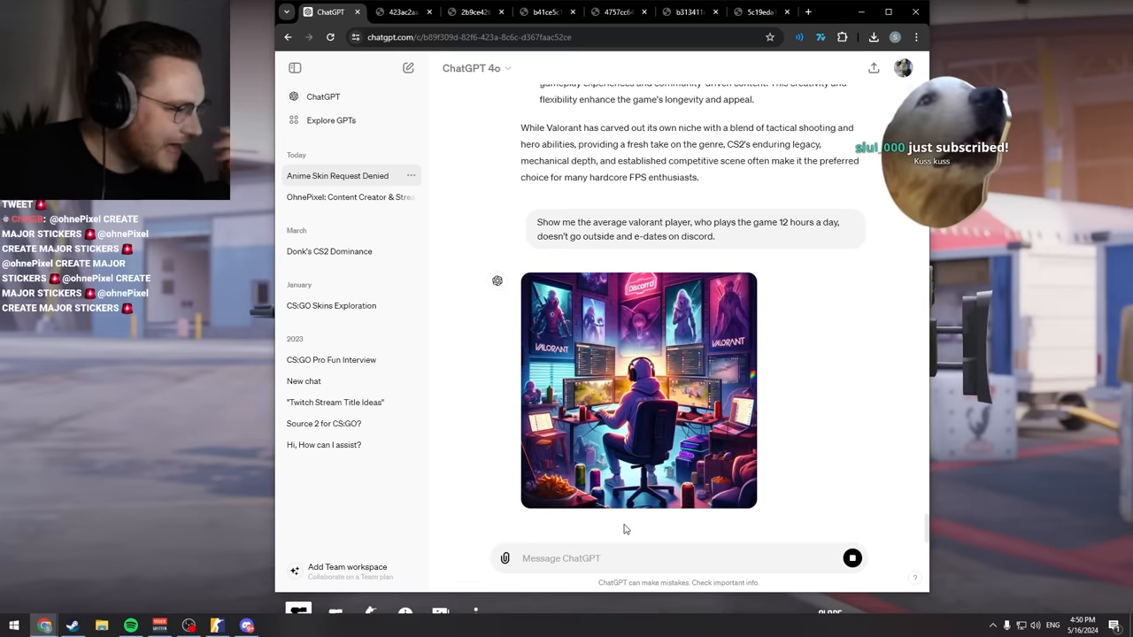
{"action": "left_click", "coordinate": [638, 390]}
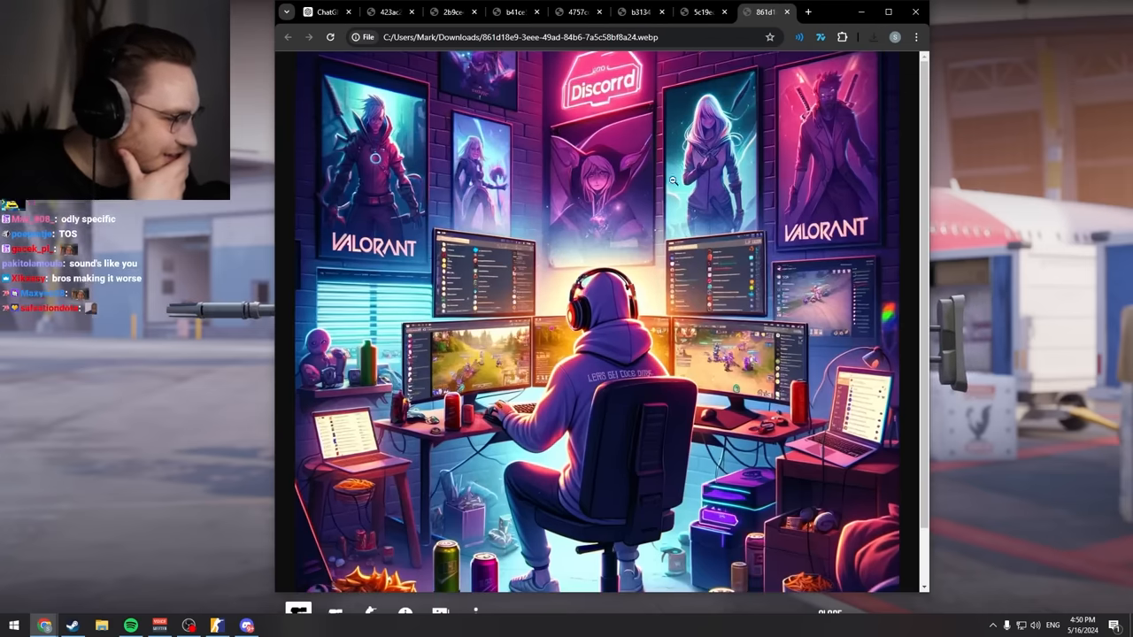
Step: Scroll across the zoomed Valorant player webp image, then return to the ChatGPT conversation
{"action": "scroll", "scroll_direction": "down", "scroll_amount": 3}
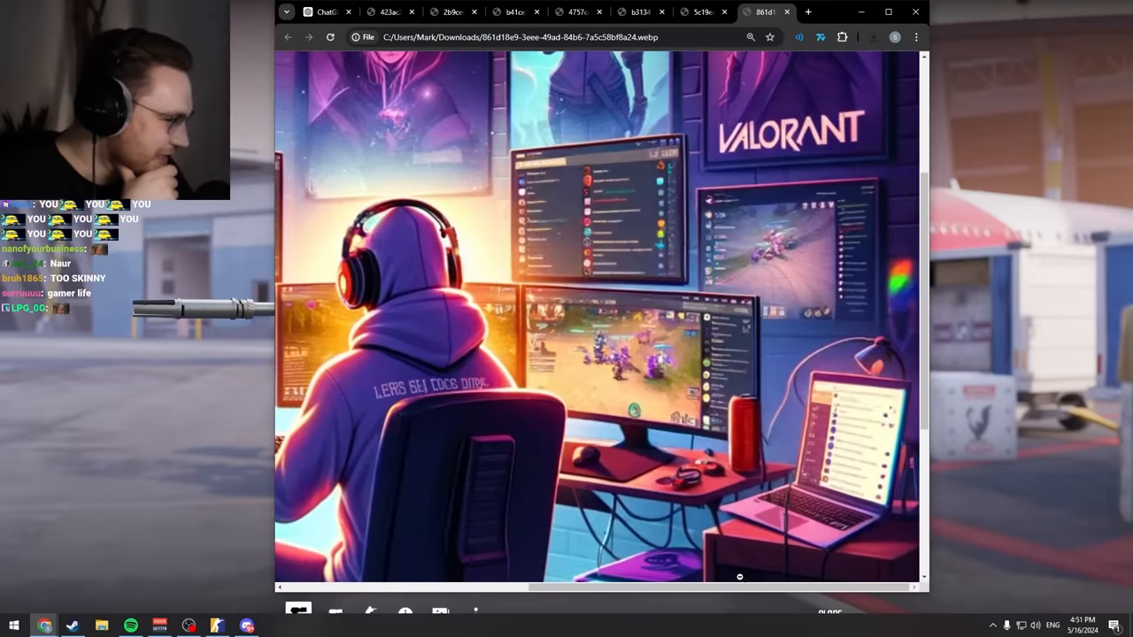
{"action": "scroll", "scroll_direction": "down", "scroll_amount": 3}
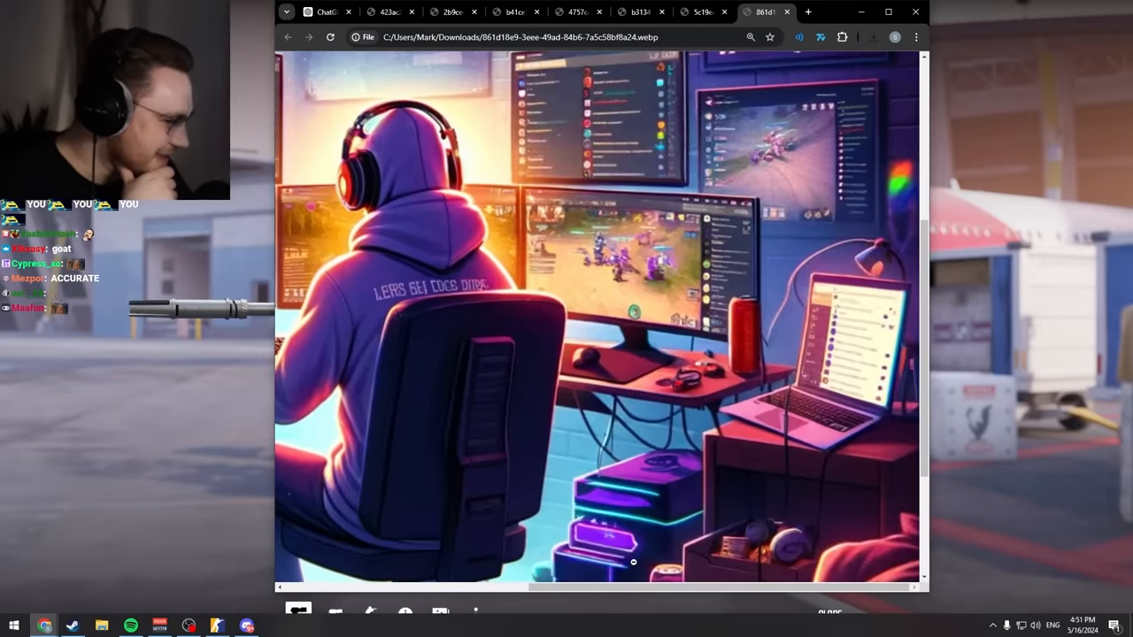
{"action": "scroll", "scroll_direction": "down", "scroll_amount": 3}
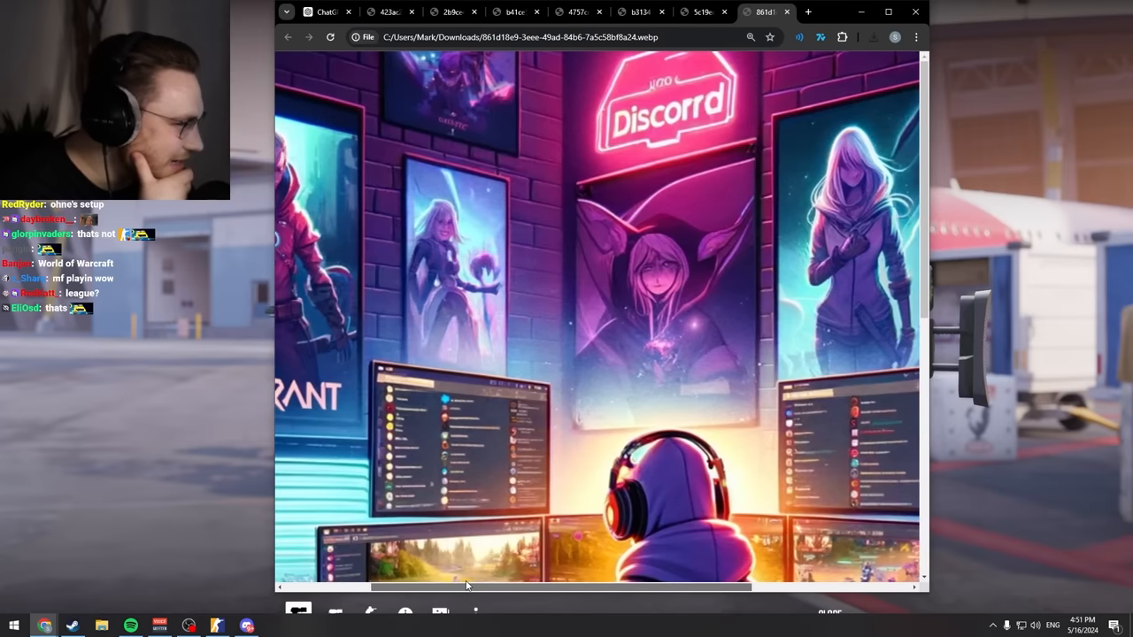
{"action": "scroll", "scroll_direction": "left", "scroll_amount": 3}
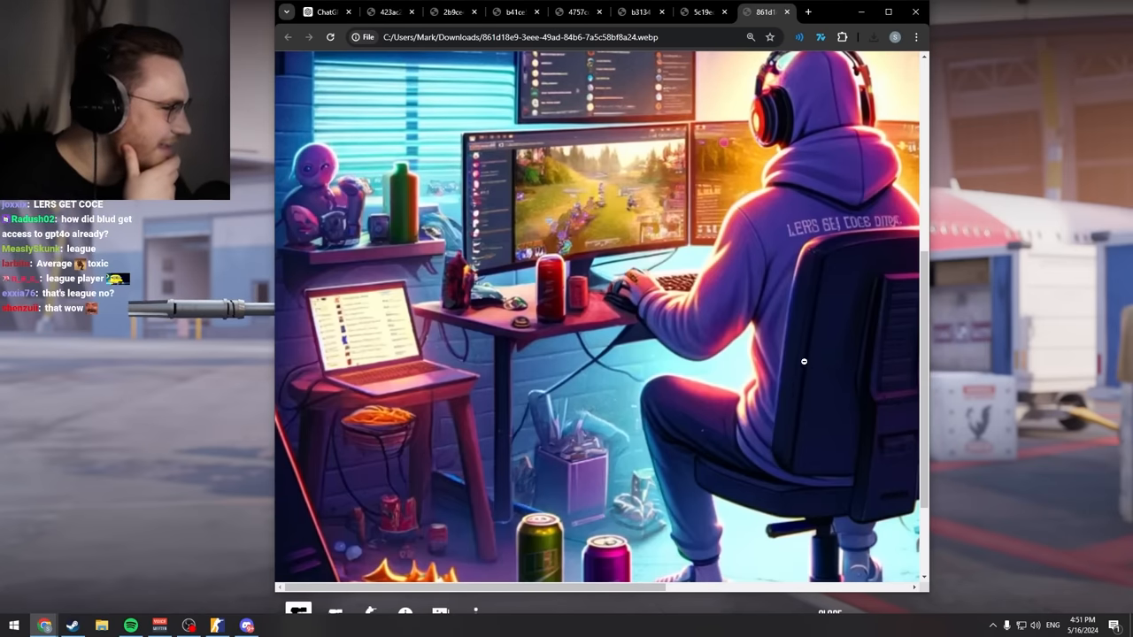
{"action": "left_click", "coordinate": [325, 12]}
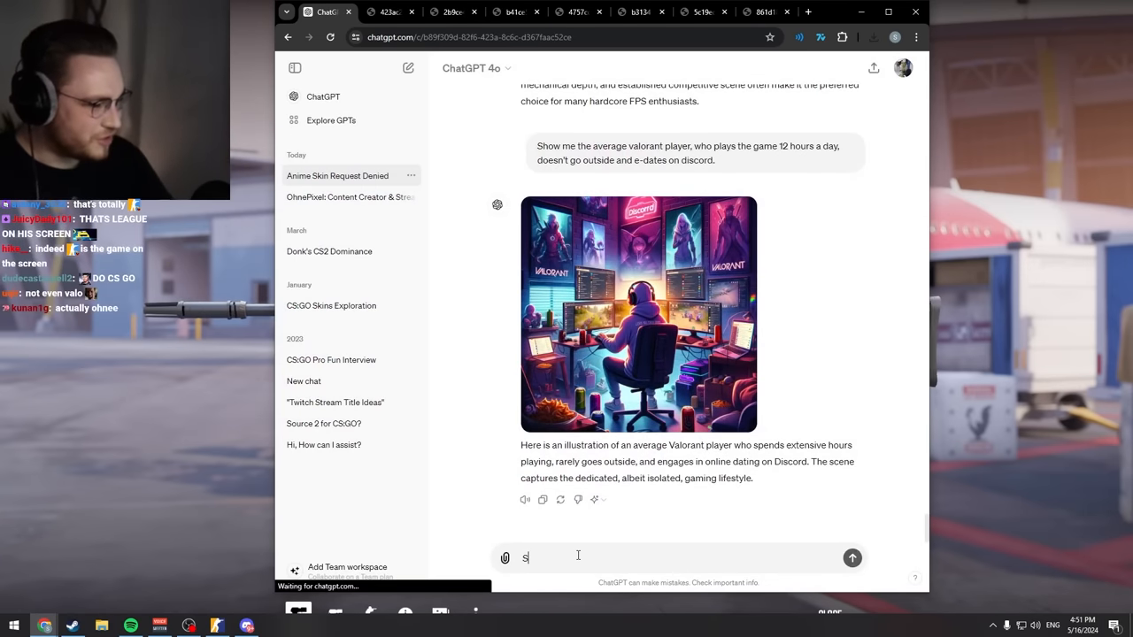
Step: Request an image of the average CS2 enjoyer with insane mechanics, teamwork, and weekdays outside between Faceit grind
{"action": "type", "text": "Show me"}
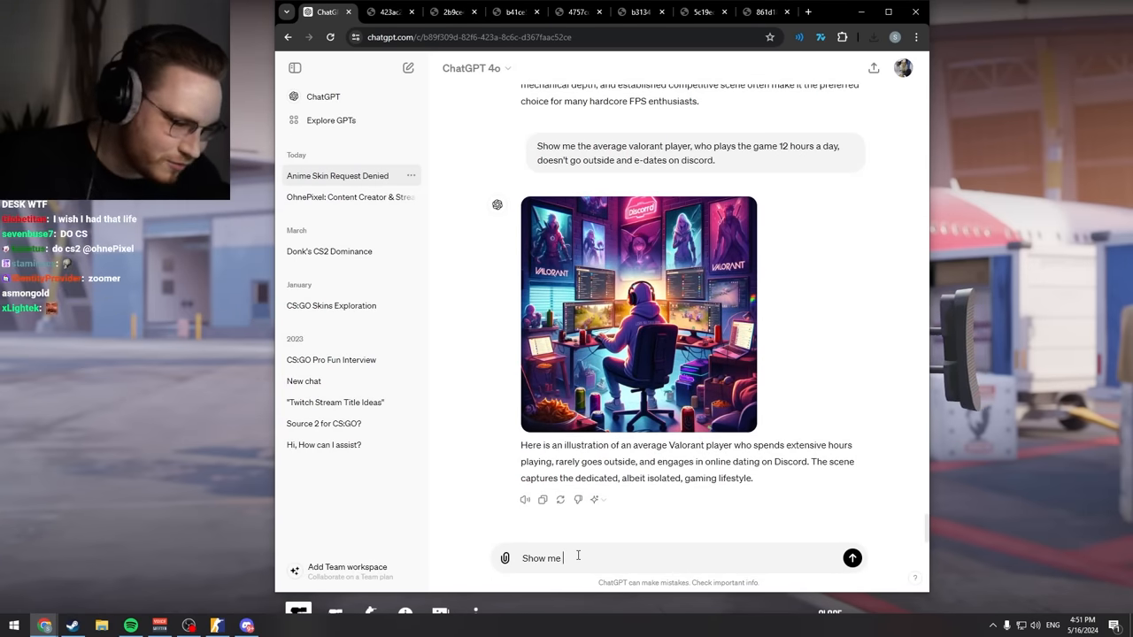
{"action": "type", "text": "the average CS2 enjoyer"}
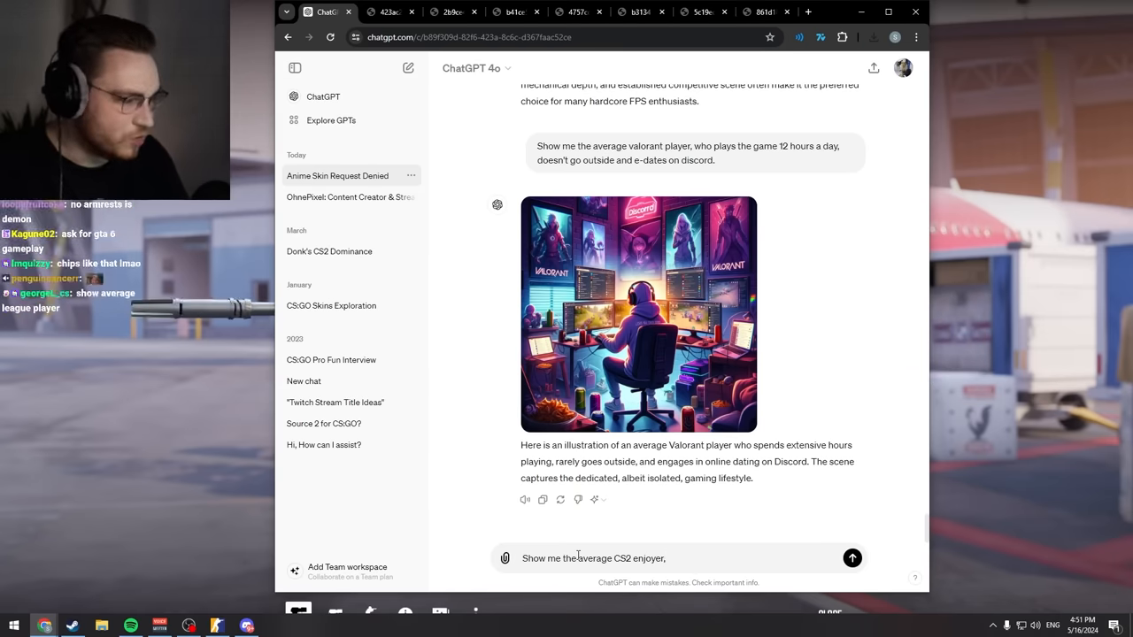
{"action": "type", "text": ", who is pro"}
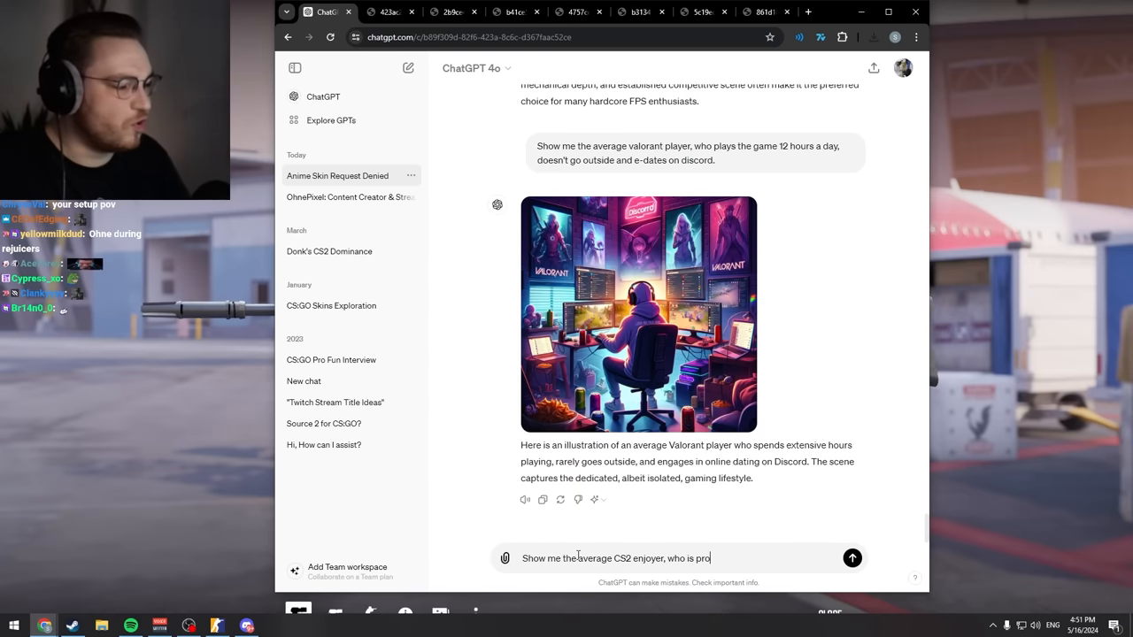
{"action": "type", "text": "proven to have insane me"}
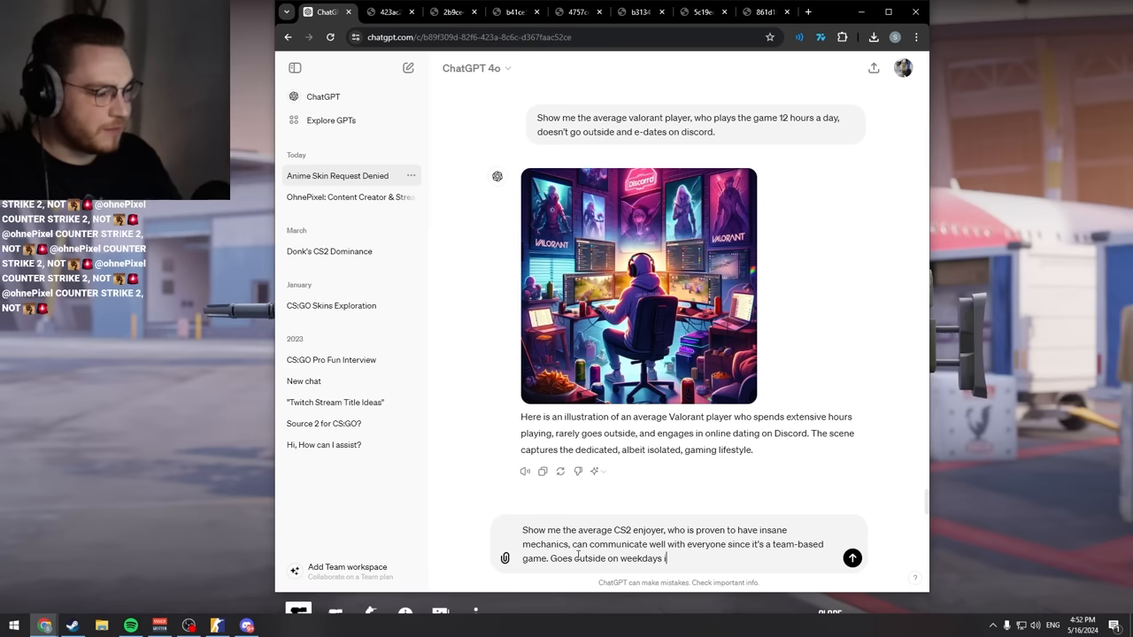
{"action": "type", "text": "nbetween the"}
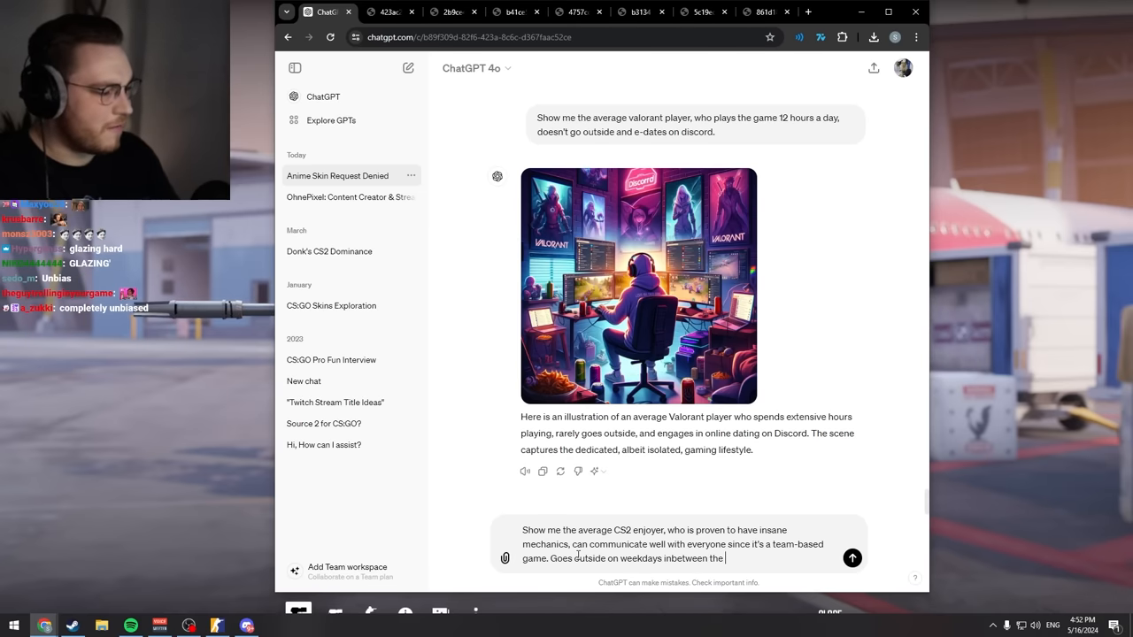
{"action": "type", "text": "Faceit grind"}
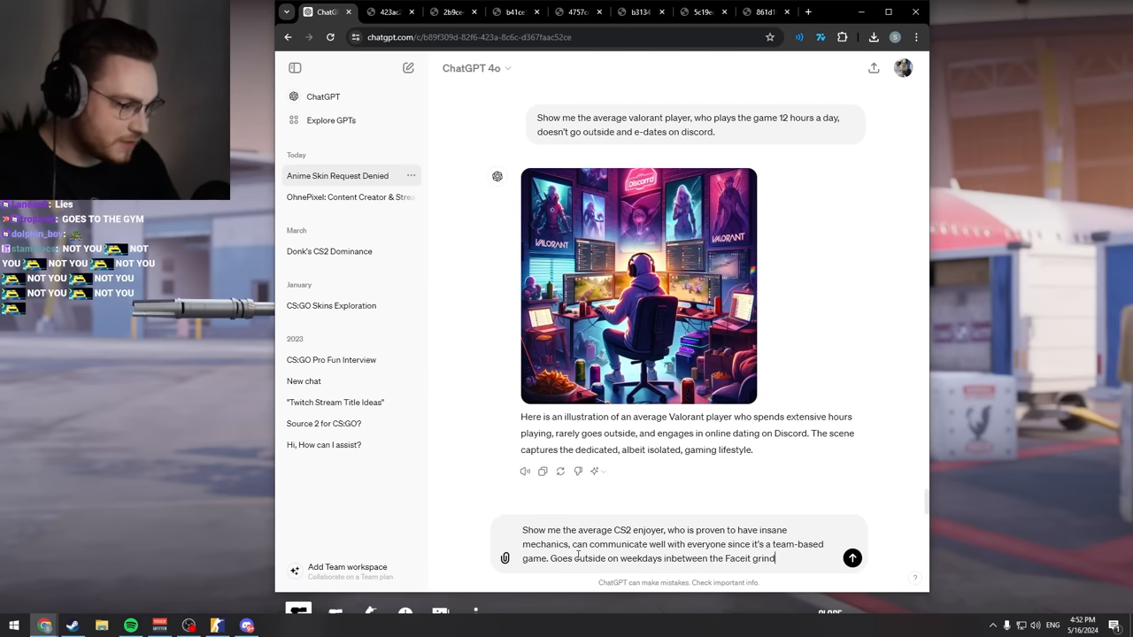
{"action": "type", "text": "(which is going well off"}
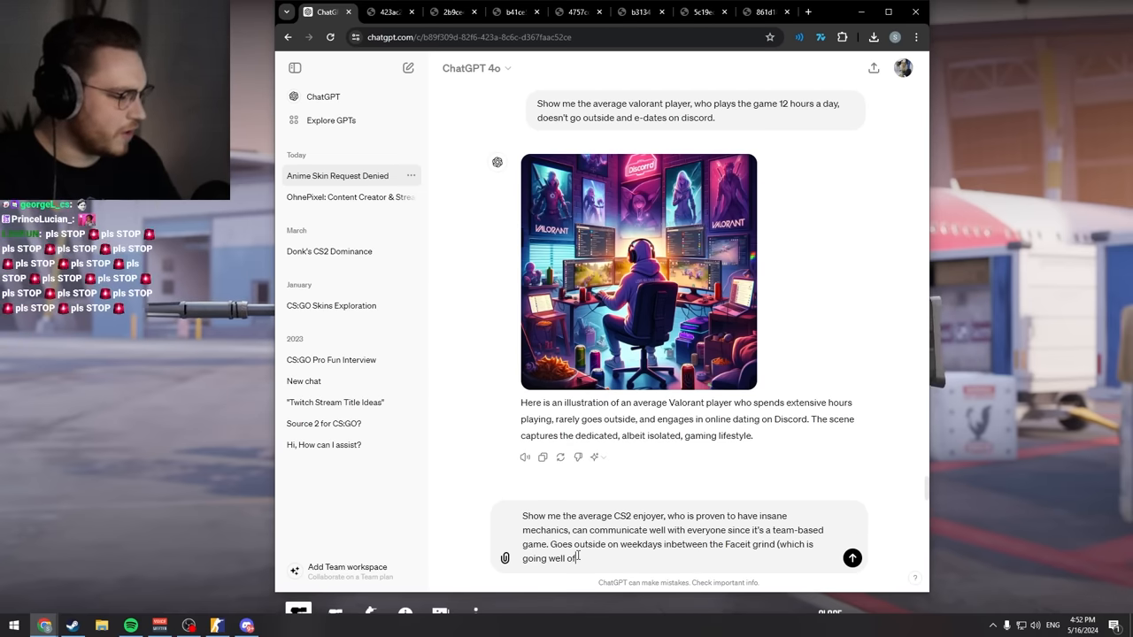
{"action": "left_click", "coordinate": [851, 557]}
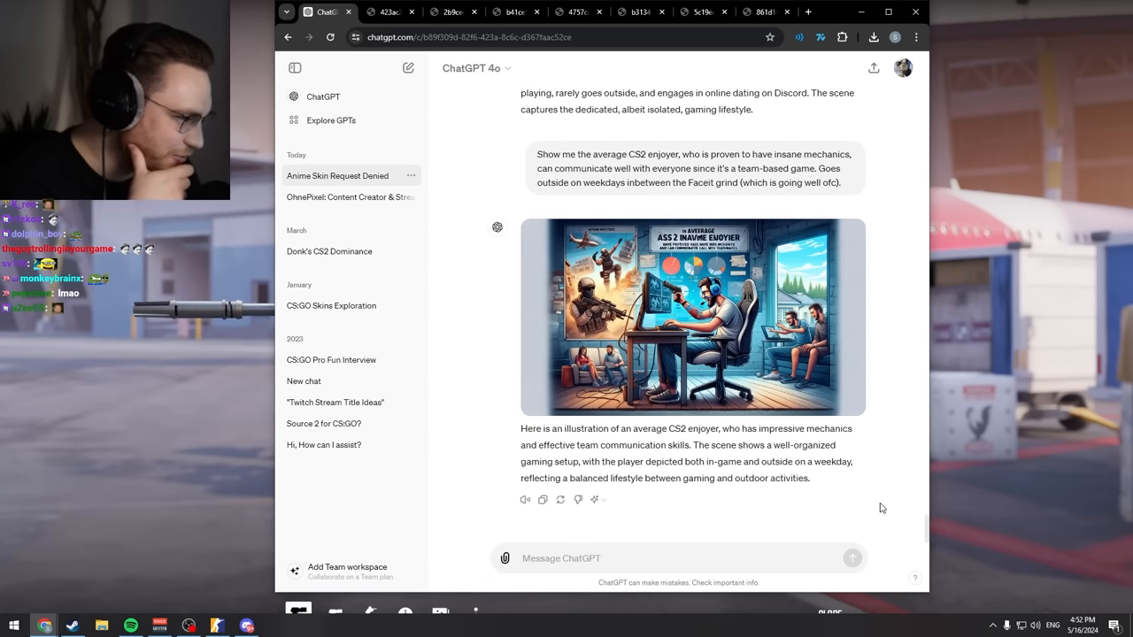
Step: Open the generated CS2 enjoyer image full size and scroll to its lower details
{"action": "left_click", "coordinate": [692, 316]}
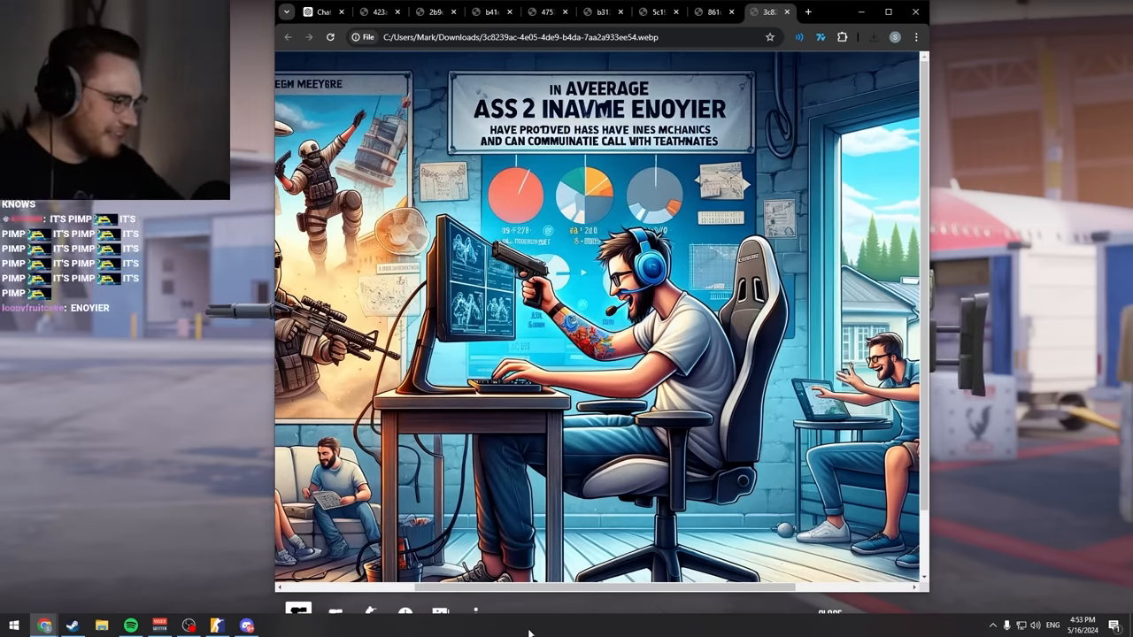
{"action": "scroll", "scroll_direction": "down", "scroll_amount": 3}
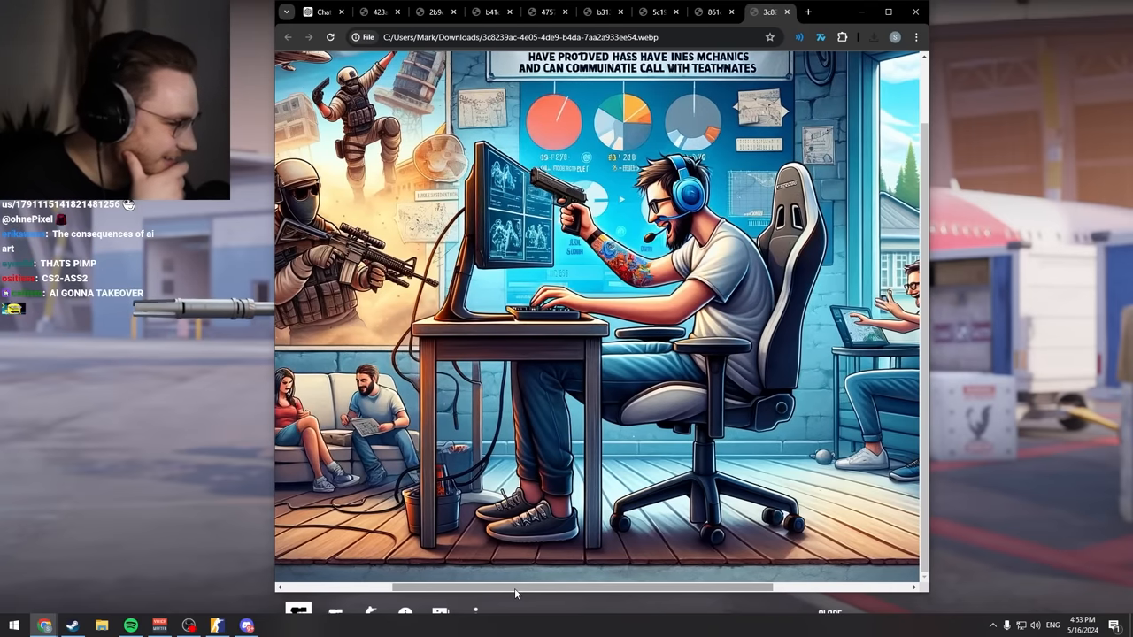
Step: Back in ChatGPT, ask for a hyperrealistic version of the CS2 enjoyer image
{"action": "left_click", "coordinate": [323, 11]}
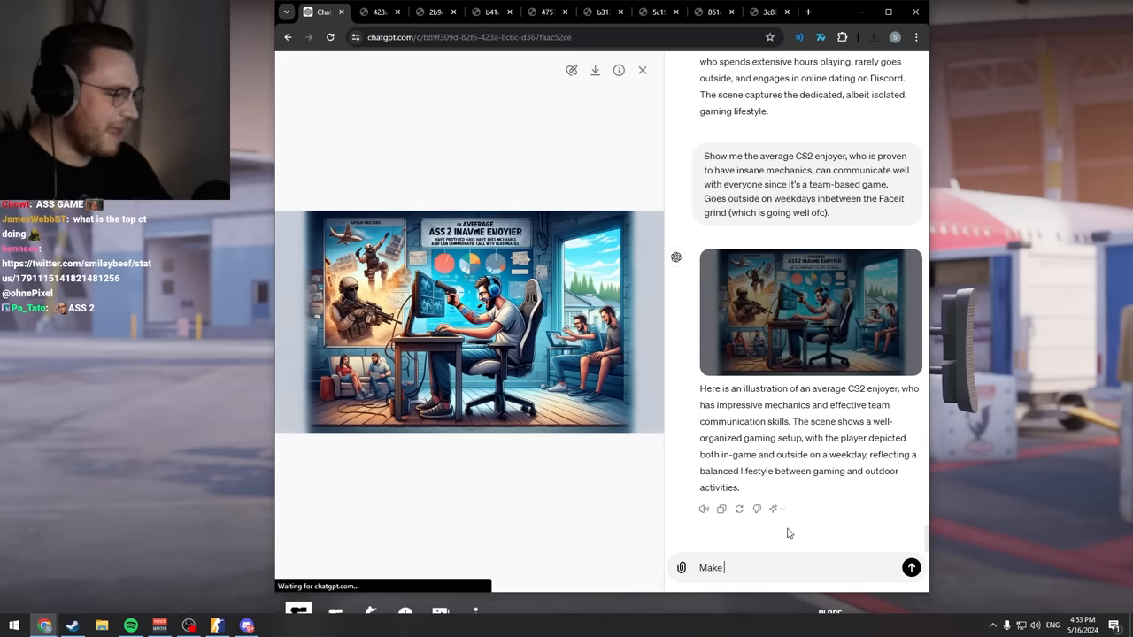
{"action": "type", "text": "it hyperre"}
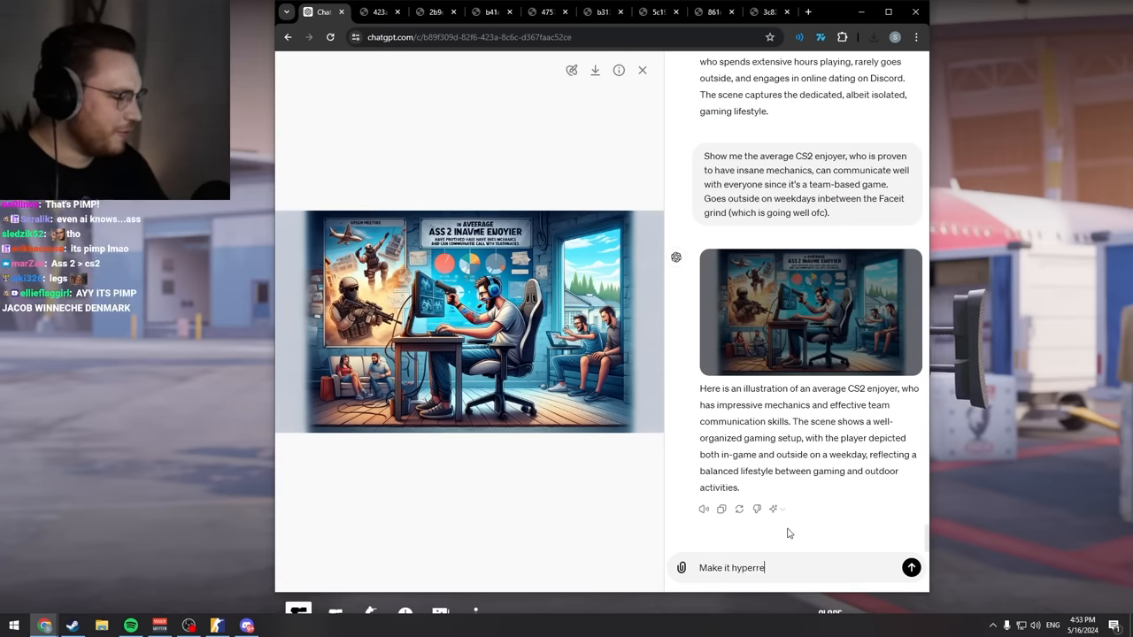
{"action": "left_click", "coordinate": [911, 568]}
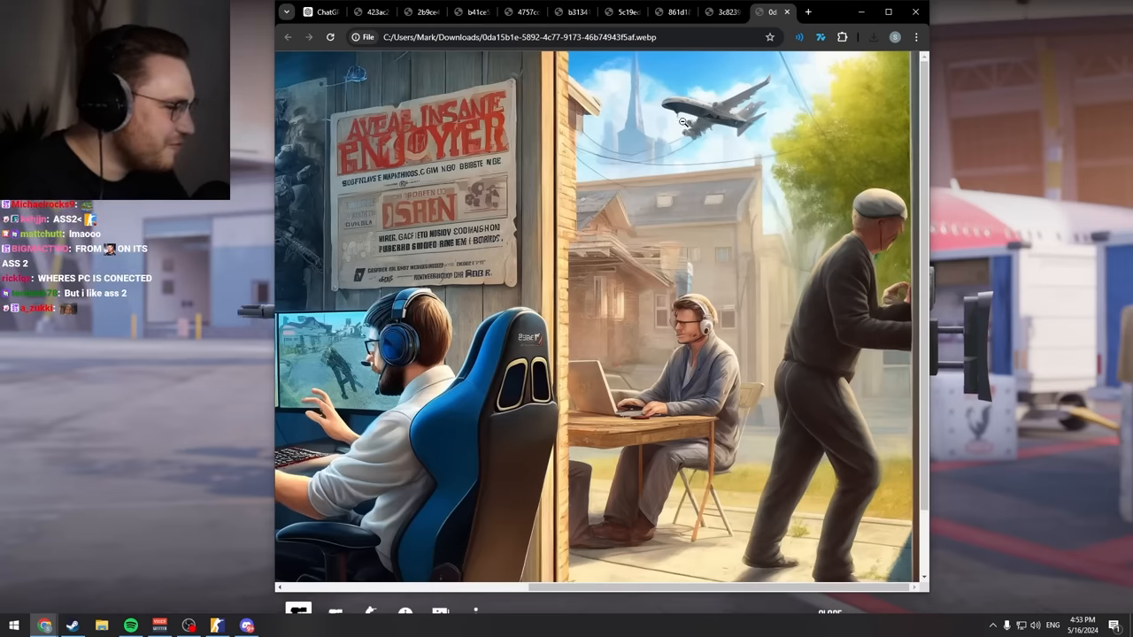
Step: Review the hyperrealistic result, then request an OhnePixel CS2 sticker design shown in-game
{"action": "scroll", "scroll_direction": "down", "scroll_amount": 3}
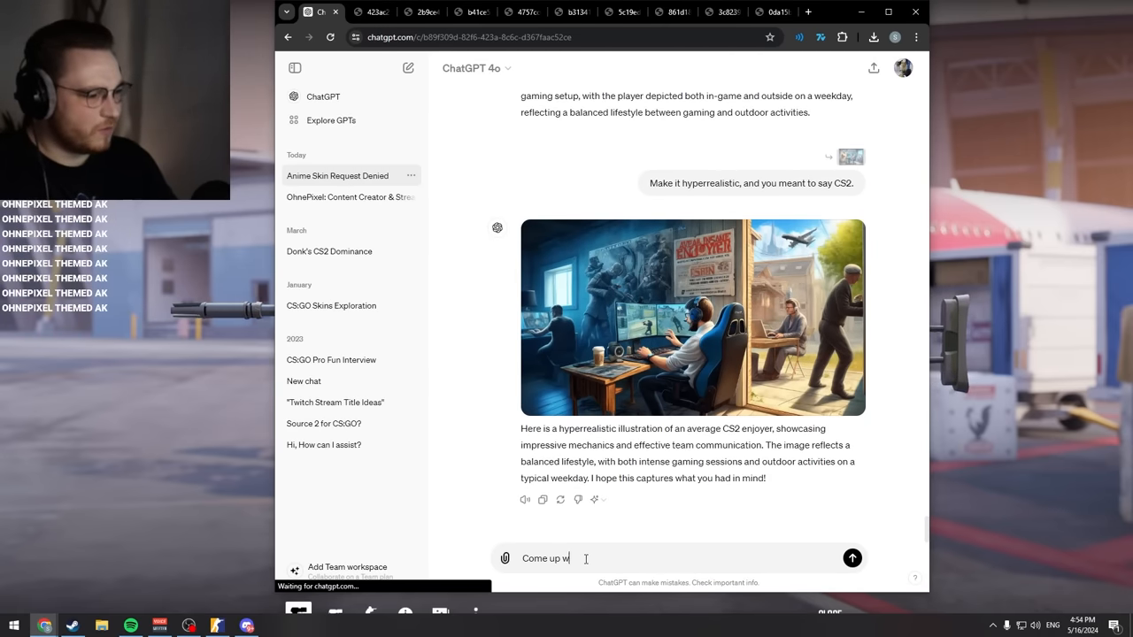
{"action": "type", "text": "ith a CS2 o"}
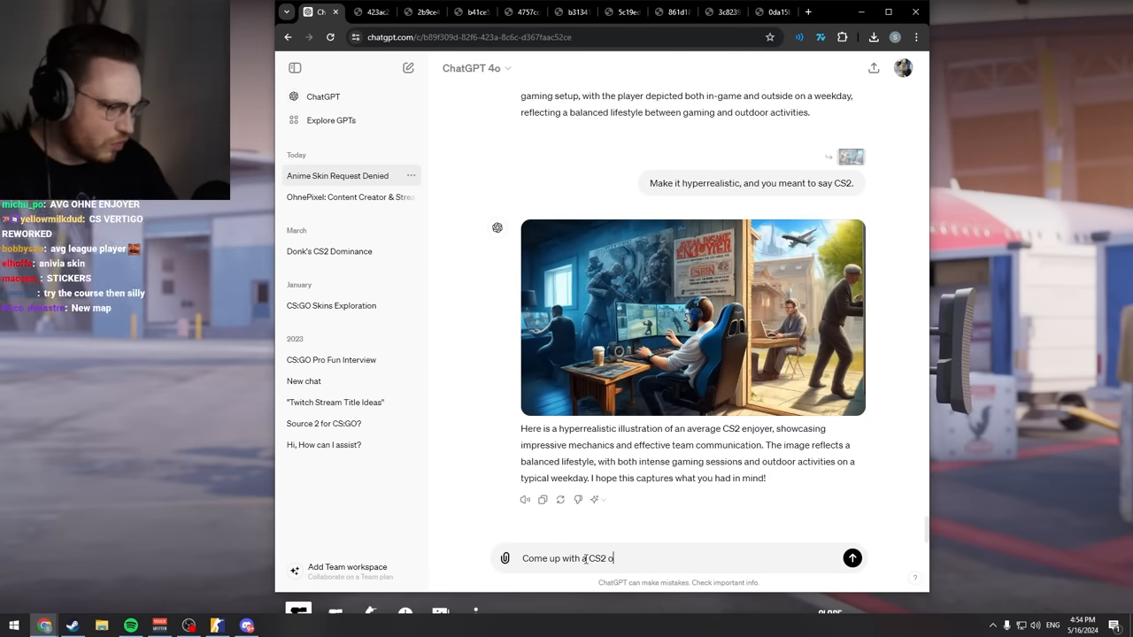
{"action": "left_click", "coordinate": [851, 557]}
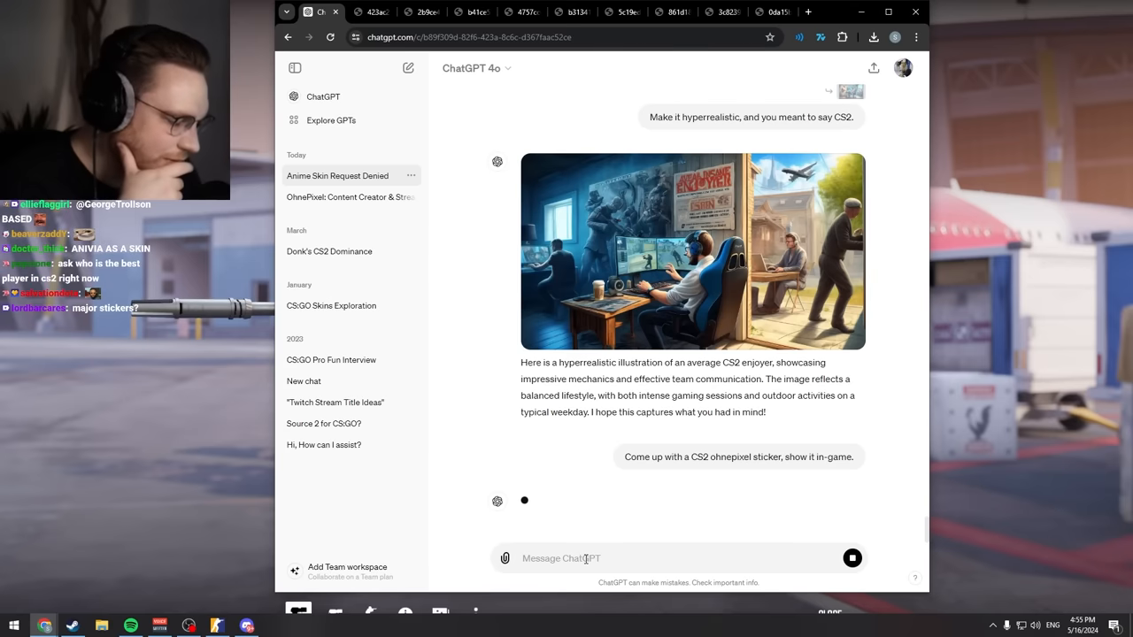